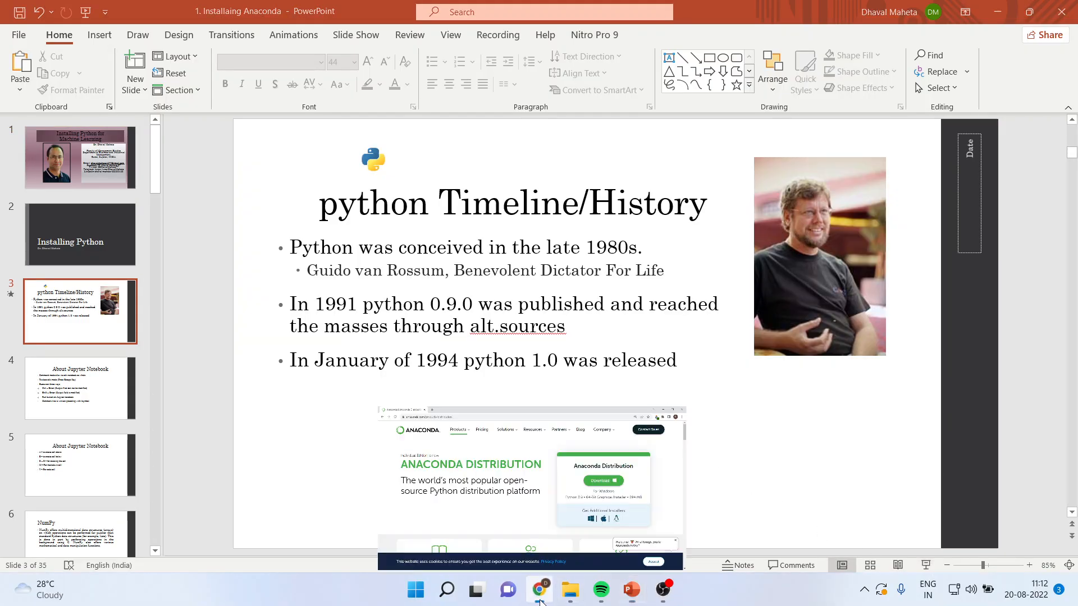
Step: Return from the Anaconda page to the 'installing anaconda' Google results in Chrome
left_click(540, 589)
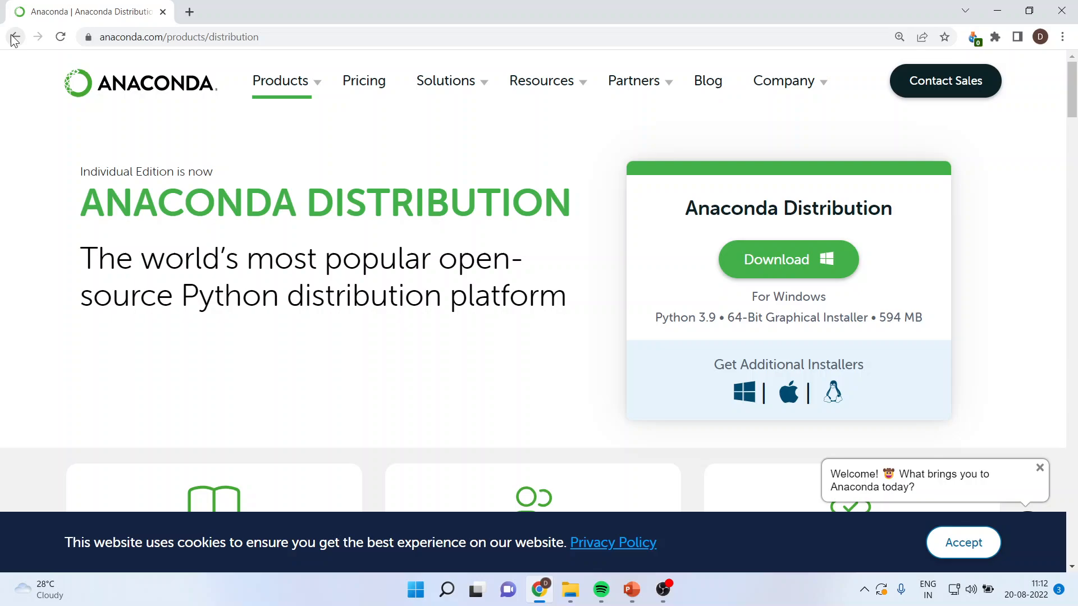
left_click(15, 36)
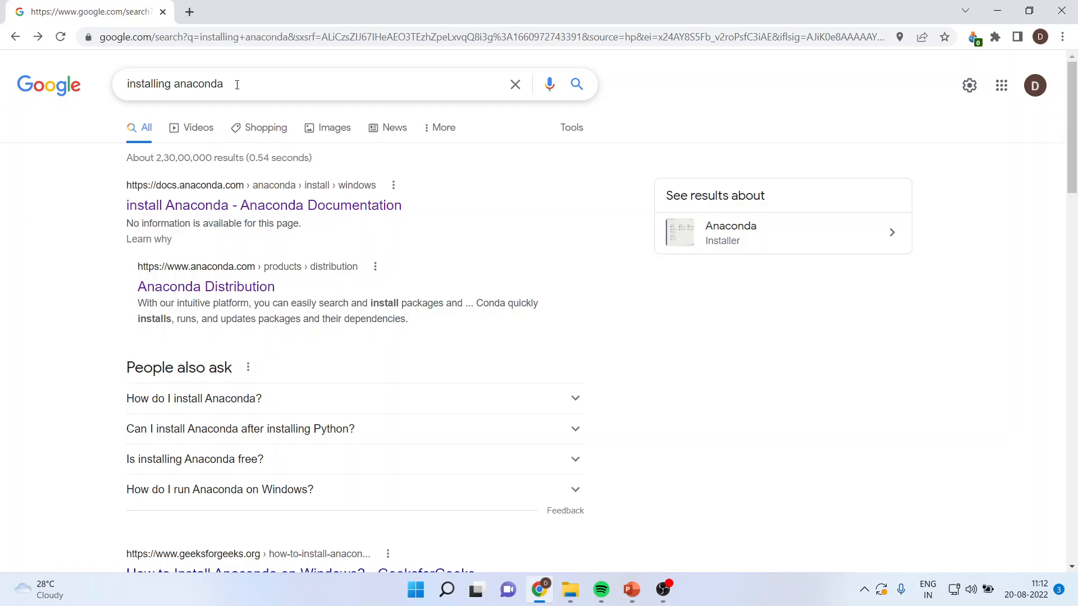
mouse_move(229, 314)
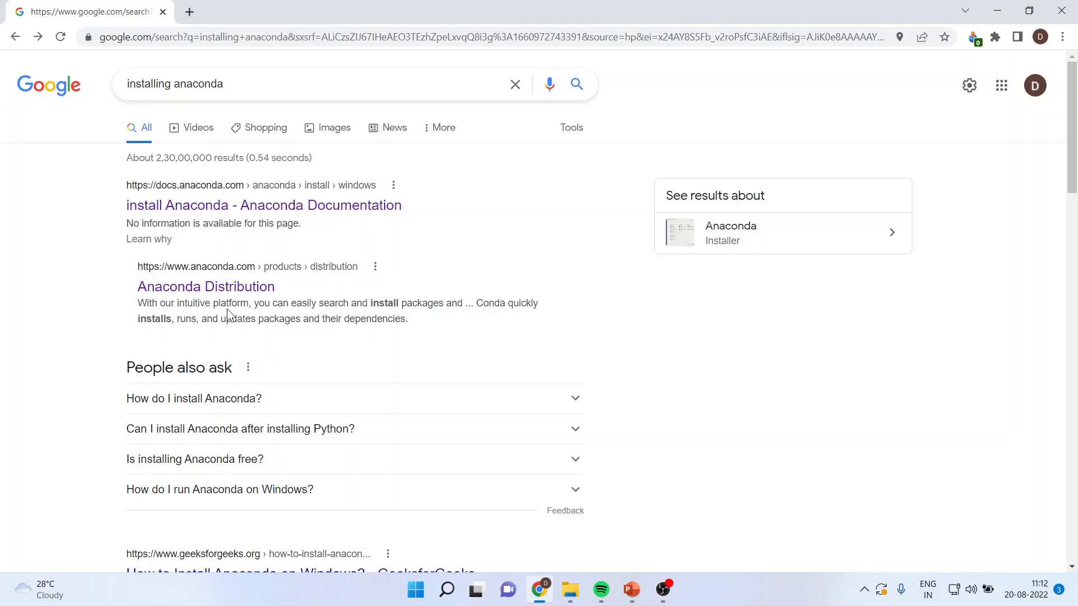
Step: Open the Anaconda Distribution result and scroll through its Windows, macOS and Linux installers
left_click(206, 286)
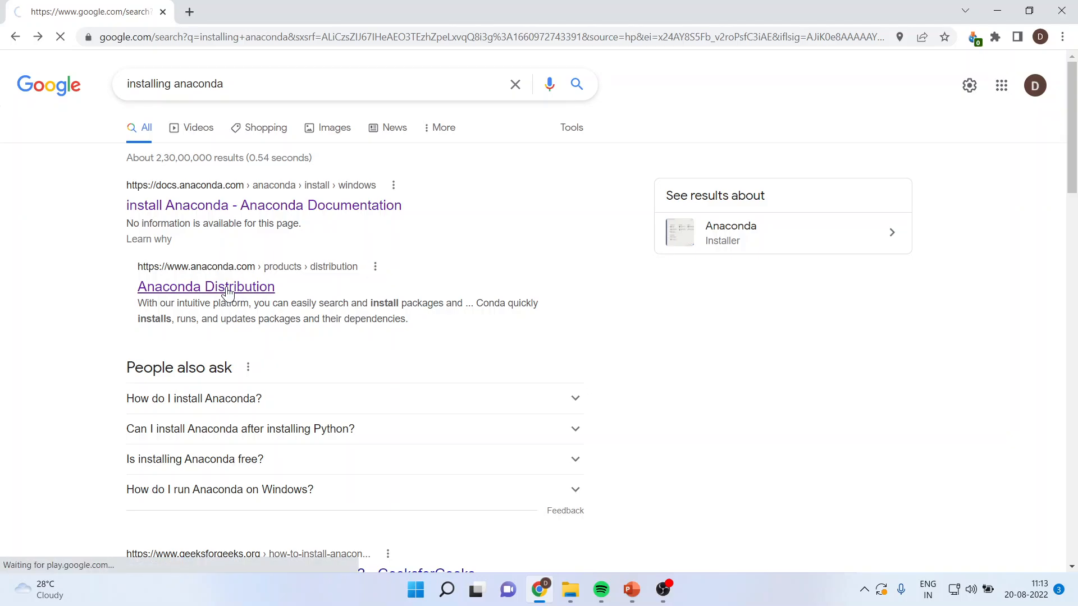
left_click(206, 287)
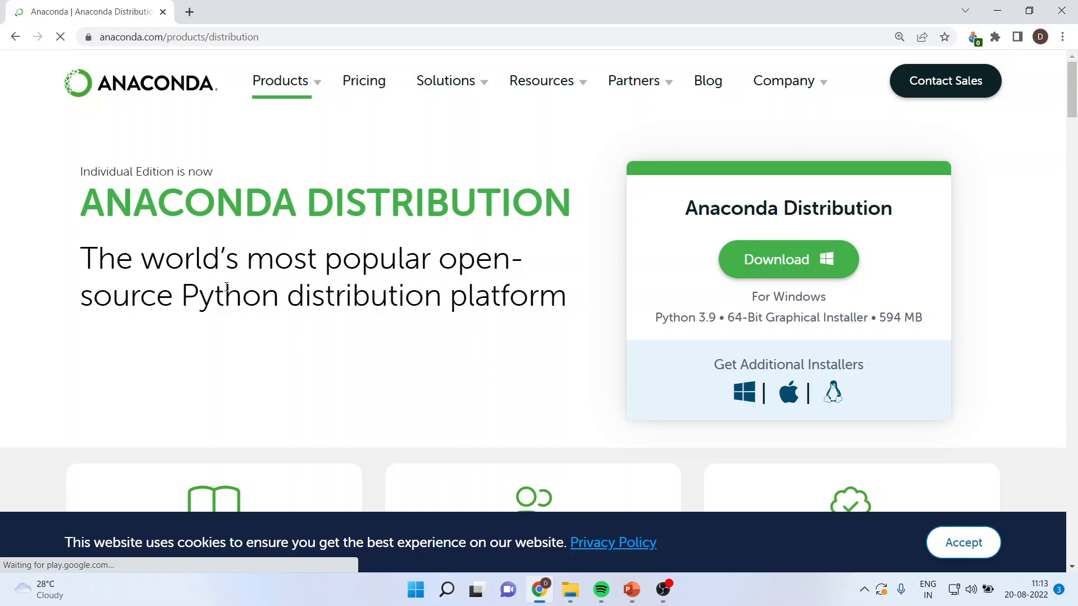
mouse_move(715, 353)
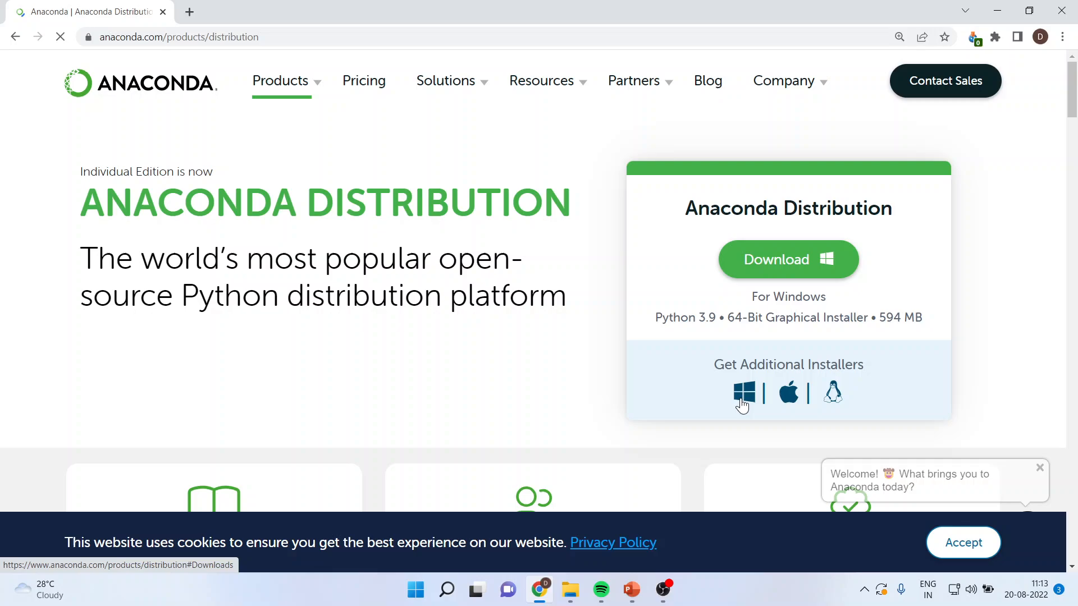
mouse_move(832, 395)
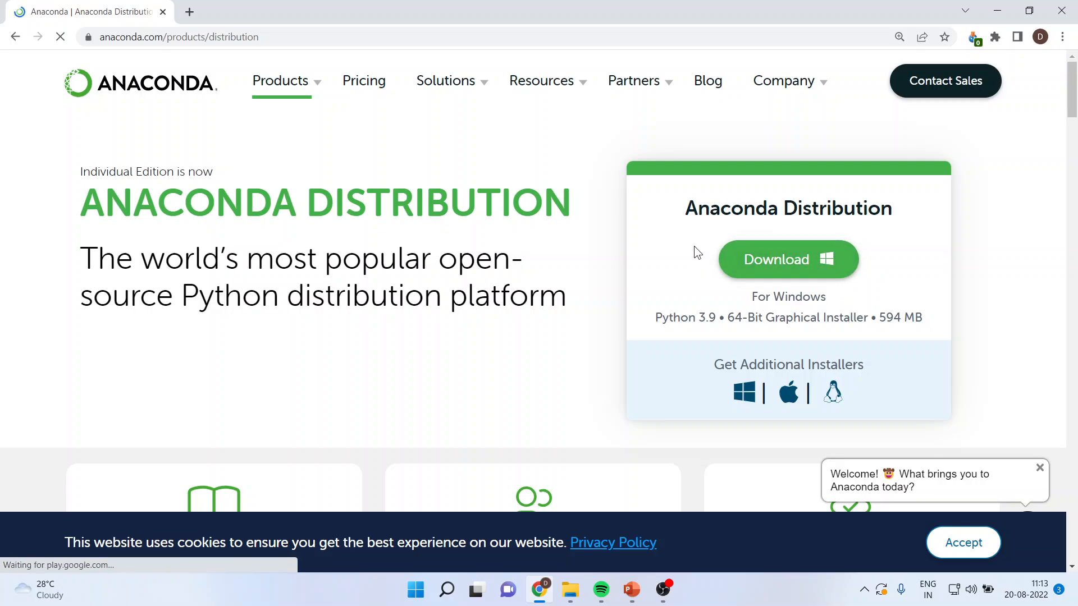
scroll("down", 3)
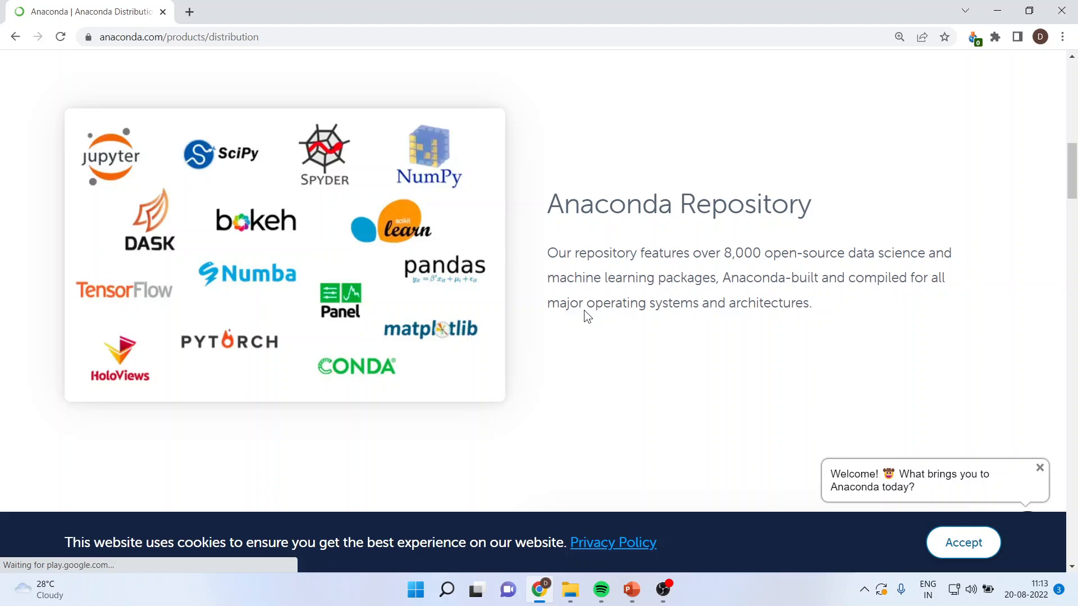
scroll("down", 3)
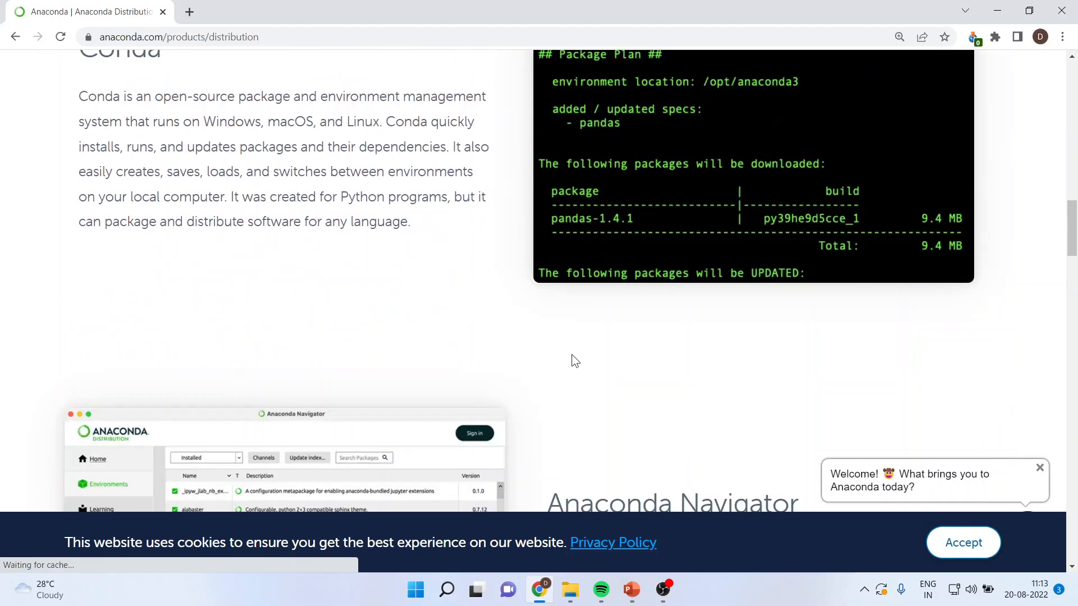
scroll("down", 3)
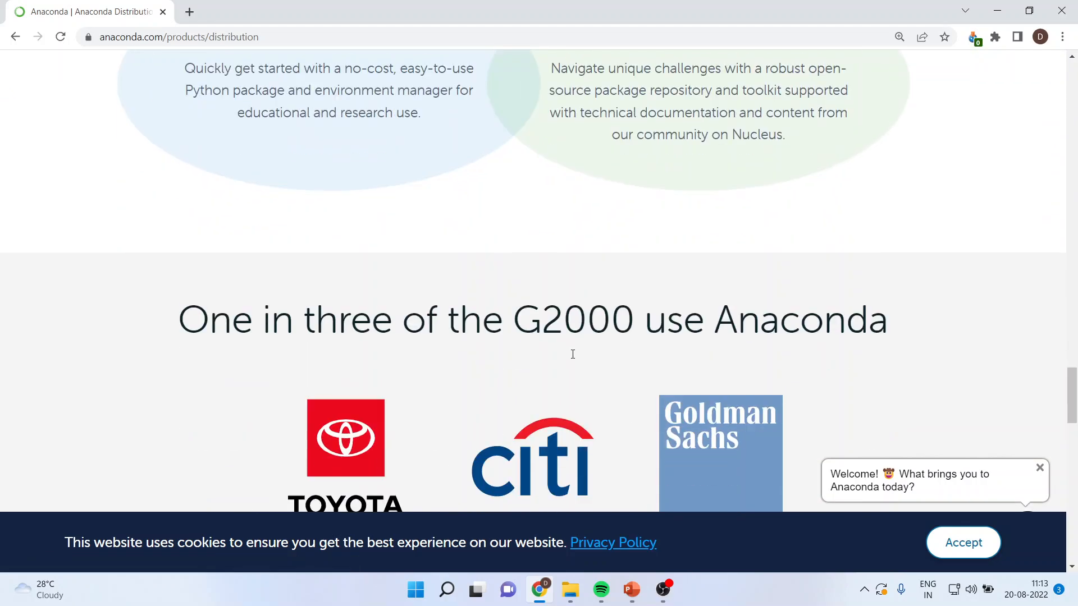
scroll("down", 3)
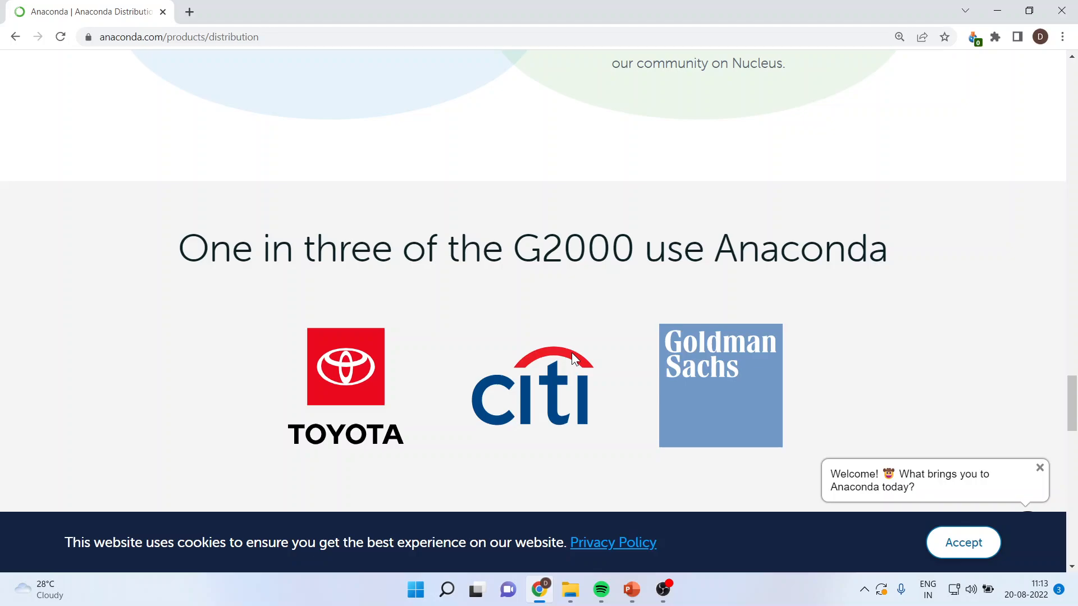
scroll("down", 3)
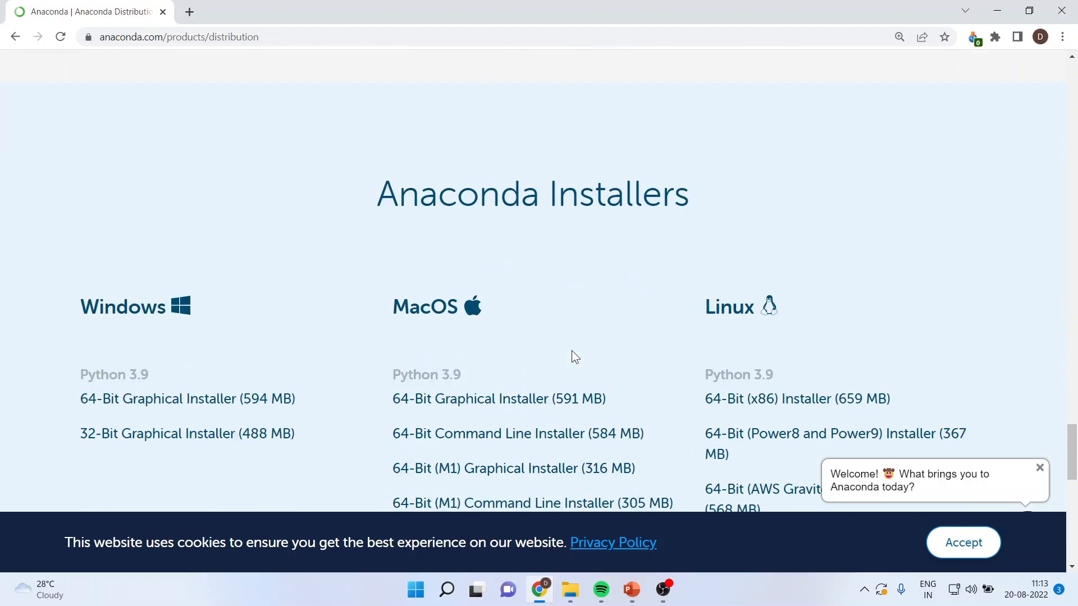
scroll("up", 3)
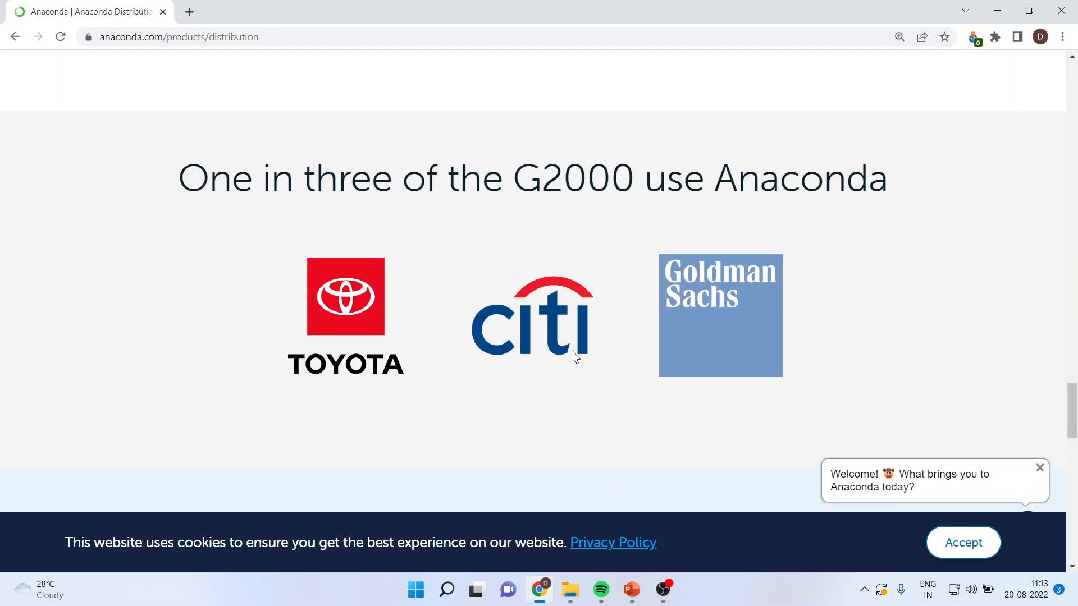
mouse_move(570, 589)
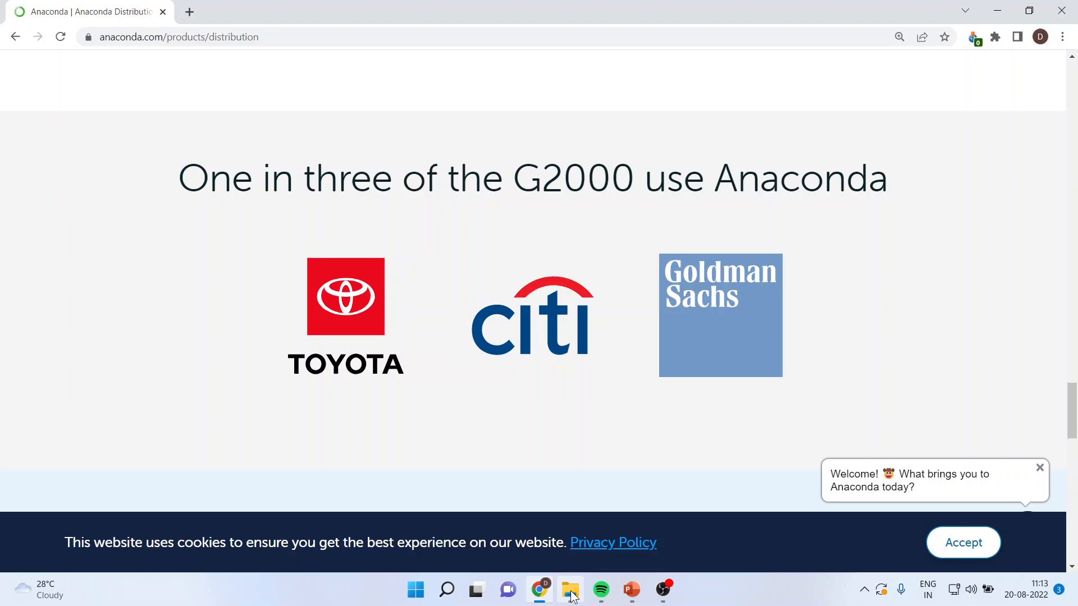
Step: View D:\Software in File Explorer, then search Start for 'jupyter' and launch Jupyter Notebook
left_click(570, 590)
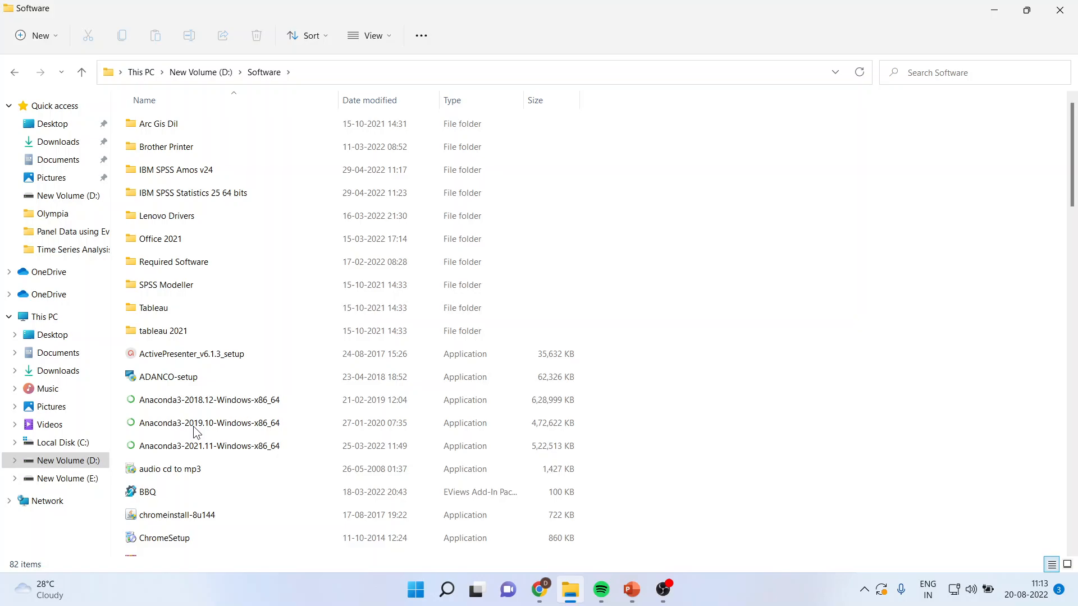
mouse_move(284, 473)
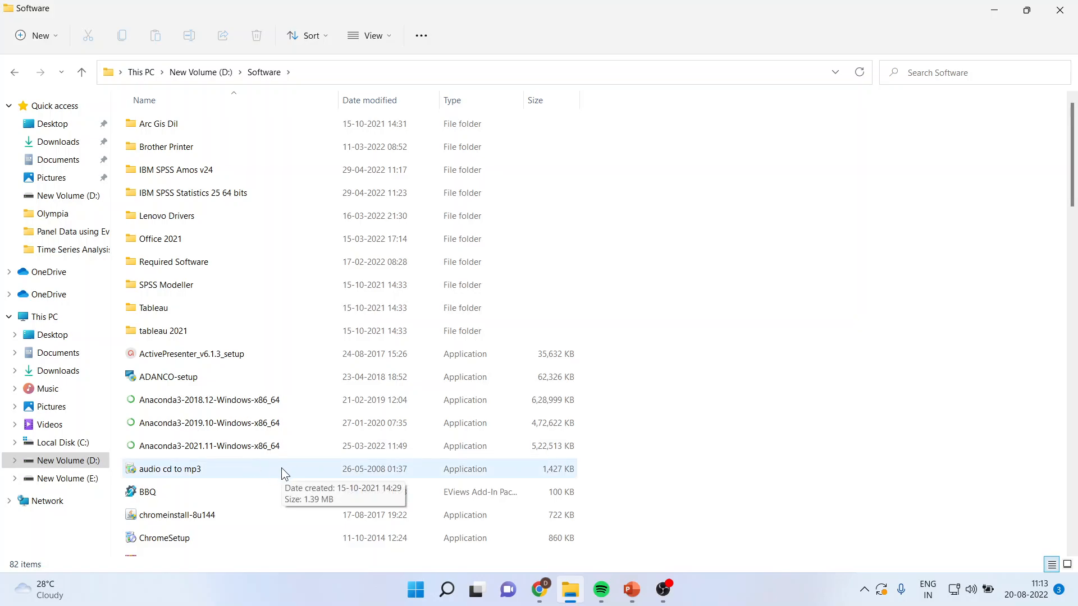
mouse_move(274, 423)
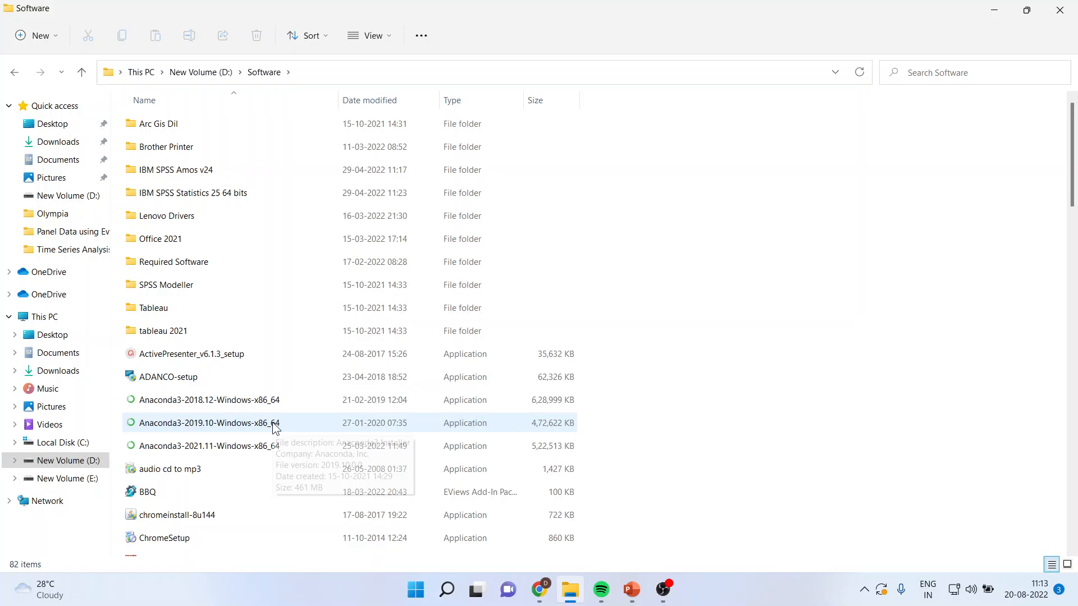
mouse_move(274, 423)
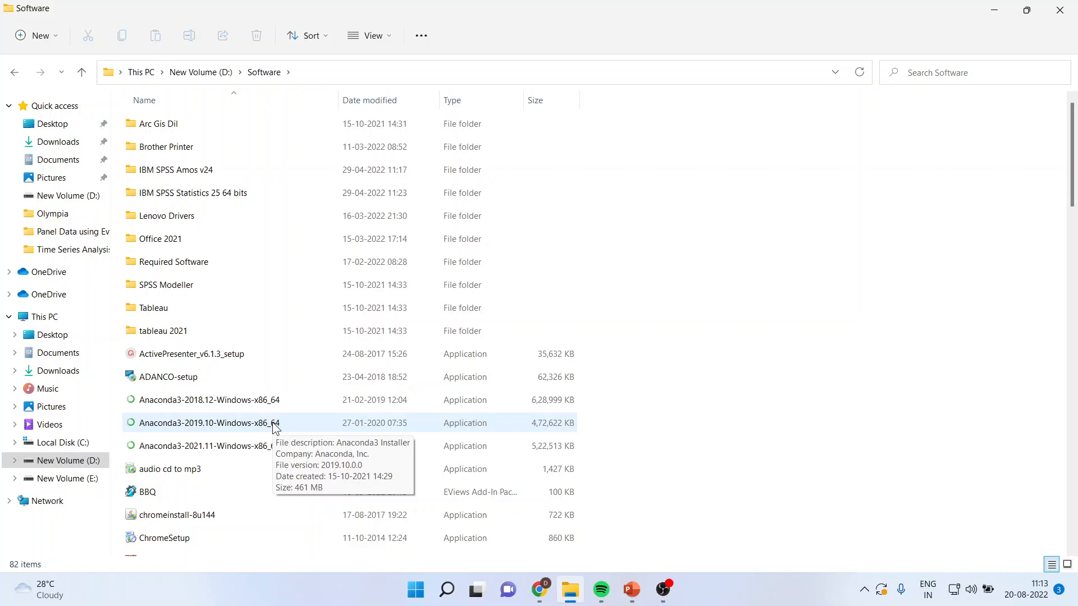
left_click(414, 589)
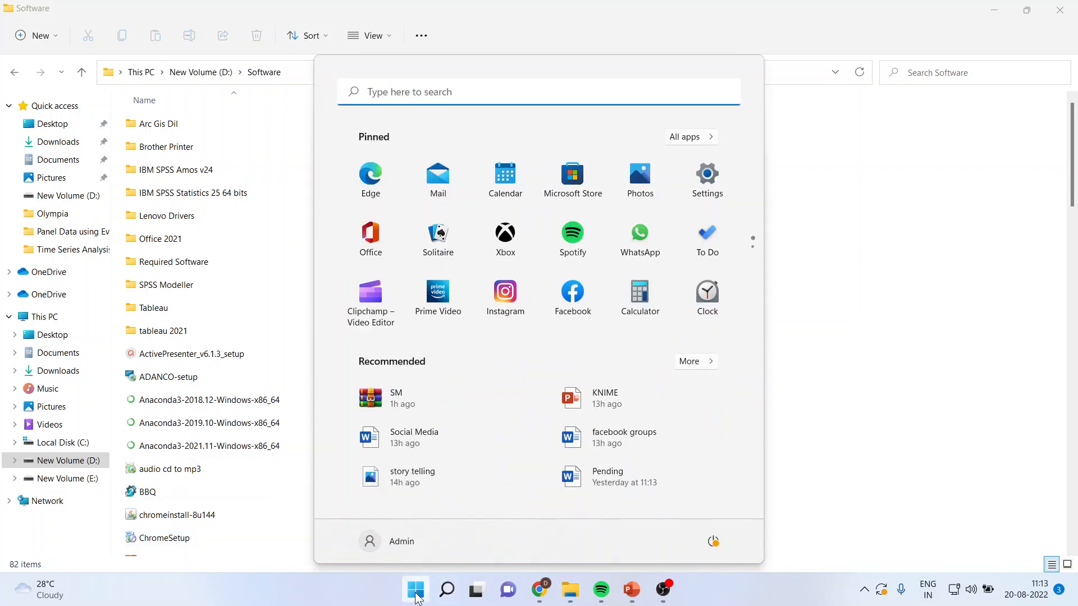
left_click(446, 590)
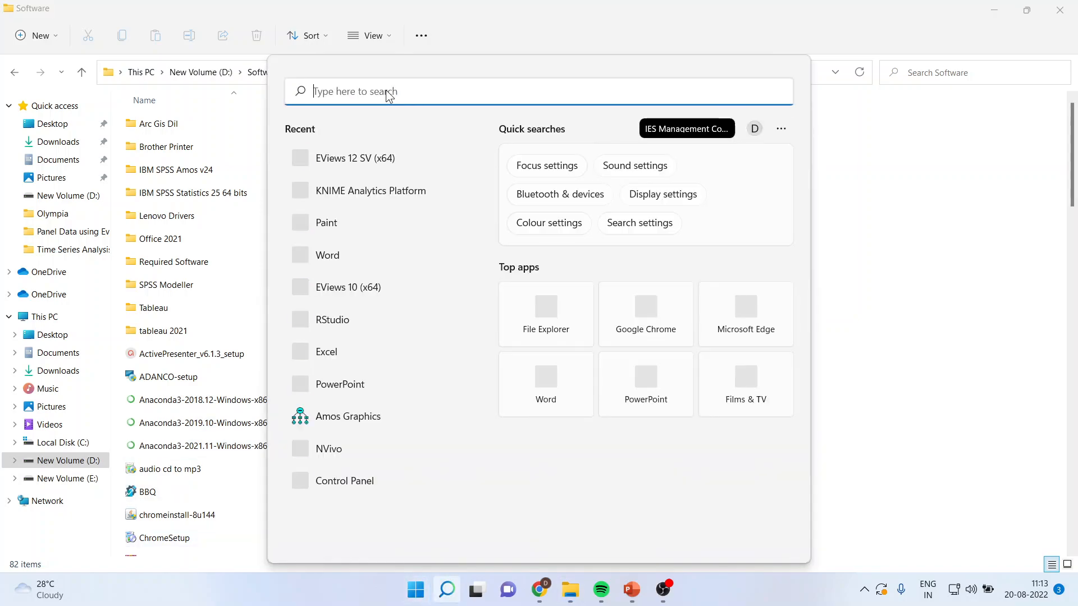
type("jupyte")
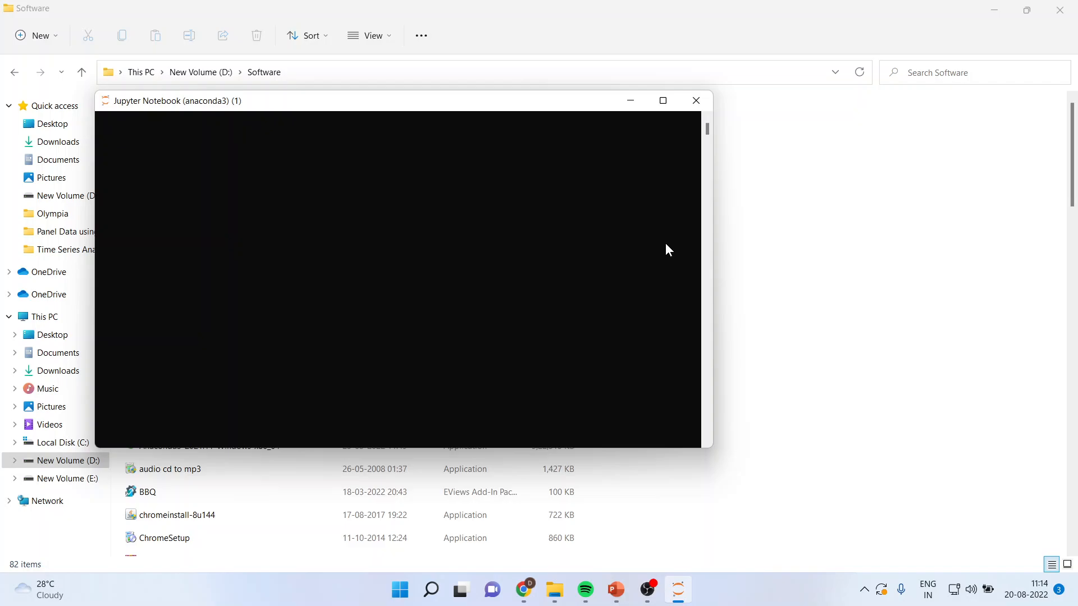
Step: Create a new Python 3 (ipykernel) notebook, Untitled1, from the Jupyter home page
left_click(524, 589)
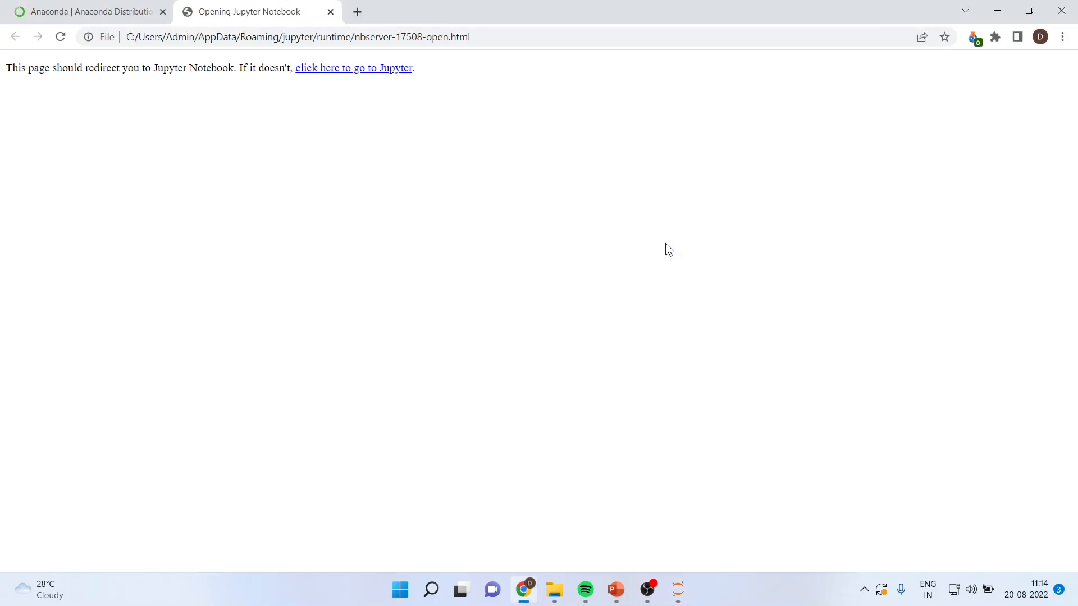
left_click(354, 68)
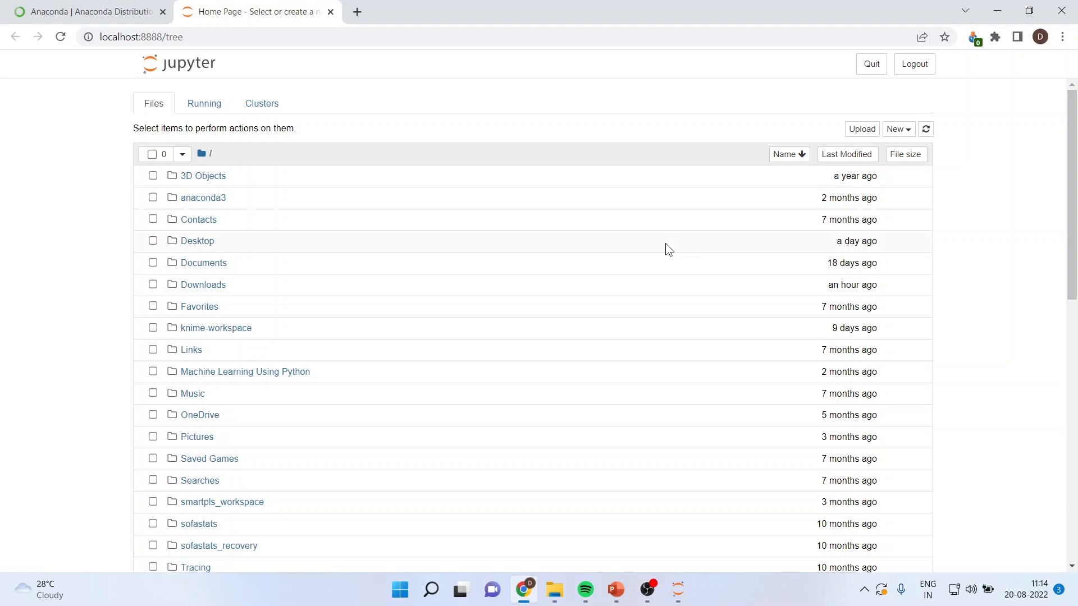
left_click(898, 128)
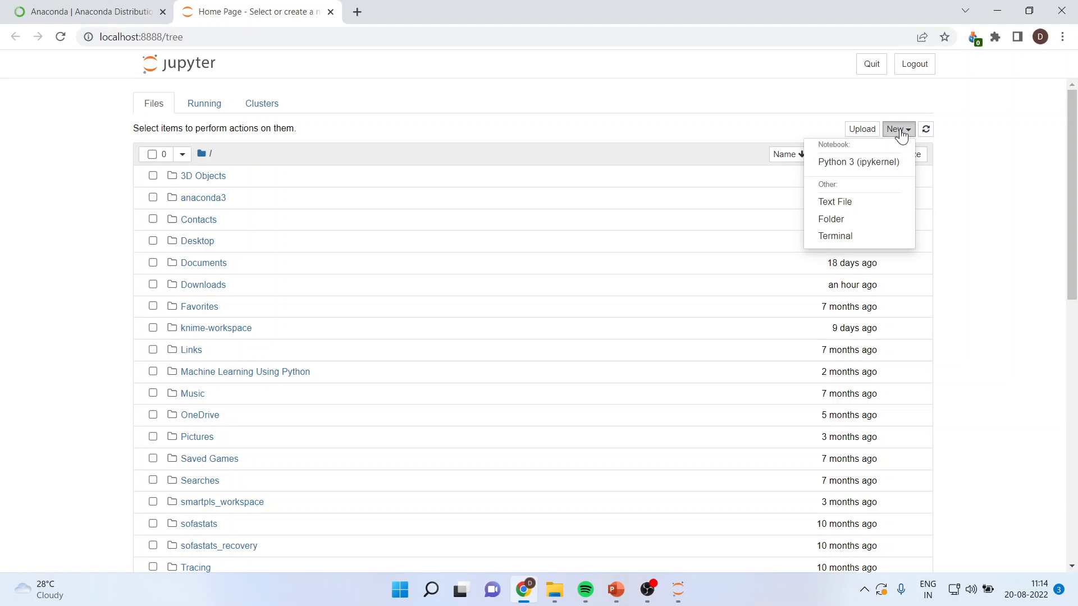
mouse_move(858, 162)
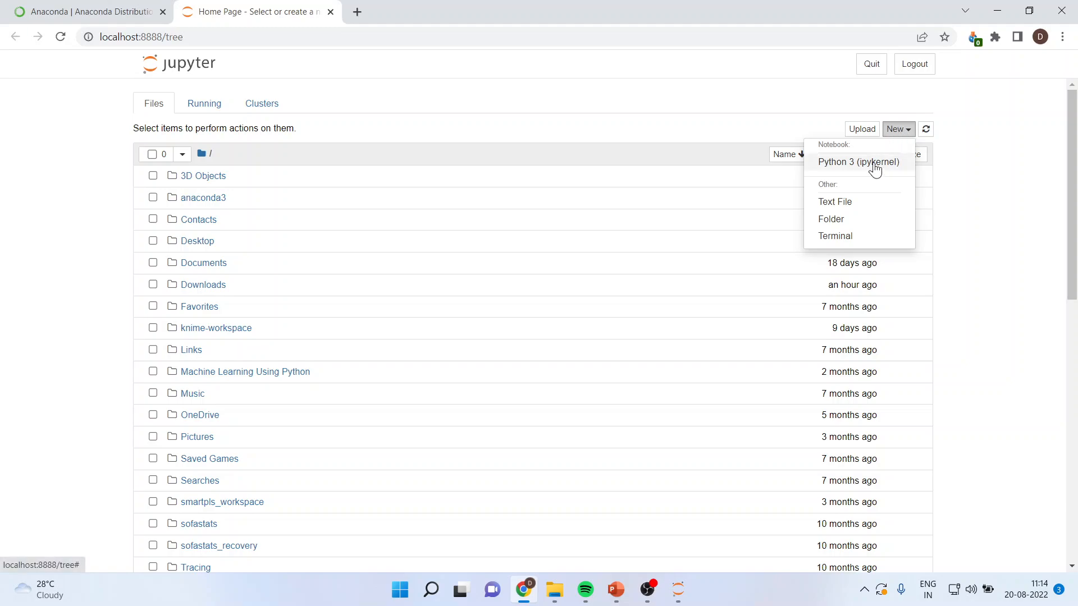
left_click(858, 162)
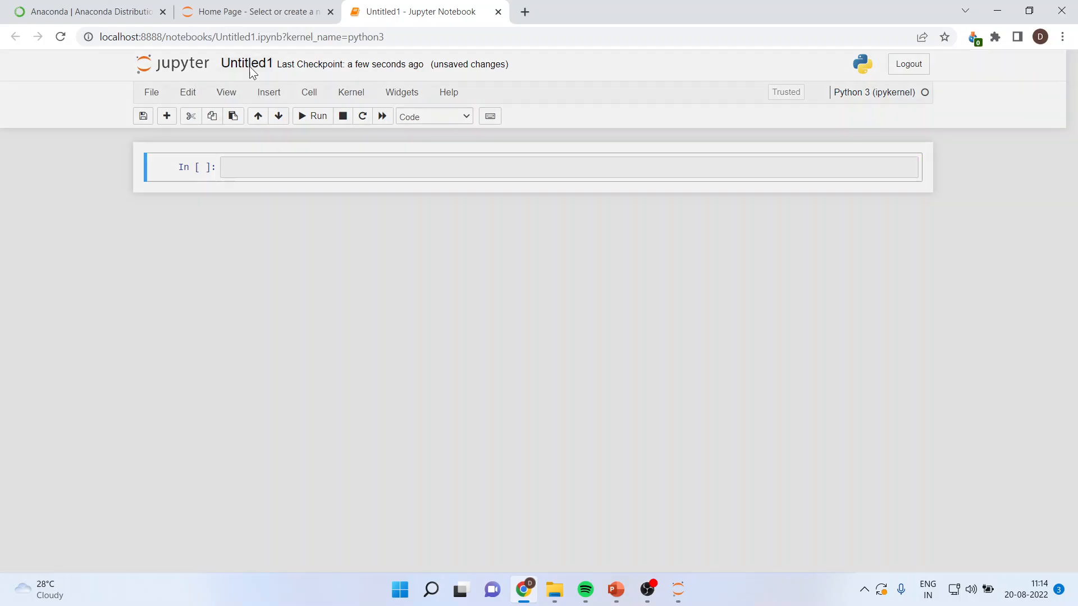
Step: Rename the notebook, replacing a draft 'Welcome to Python' name with 'Introduction'
left_click(246, 64)
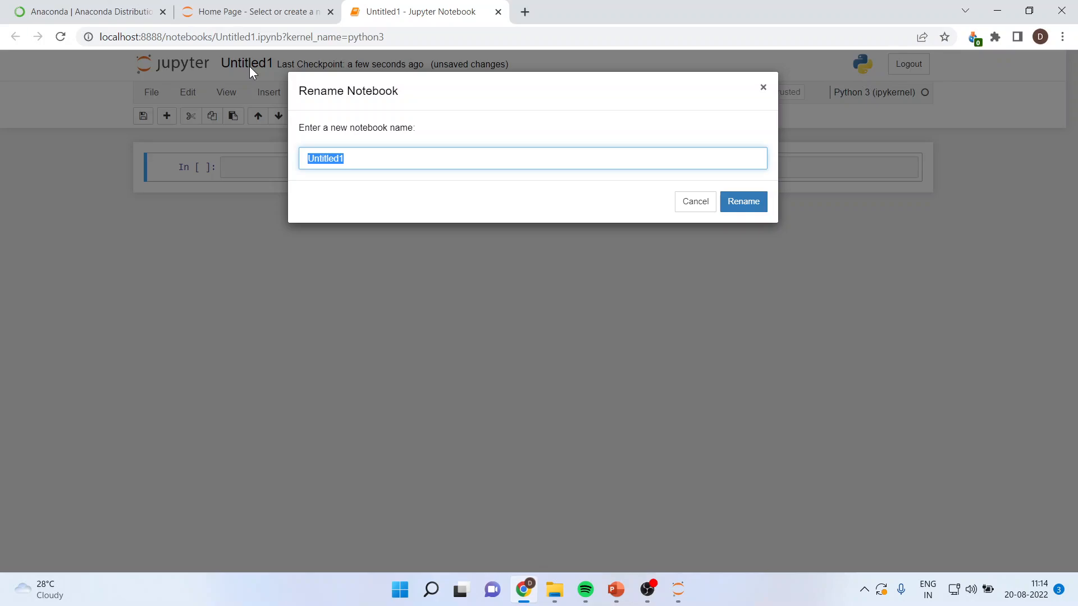
type("Weld")
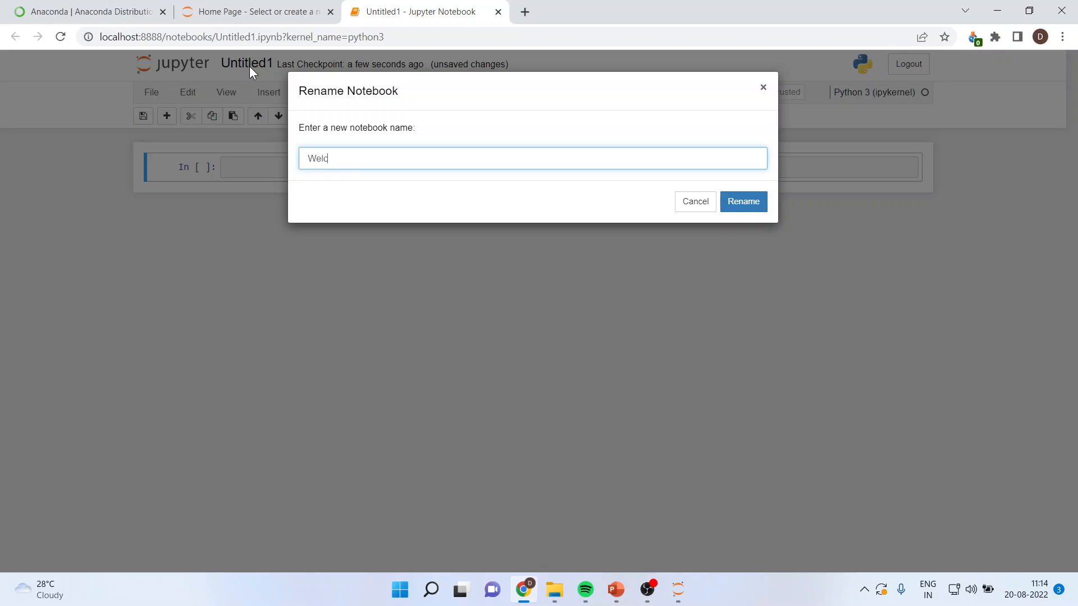
type("come to Pyth")
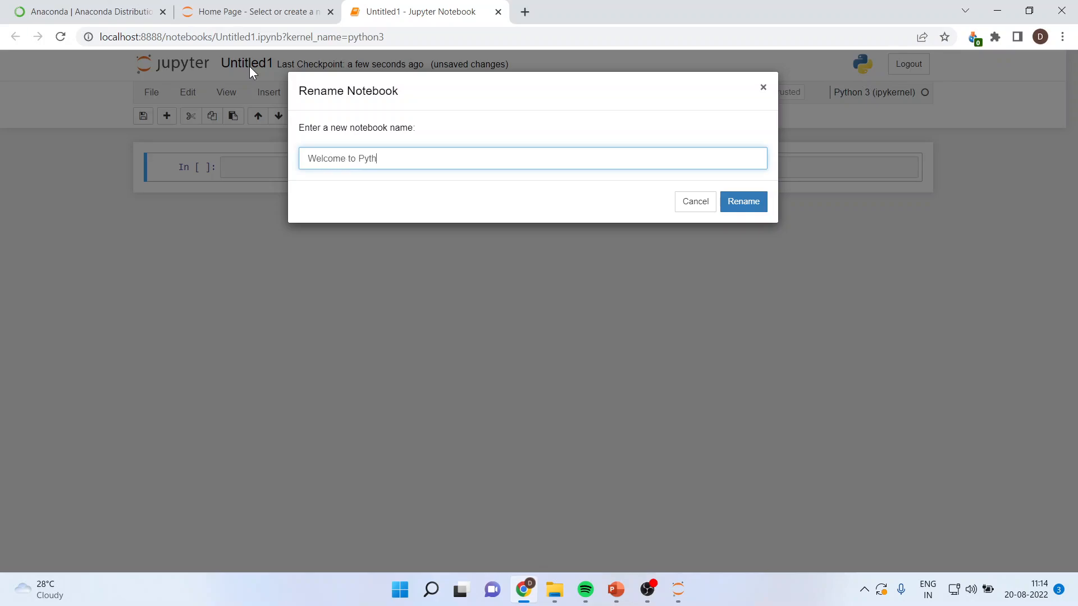
type("on")
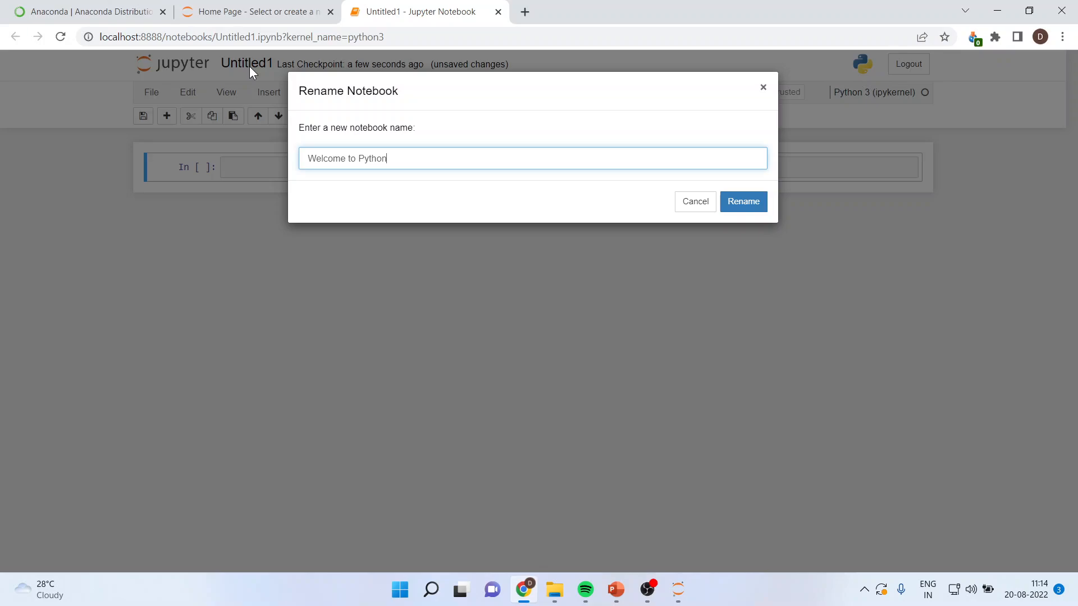
key("ctrl+a")
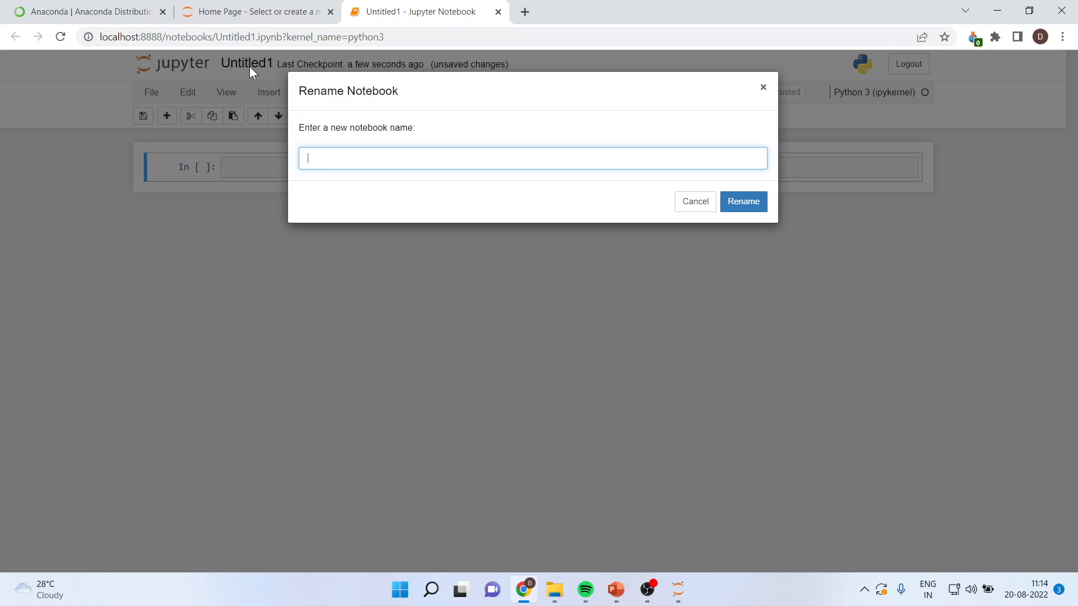
type("Introdu")
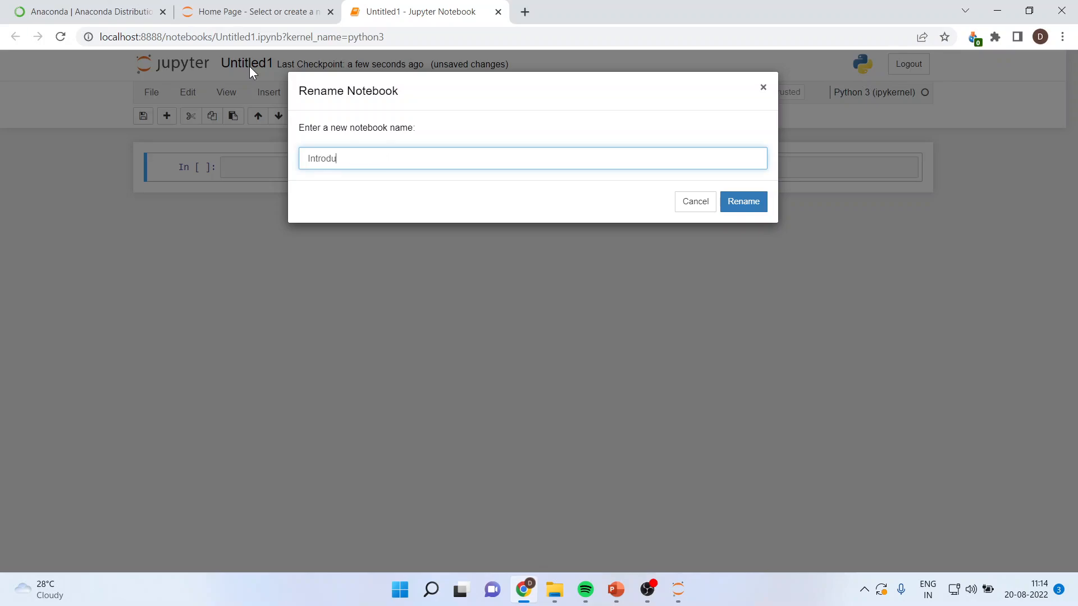
type("ction")
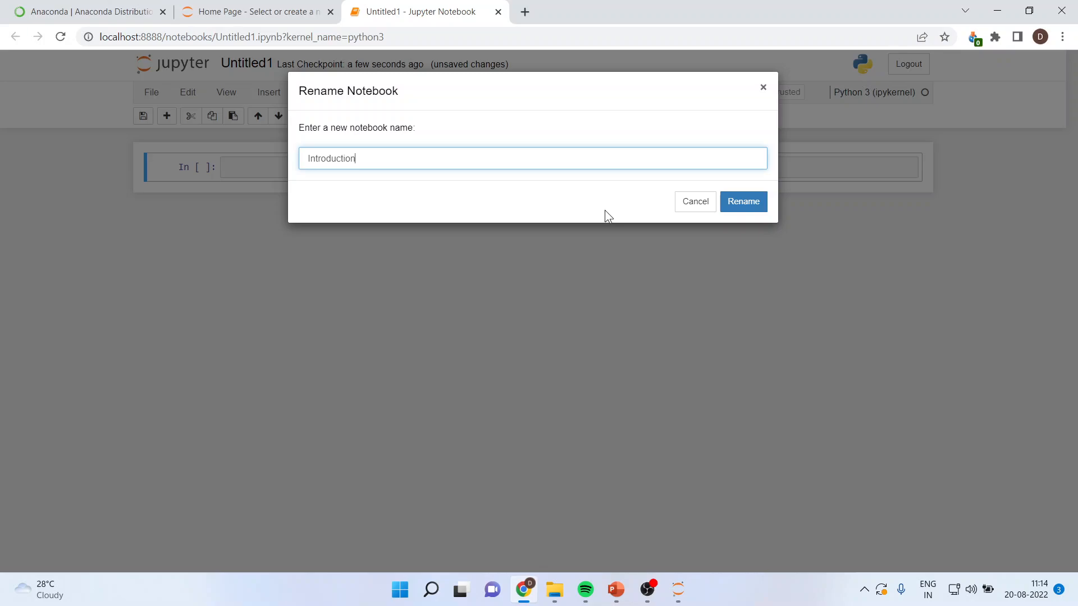
left_click(742, 201)
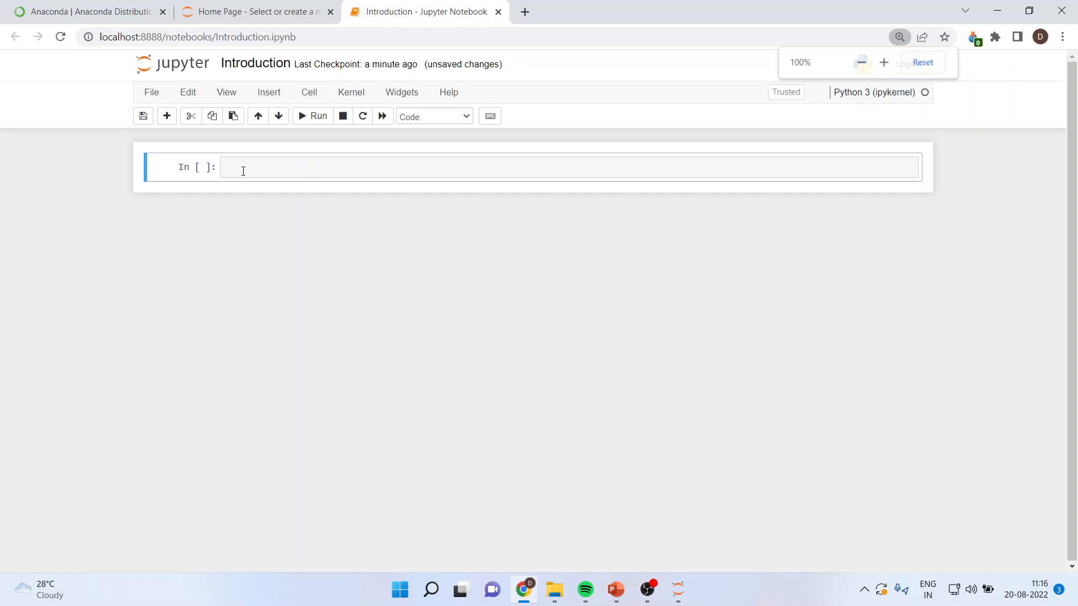
Step: Enter print("Welcome to Machine Learning Lecture Series") in the first code cell
type("pri")
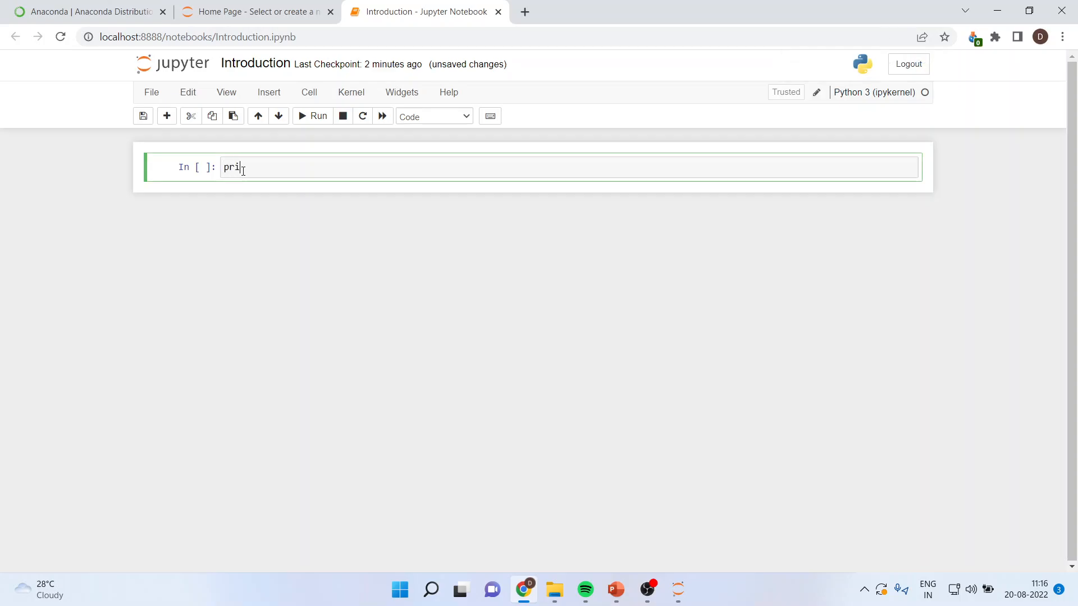
type("nt")
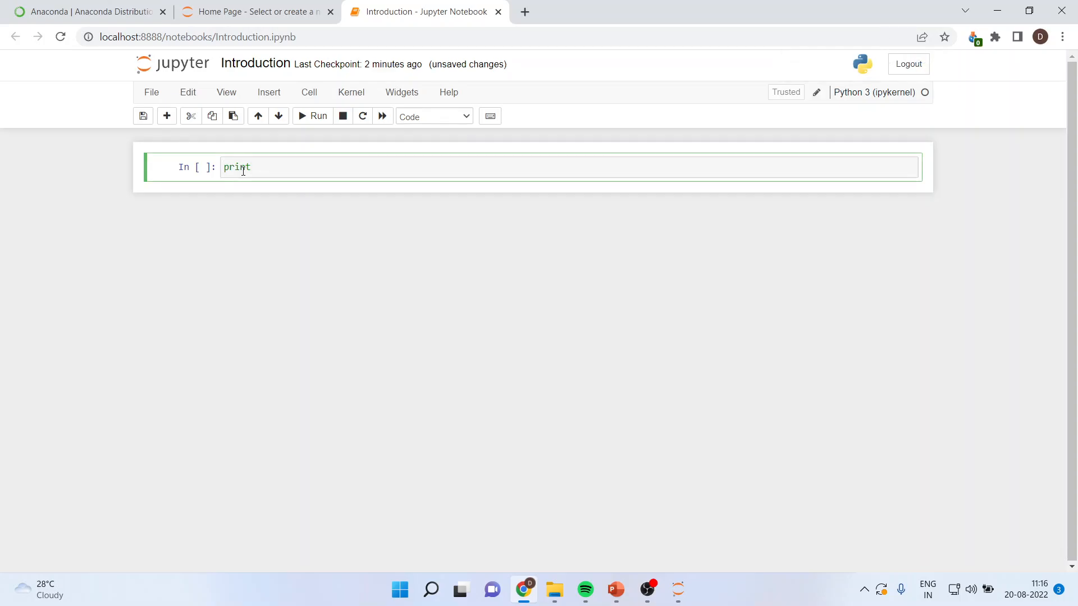
type("(\"\")")
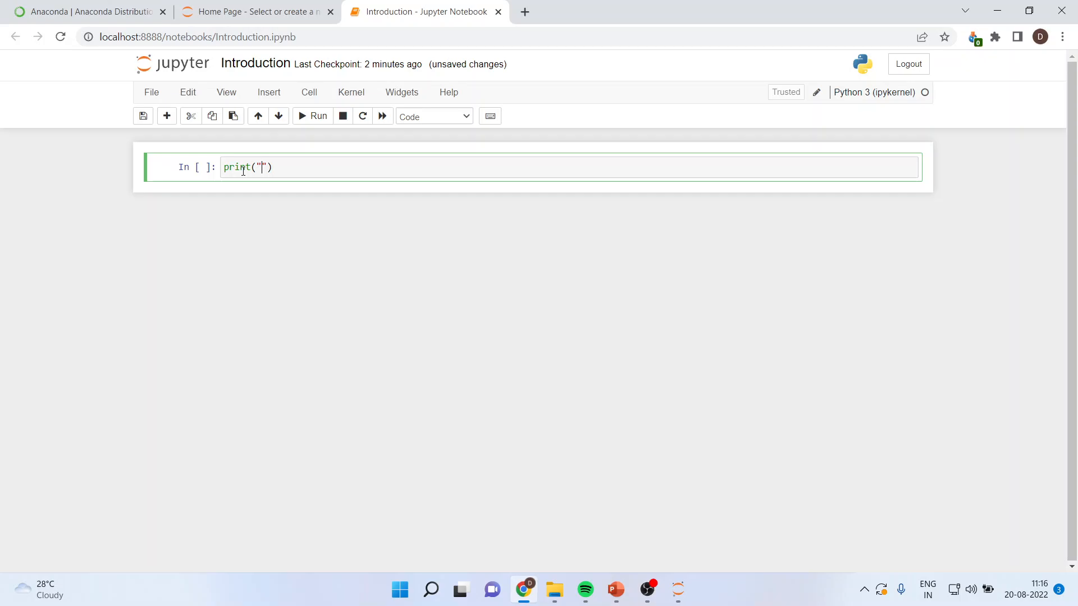
type("Welcome to")
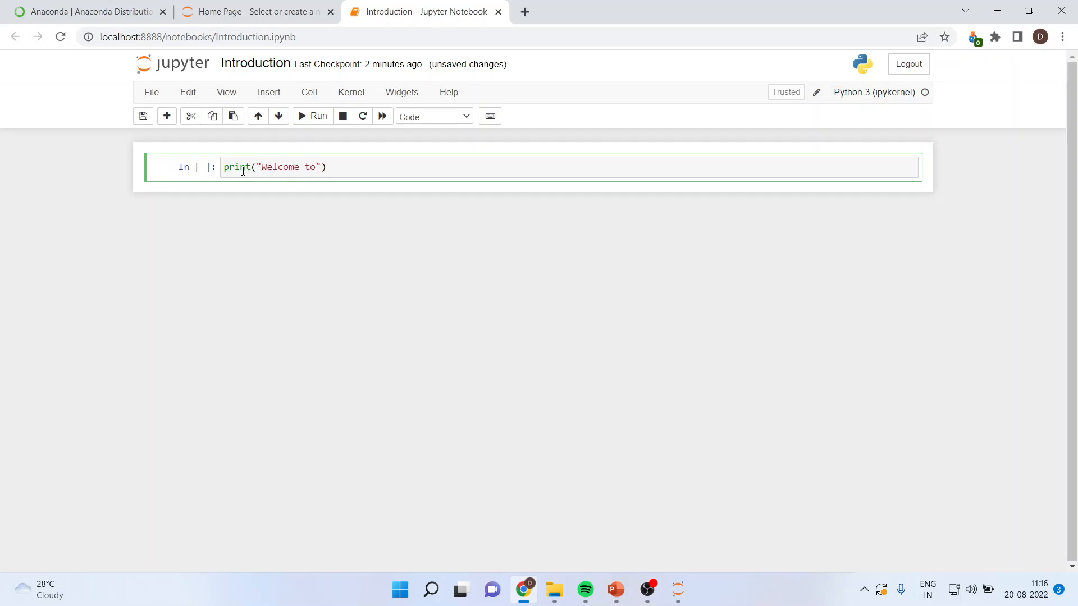
type("Machine Le")
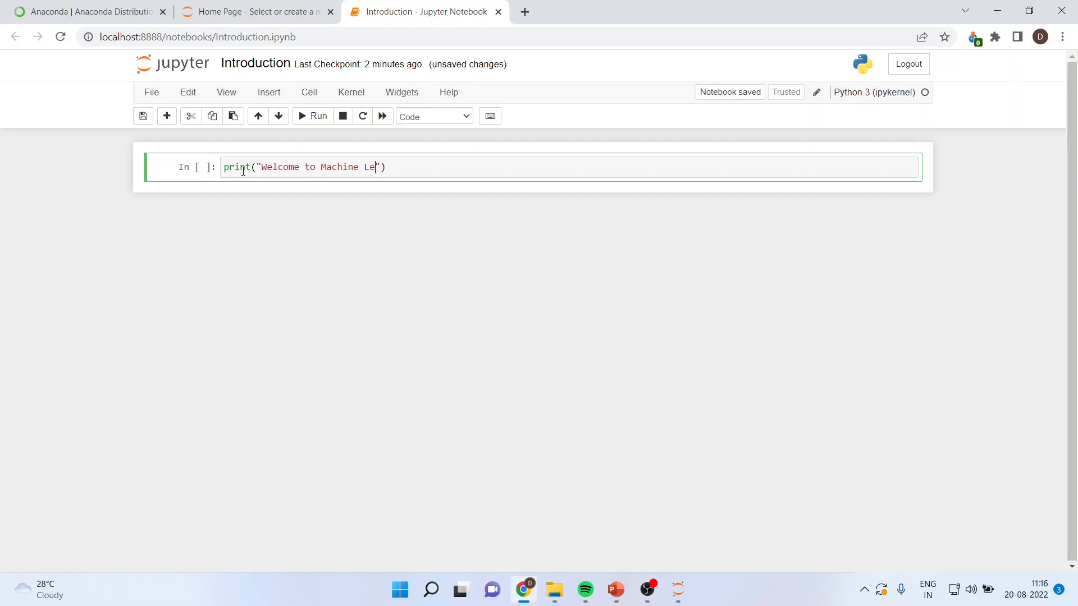
type("arning")
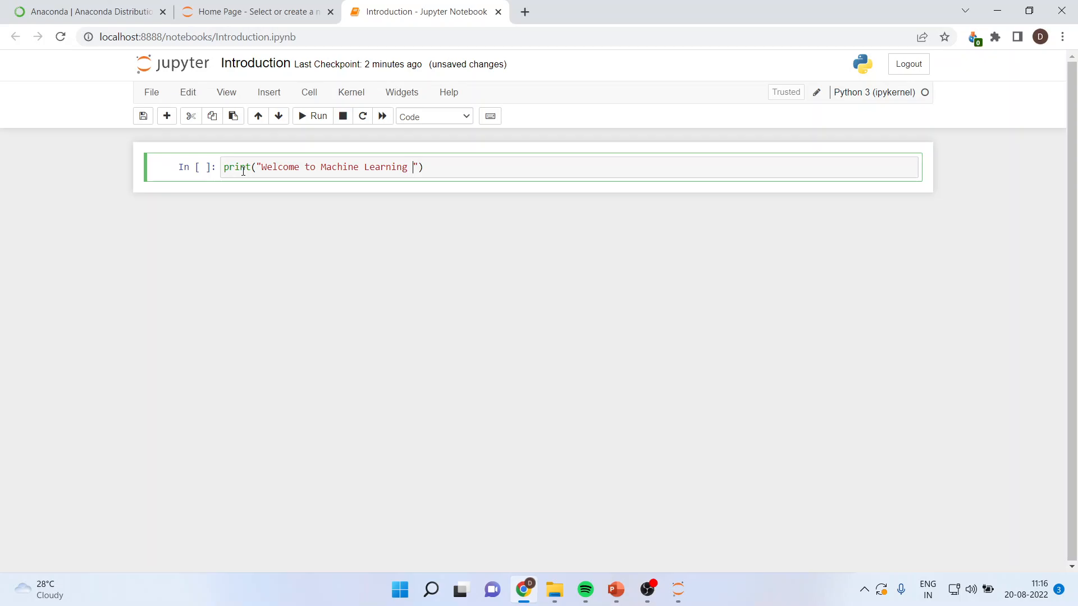
type("Lectu")
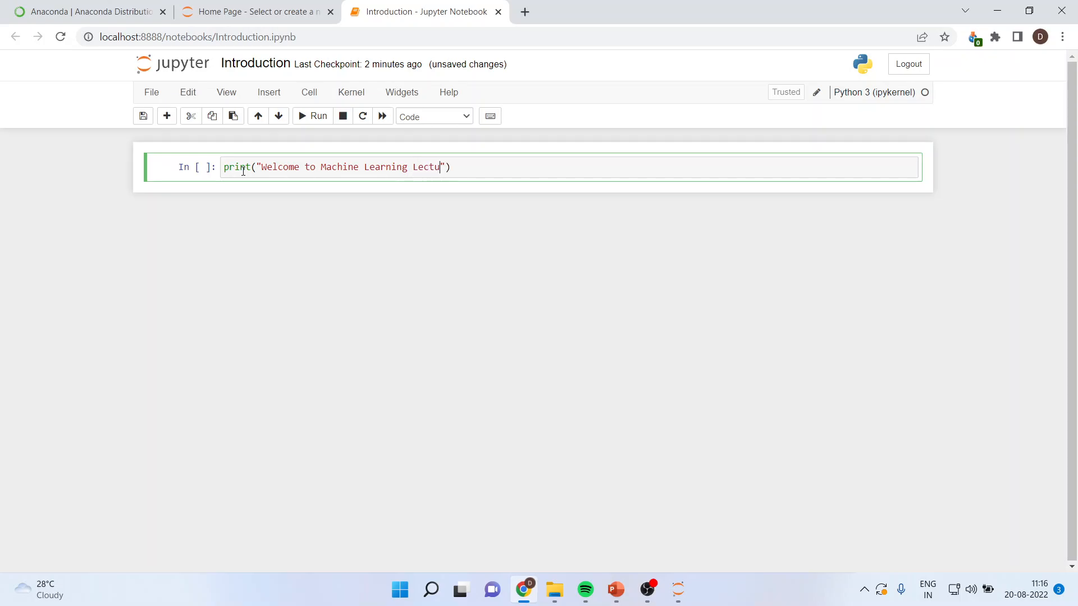
type("re Ser")
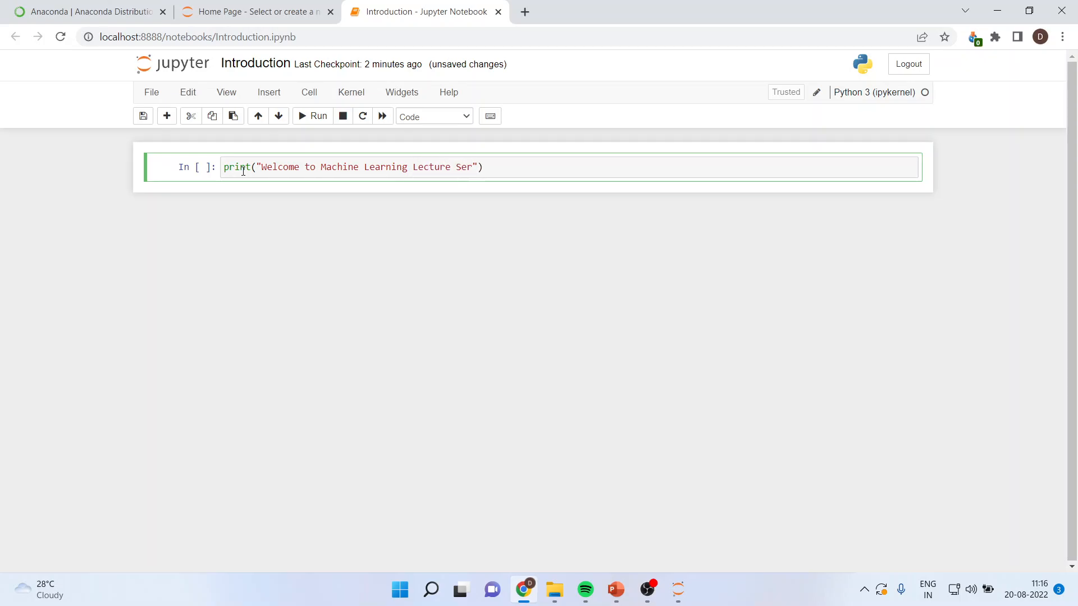
type("ies")
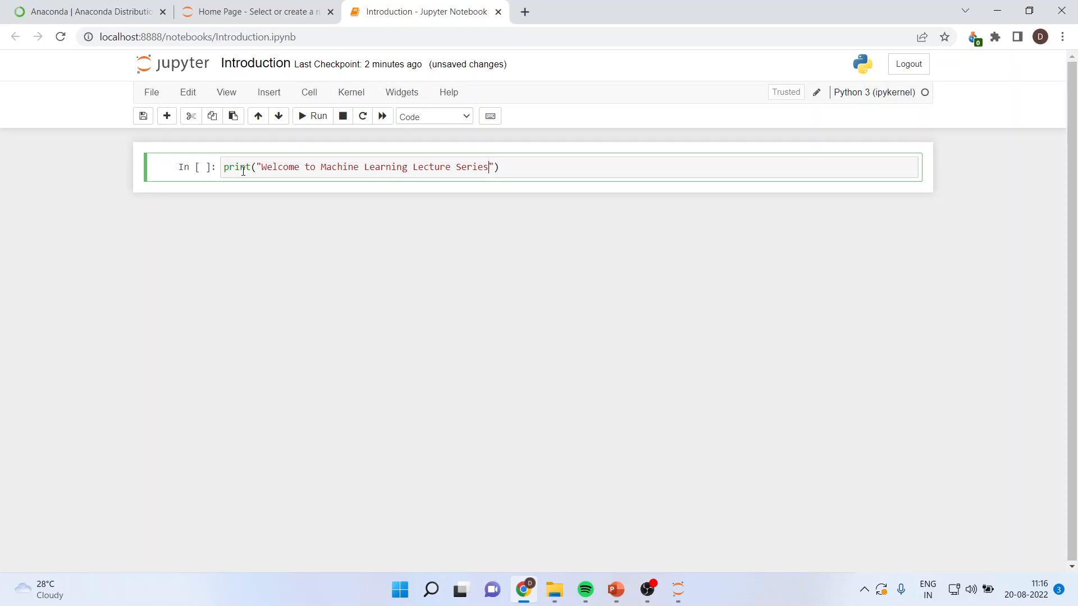
mouse_move(485, 219)
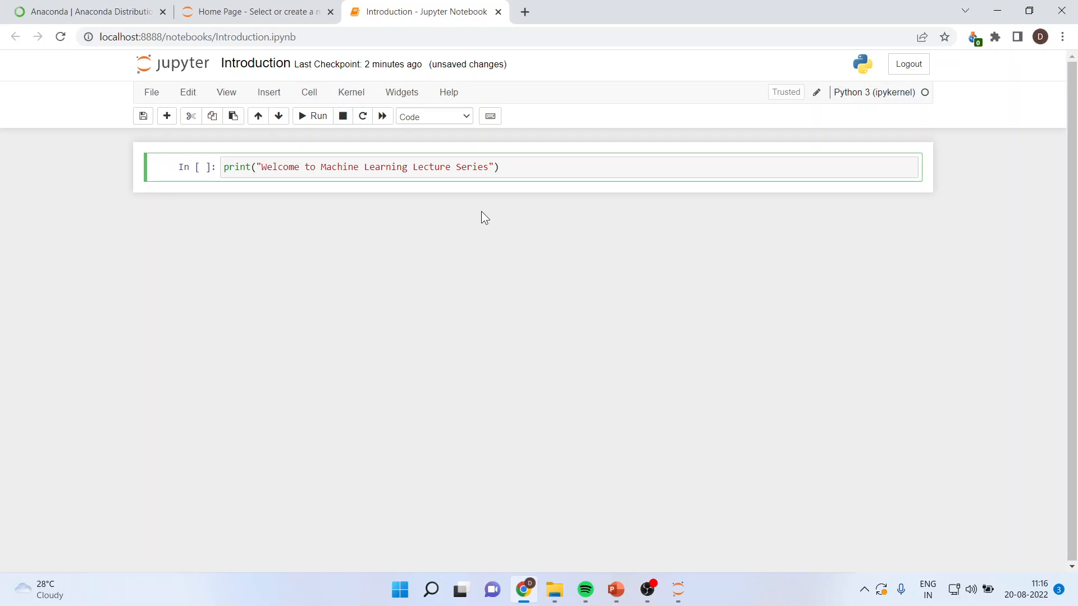
Step: Run the print cell, outputting the welcome message and adding an empty cell below
left_click(312, 116)
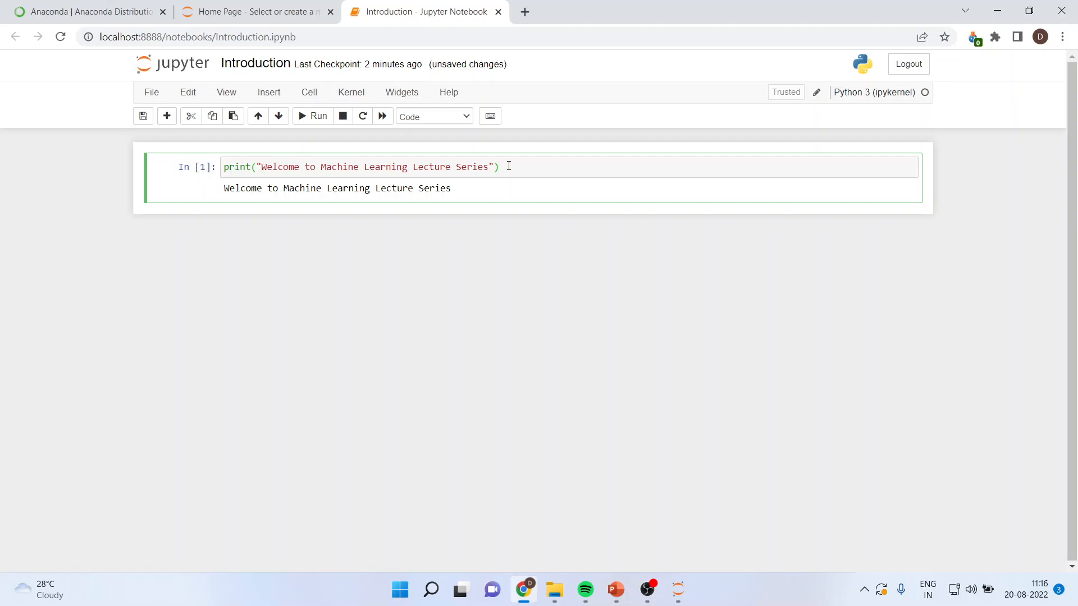
left_click(312, 116)
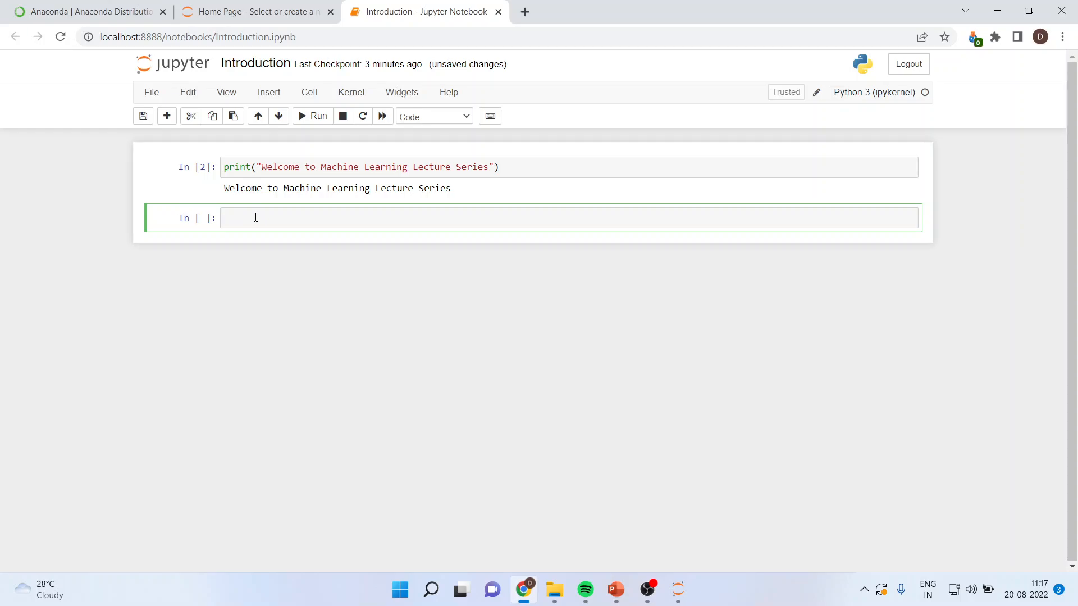
Step: Enter the comment #This Lecture series is for Machine Learning in the new cell
type("#")
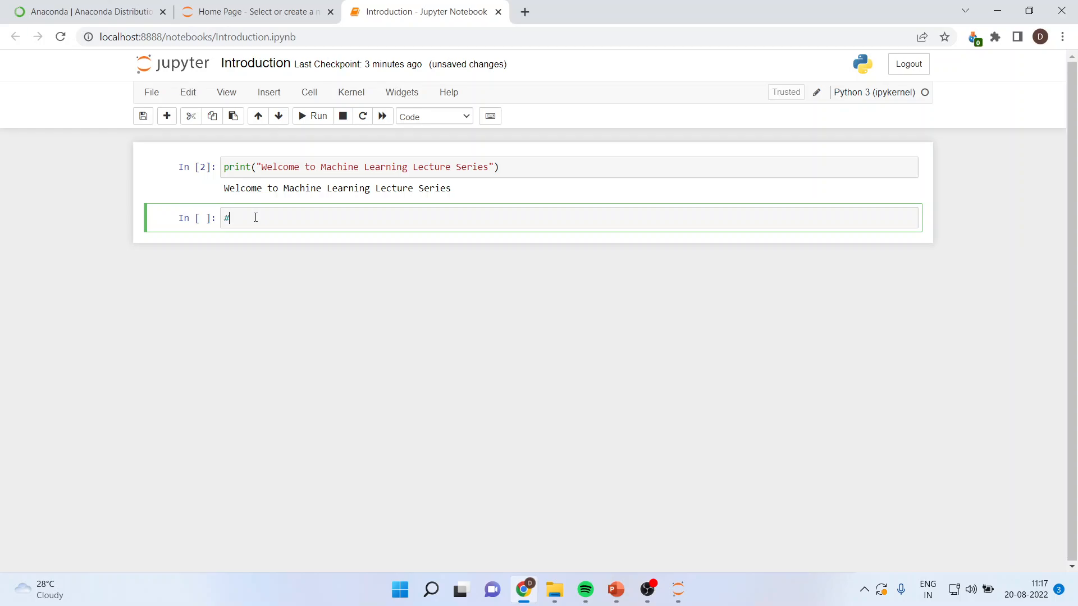
type("This")
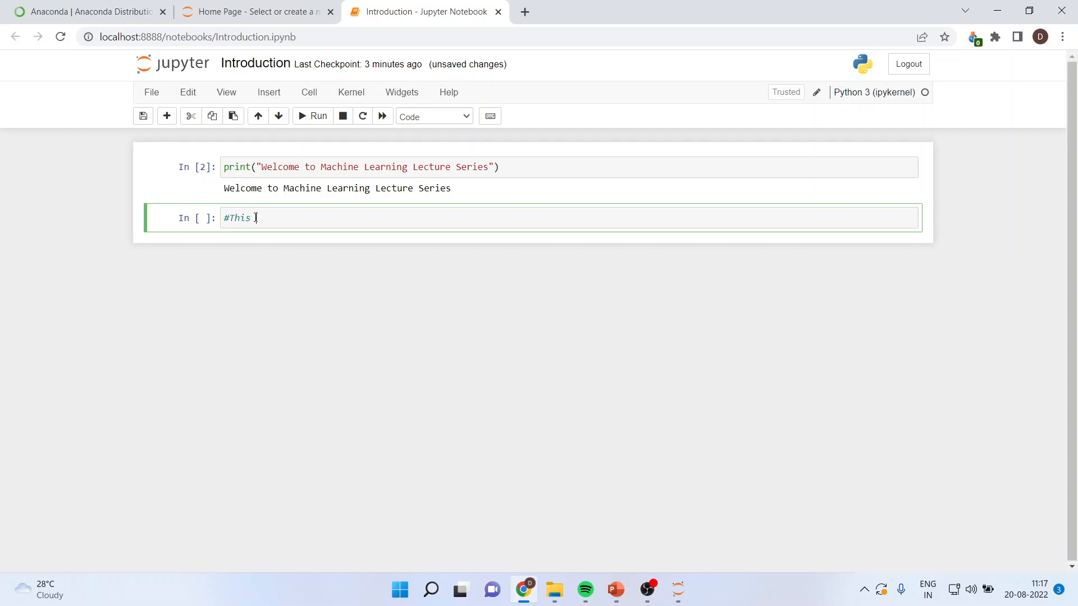
type("Lecture se")
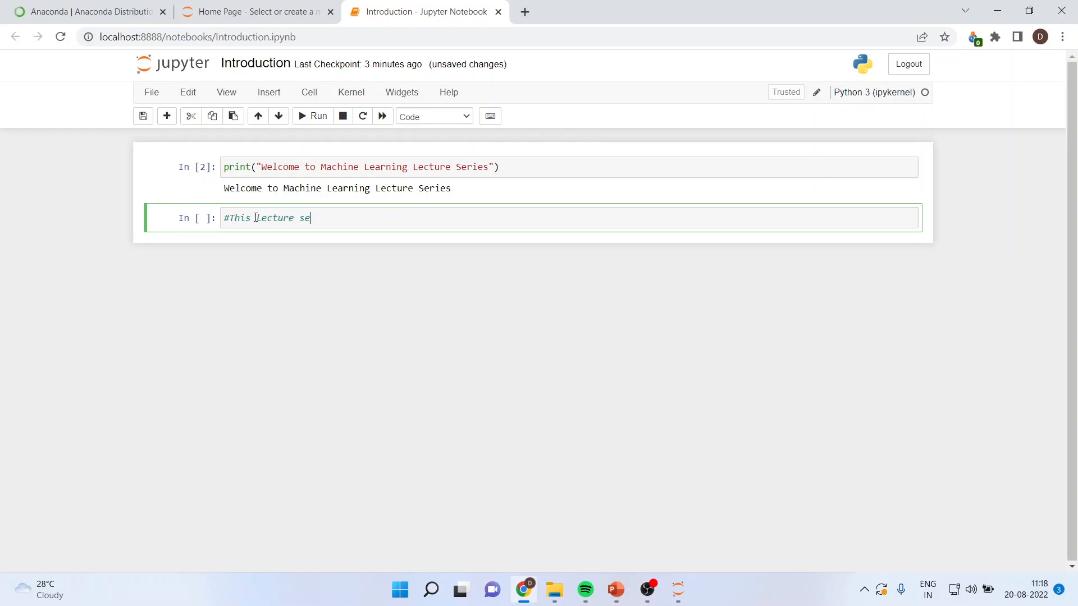
type("ries is fo")
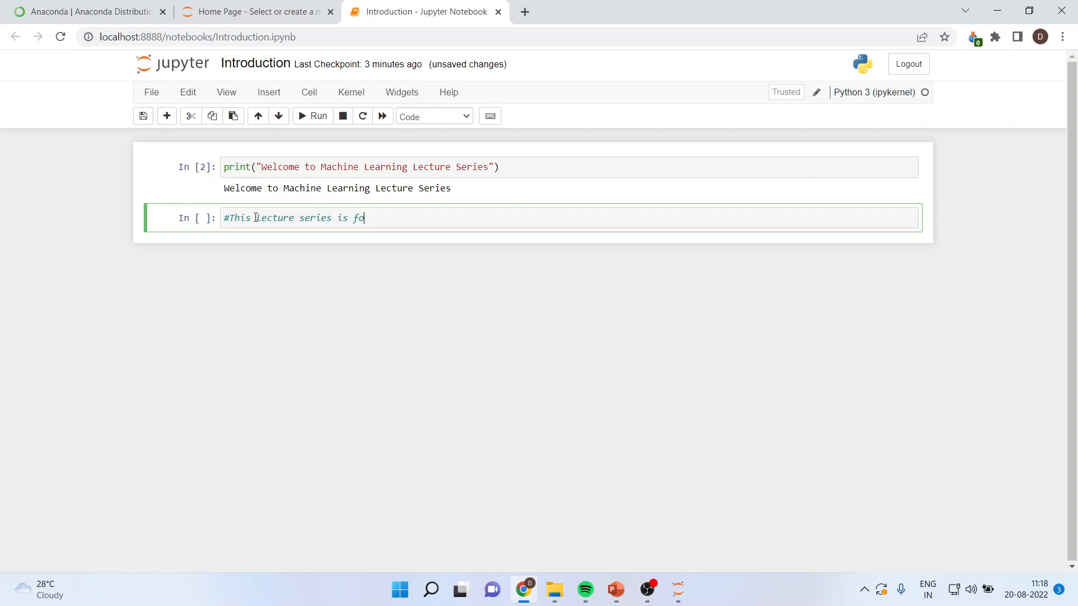
type("r Machine L")
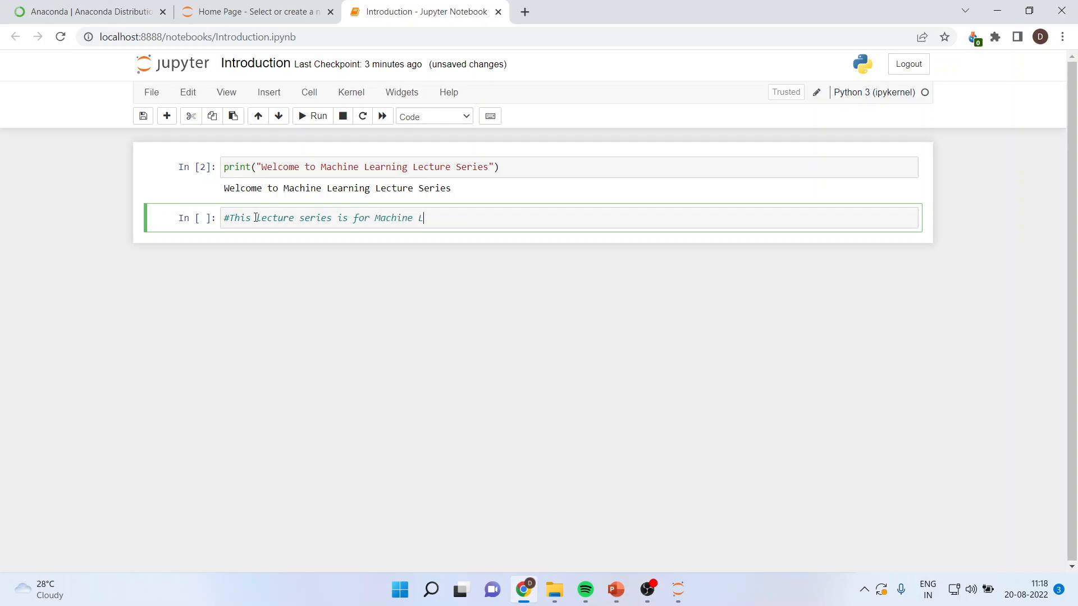
type("earning")
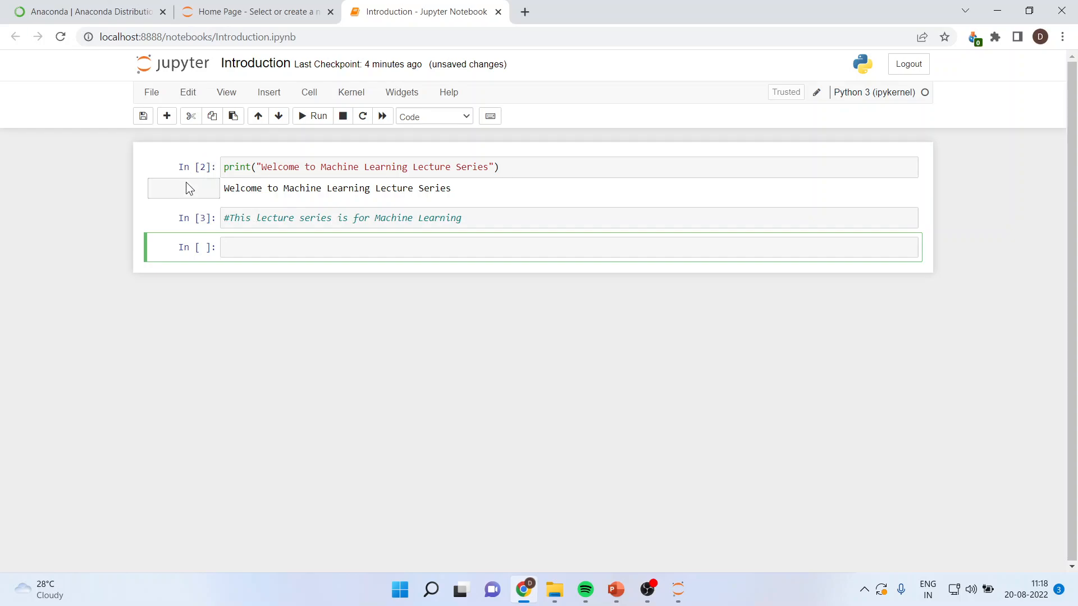
mouse_move(150, 92)
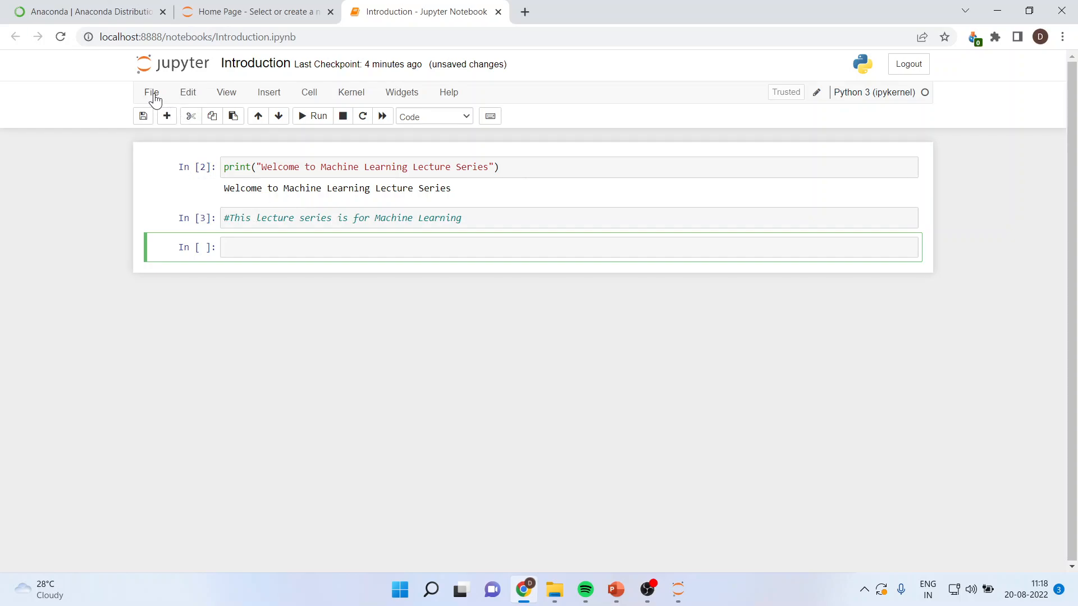
left_click(151, 92)
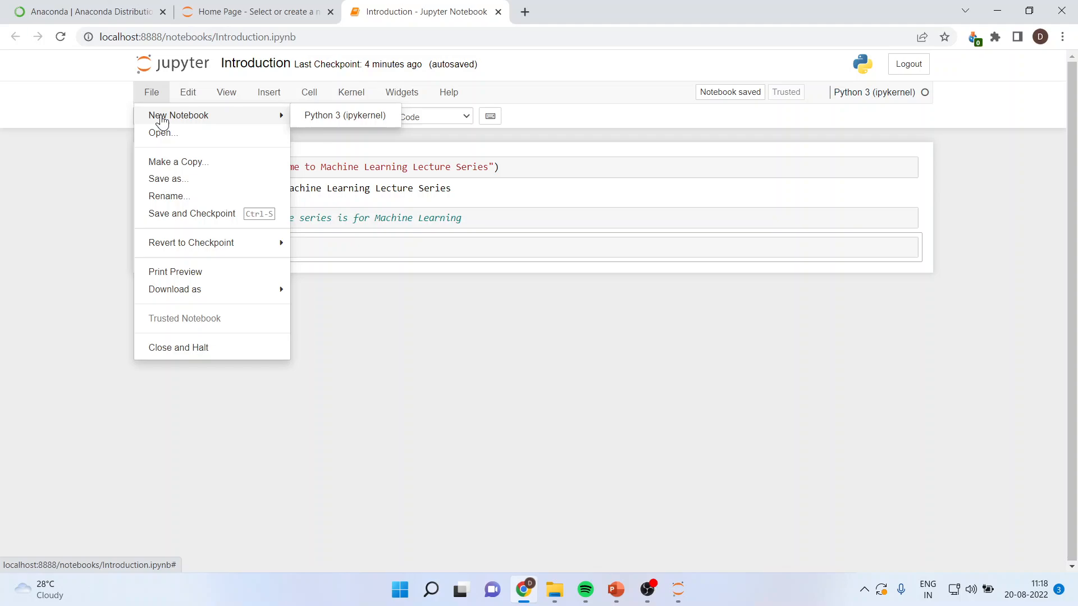
mouse_move(161, 133)
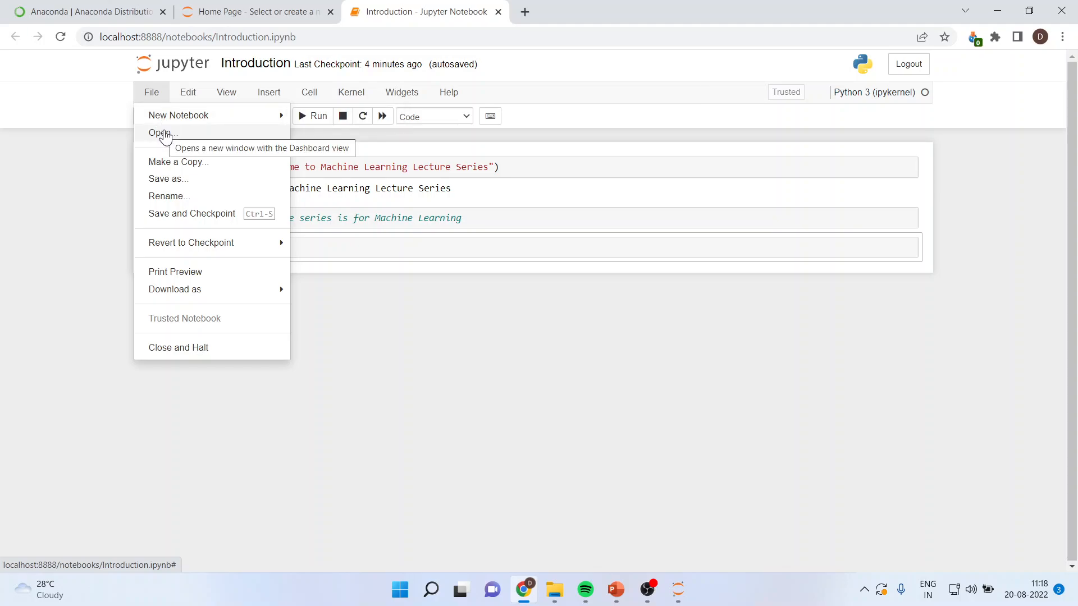
mouse_move(168, 179)
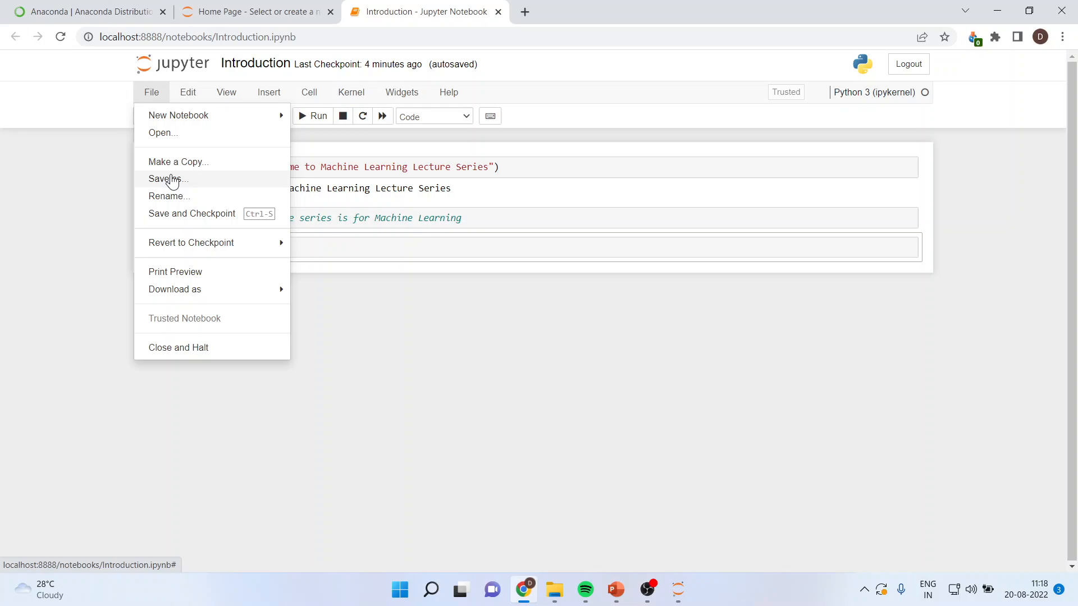
mouse_move(167, 178)
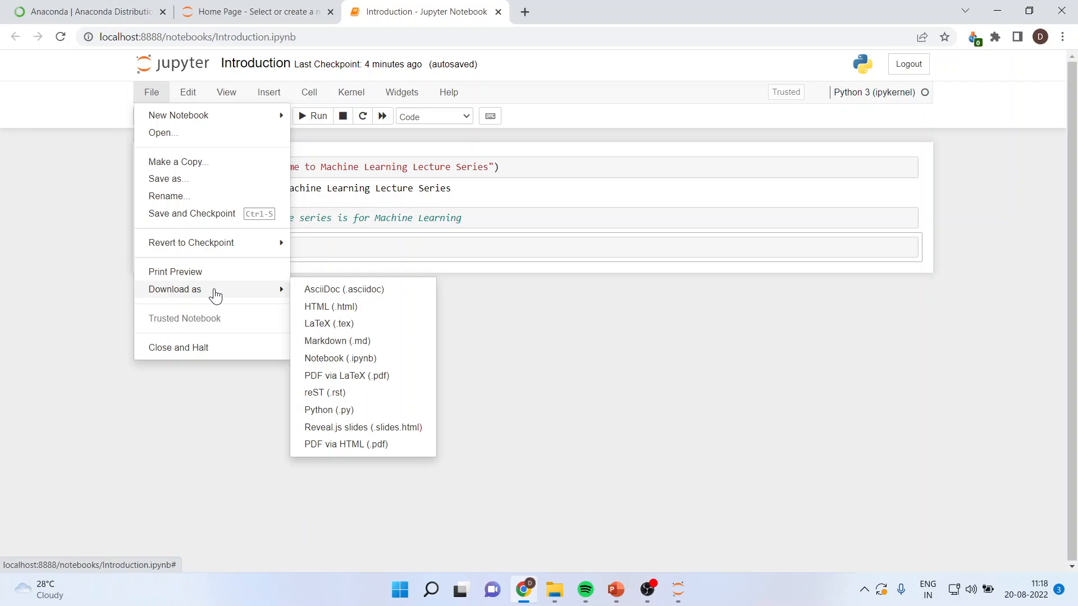
mouse_move(331, 307)
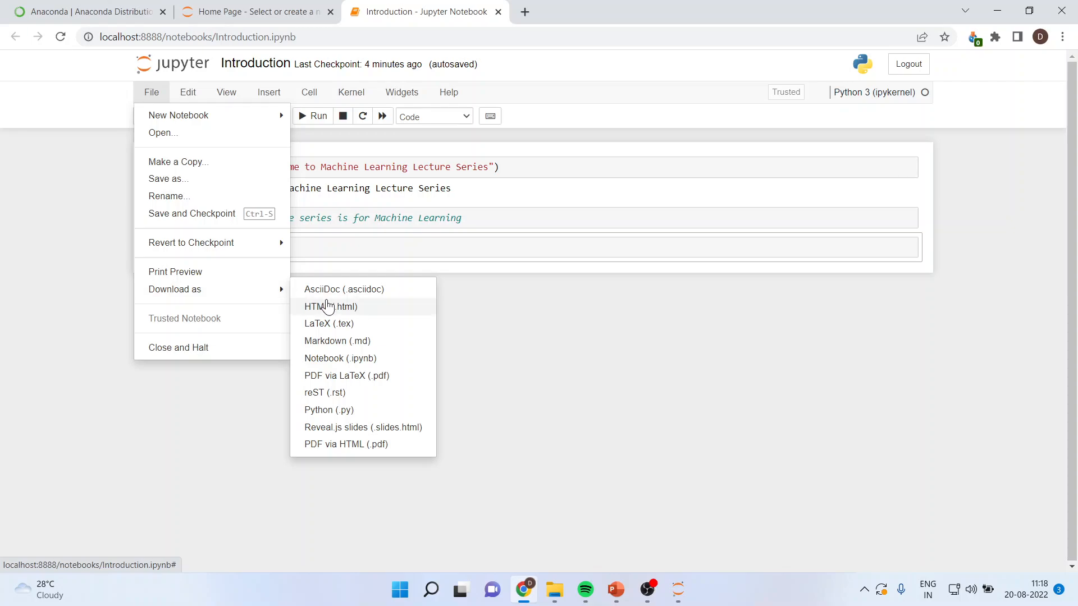
mouse_move(351, 359)
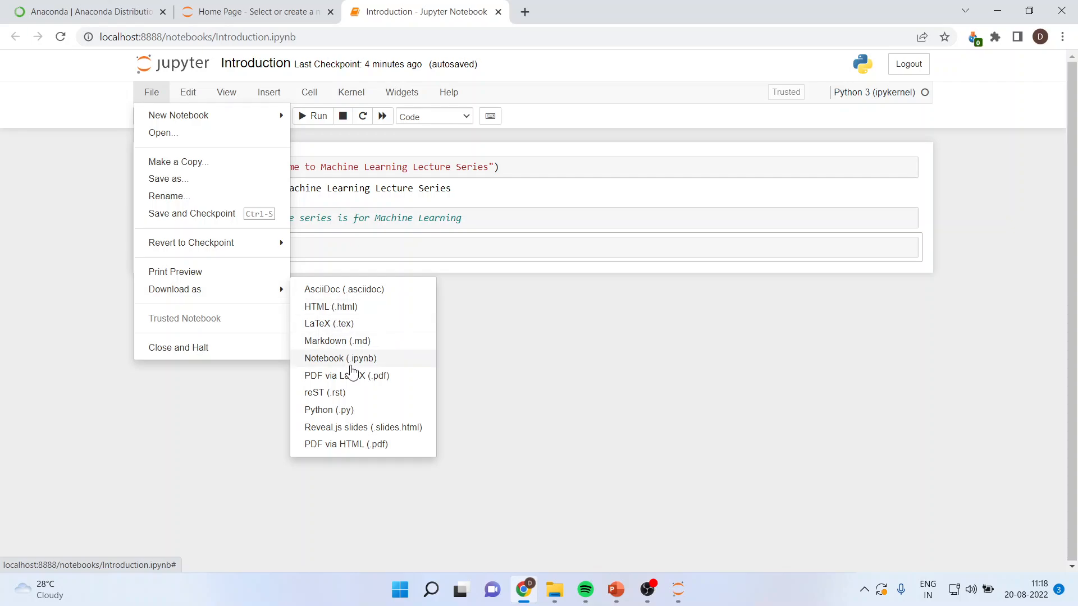
mouse_move(362, 427)
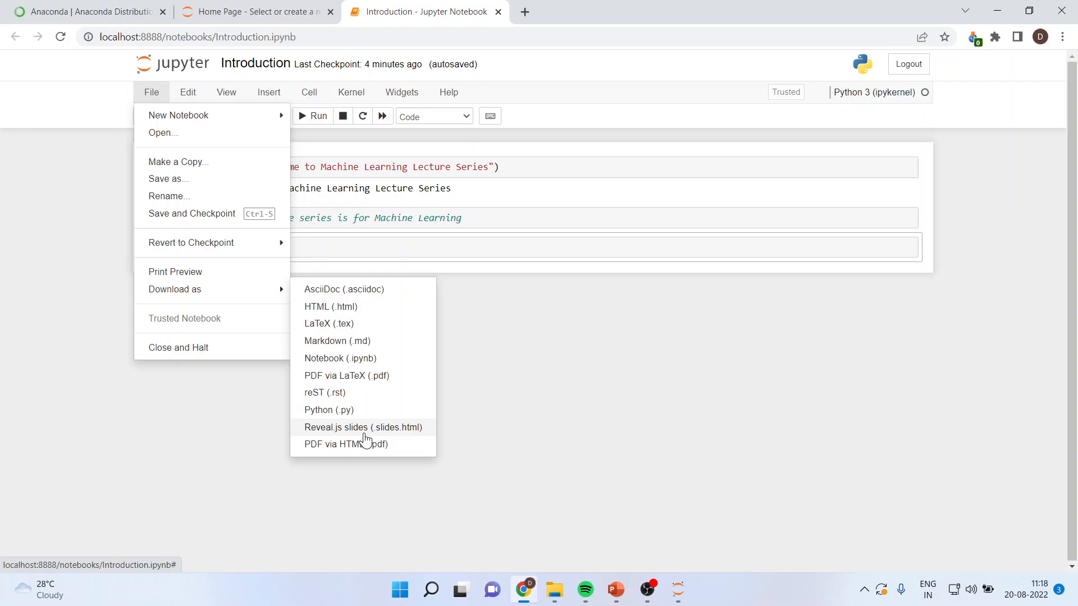
mouse_move(363, 445)
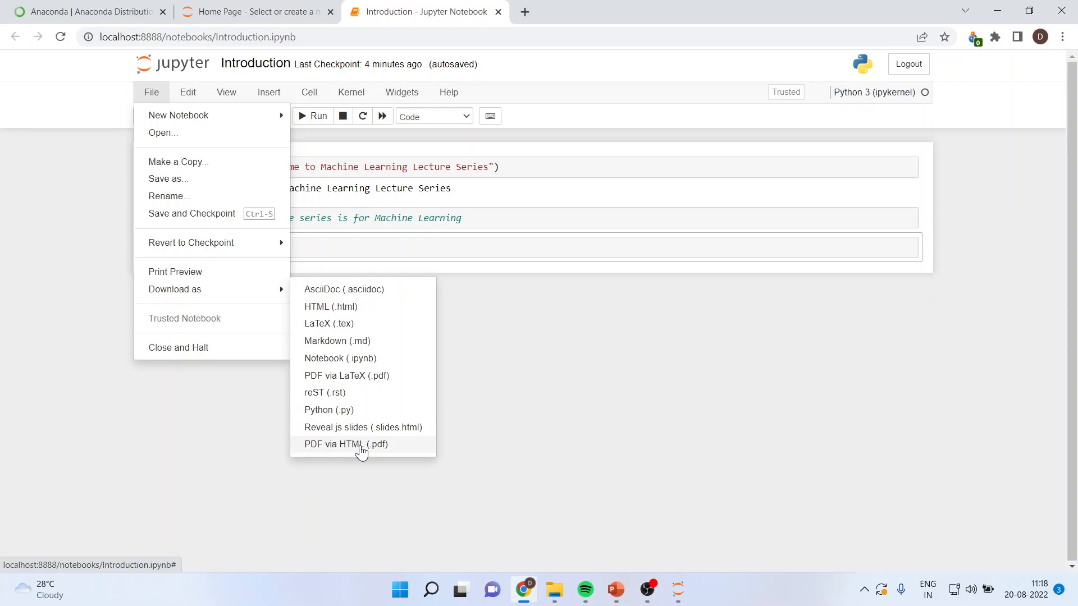
mouse_move(329, 410)
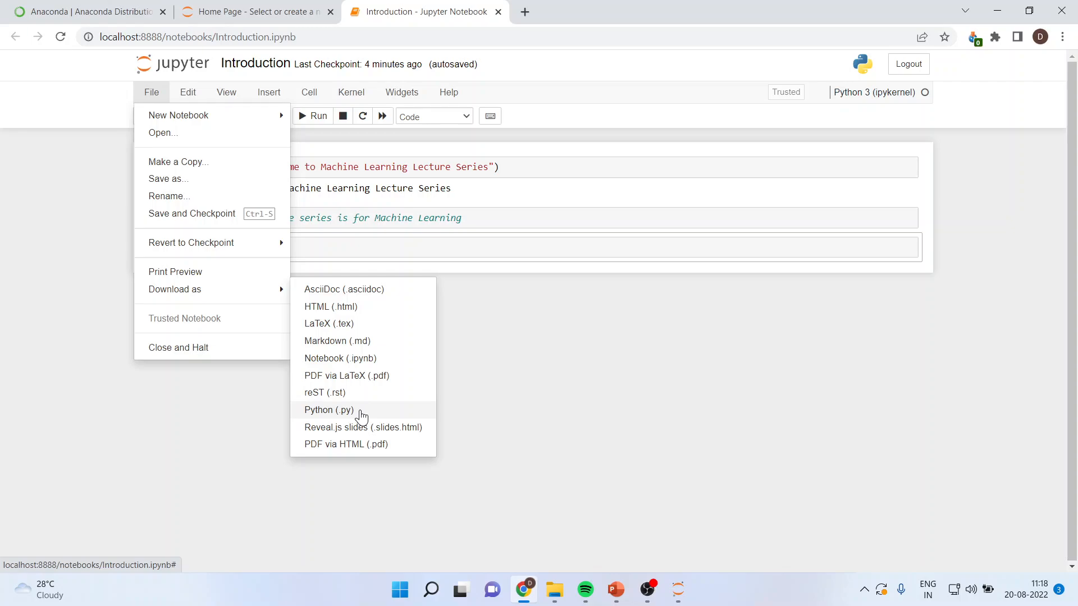
mouse_move(367, 325)
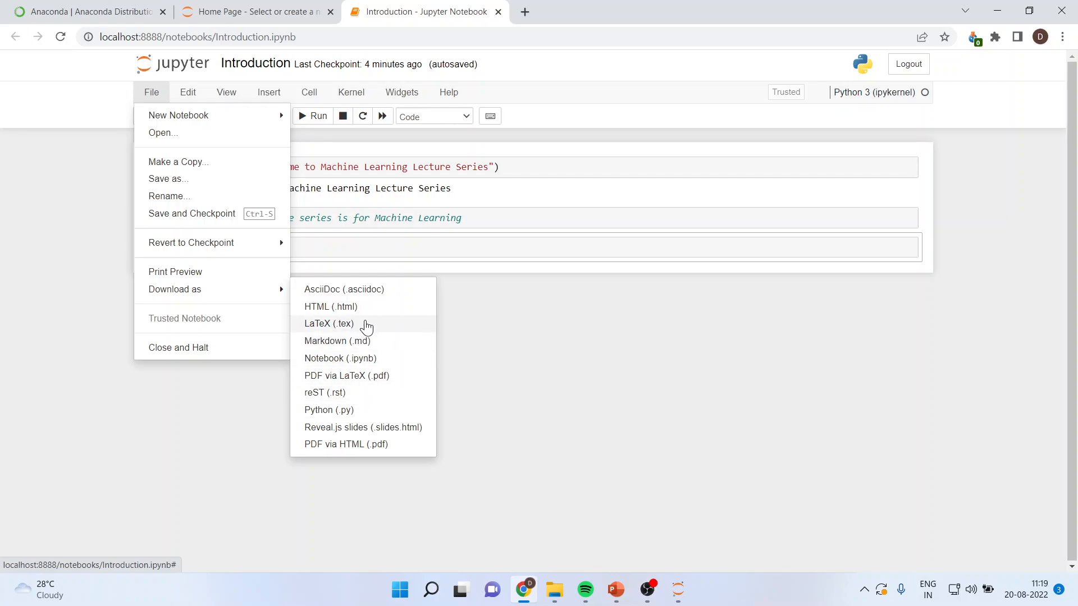
mouse_move(369, 307)
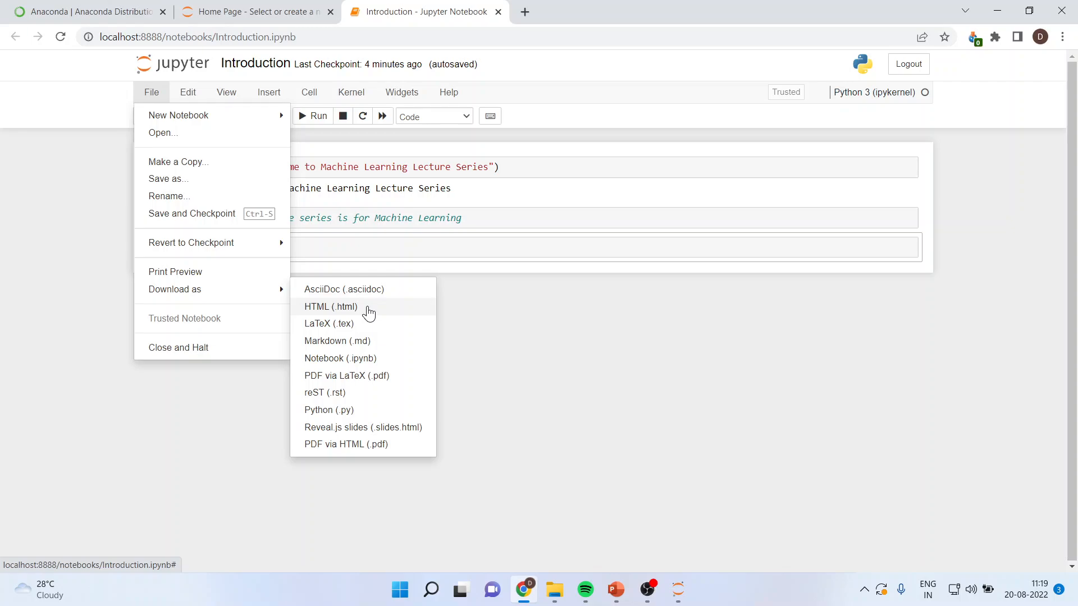
mouse_move(365, 405)
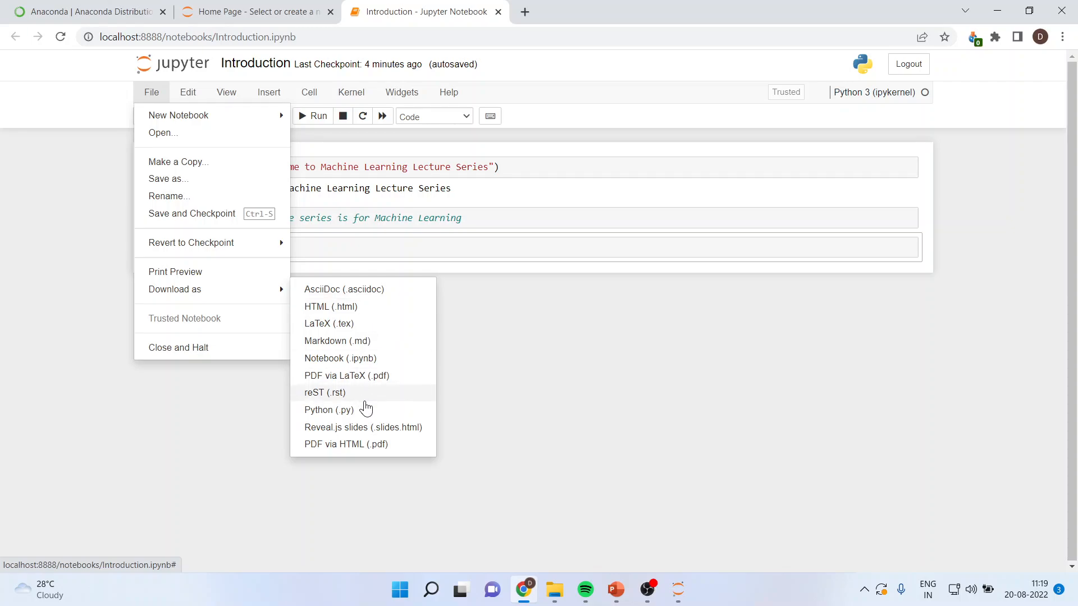
mouse_move(369, 413)
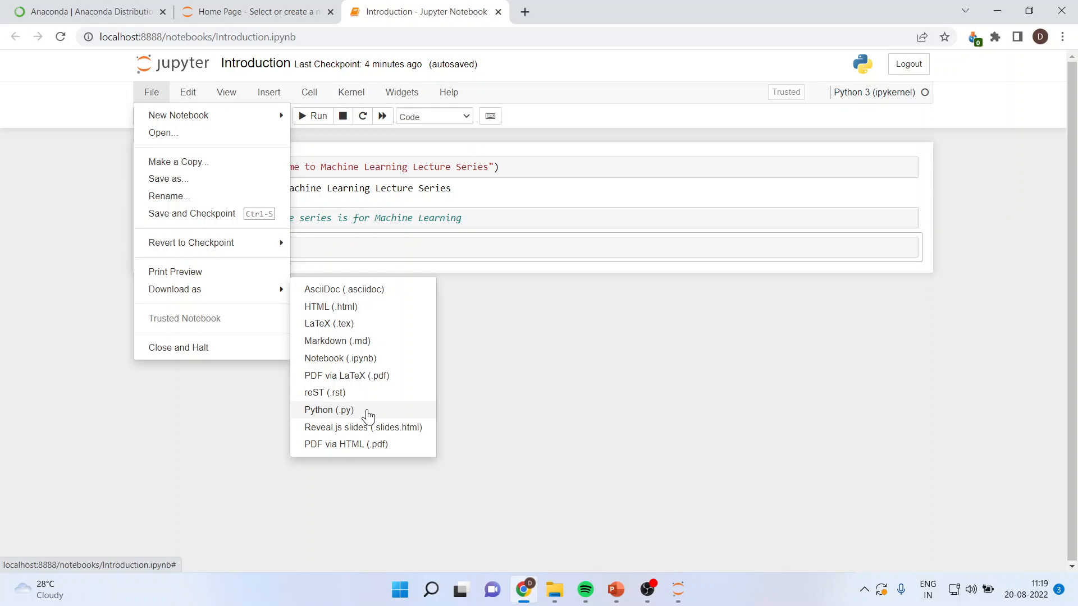
mouse_move(371, 445)
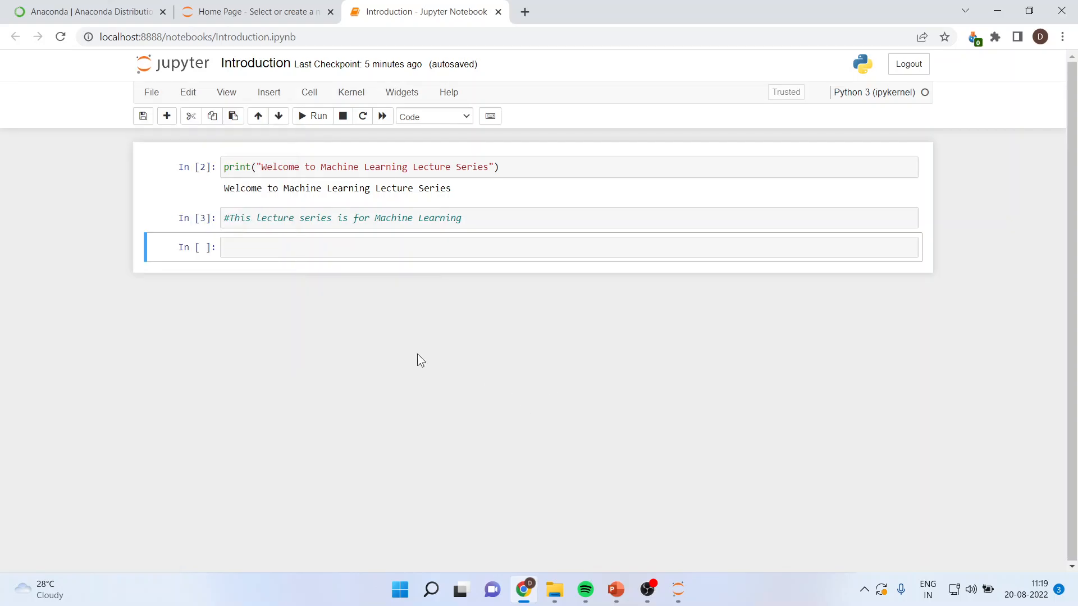
Step: Look through the Edit menu's cell operations without changing the notebook
left_click(187, 93)
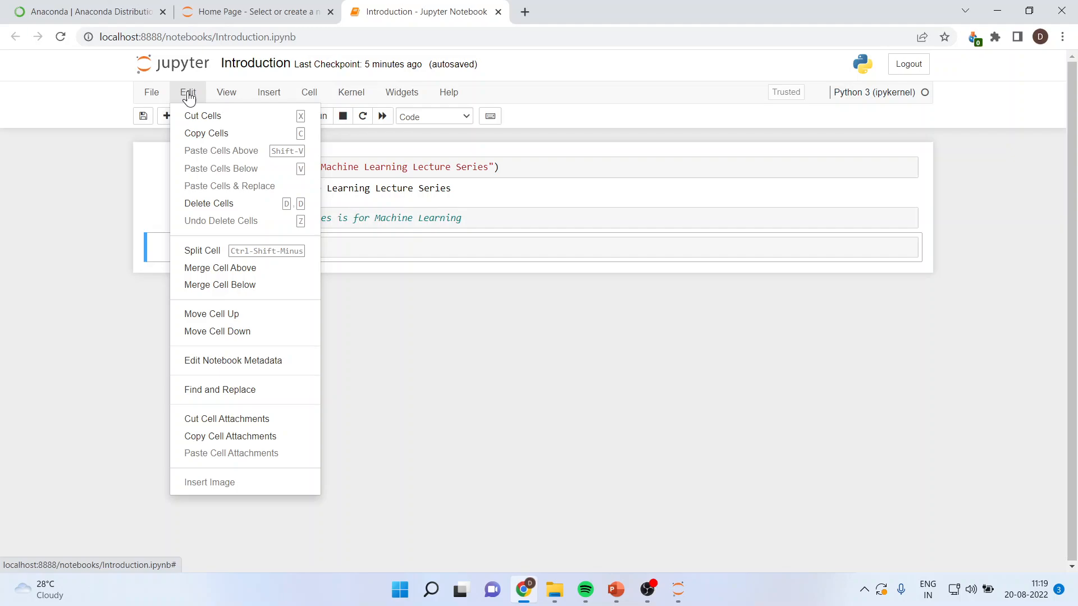
mouse_move(209, 269)
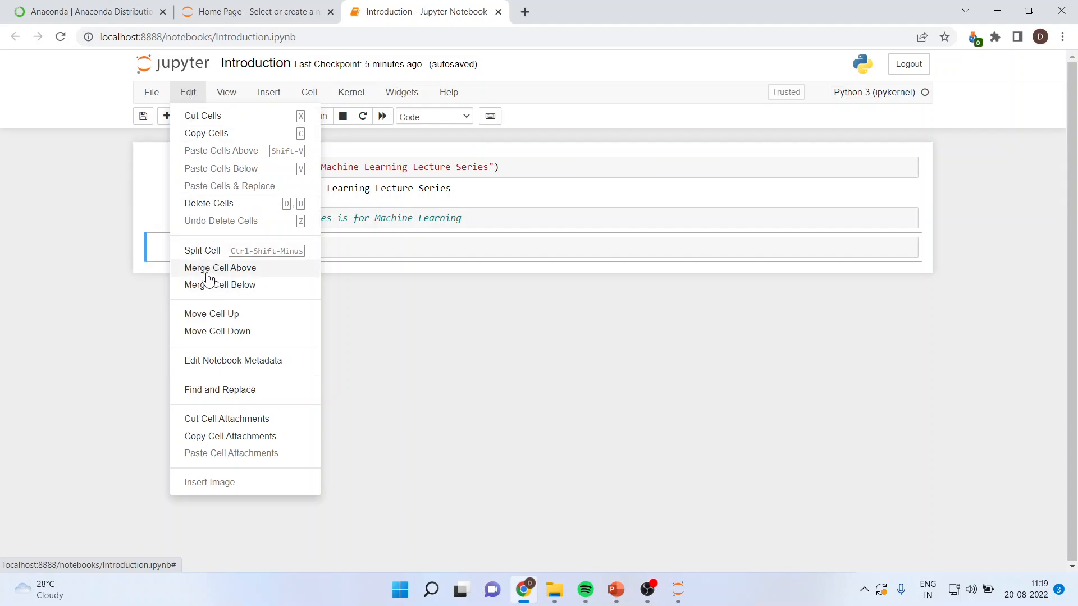
mouse_move(220, 284)
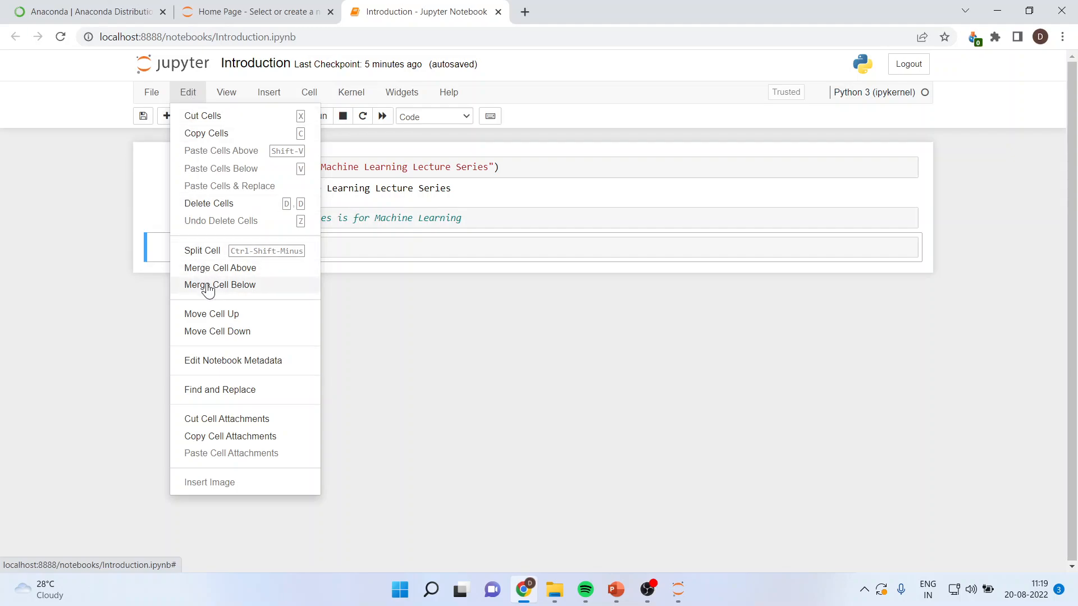
mouse_move(213, 133)
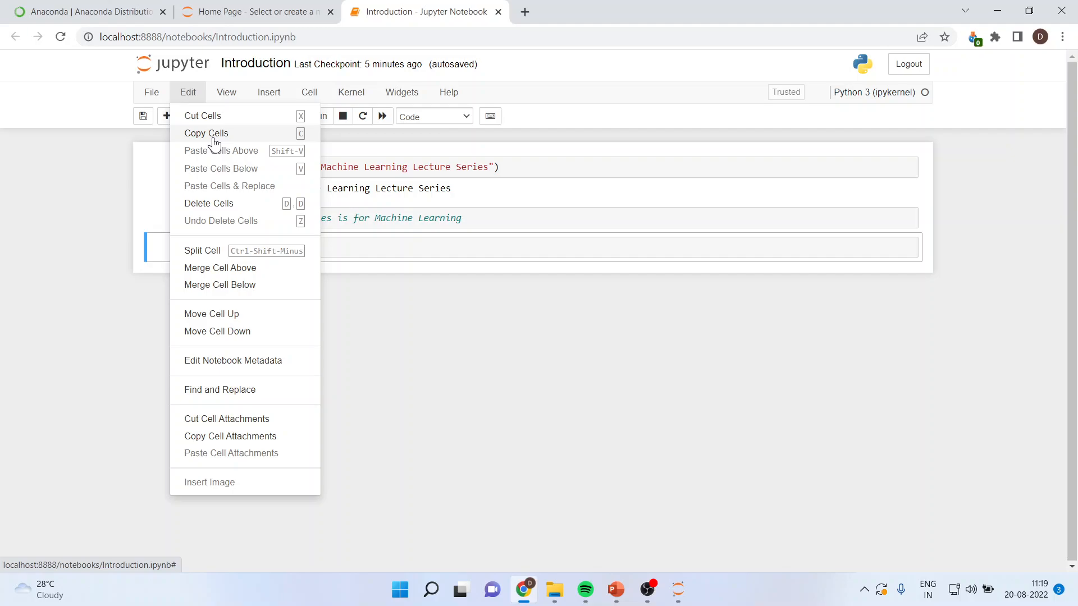
Step: Insert empty cells via Insert Cell Above, leaving three empty cells below the comment
left_click(269, 92)
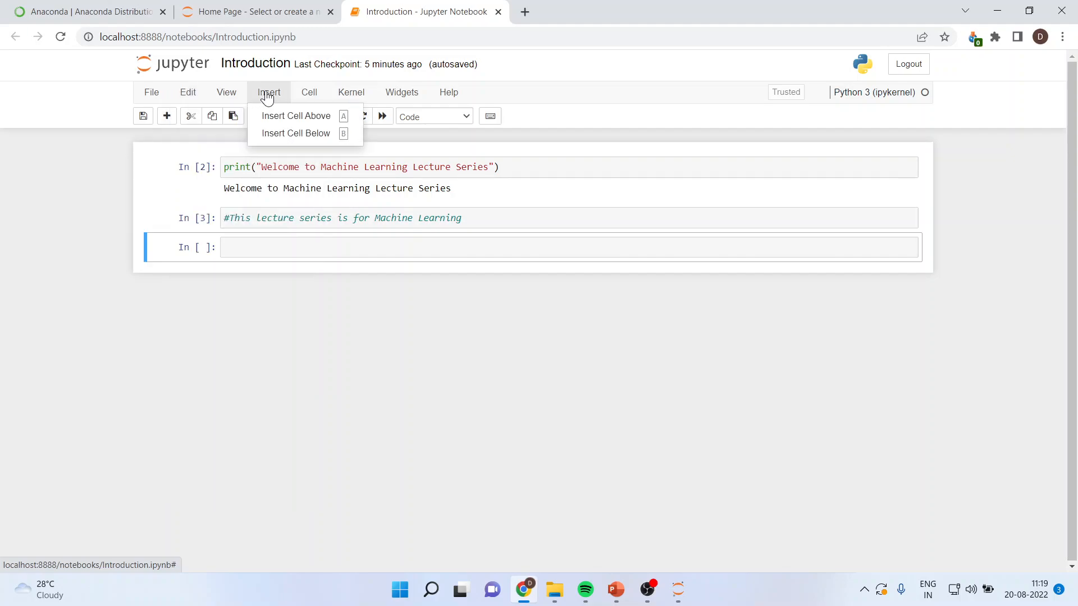
mouse_move(302, 247)
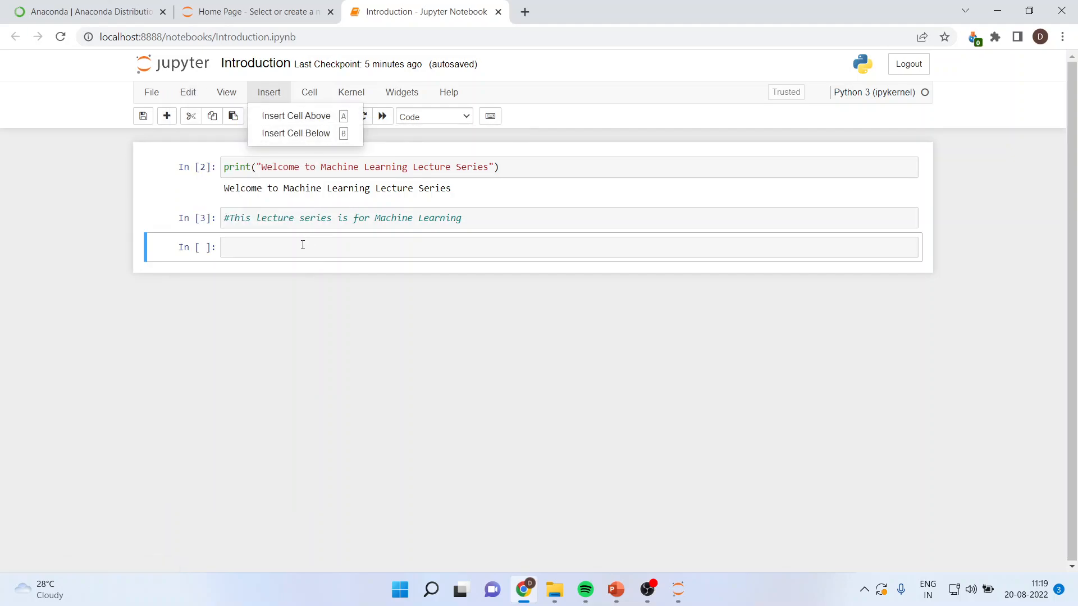
mouse_move(298, 116)
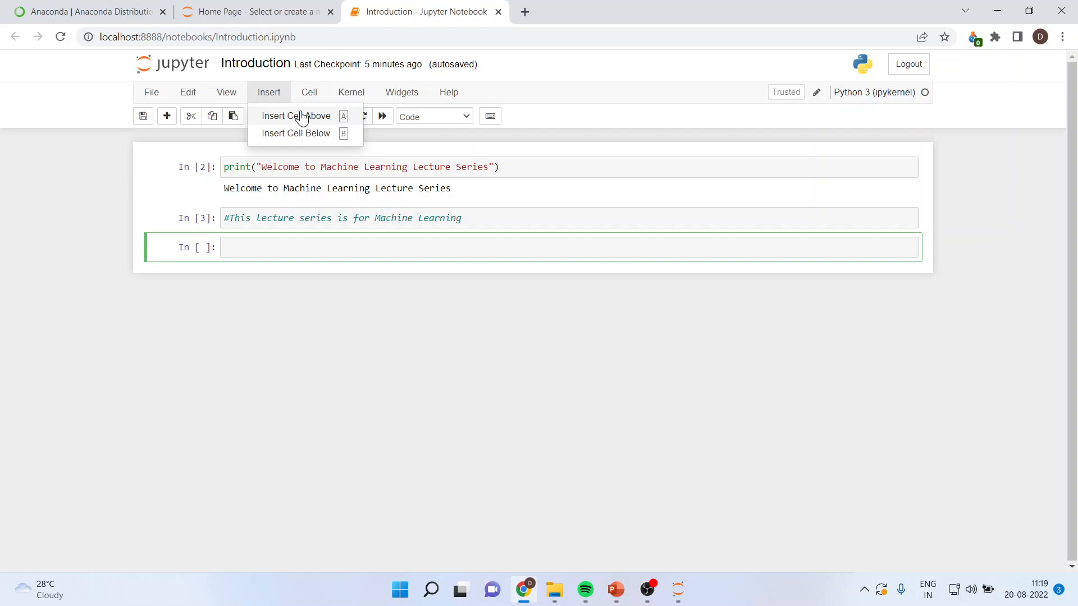
left_click(296, 133)
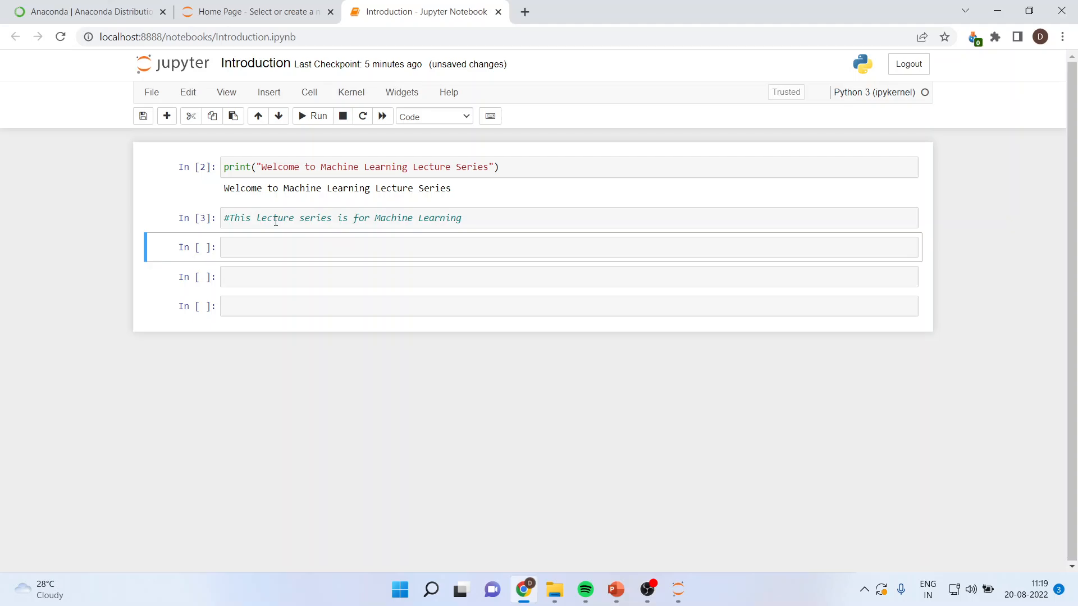
mouse_move(318, 137)
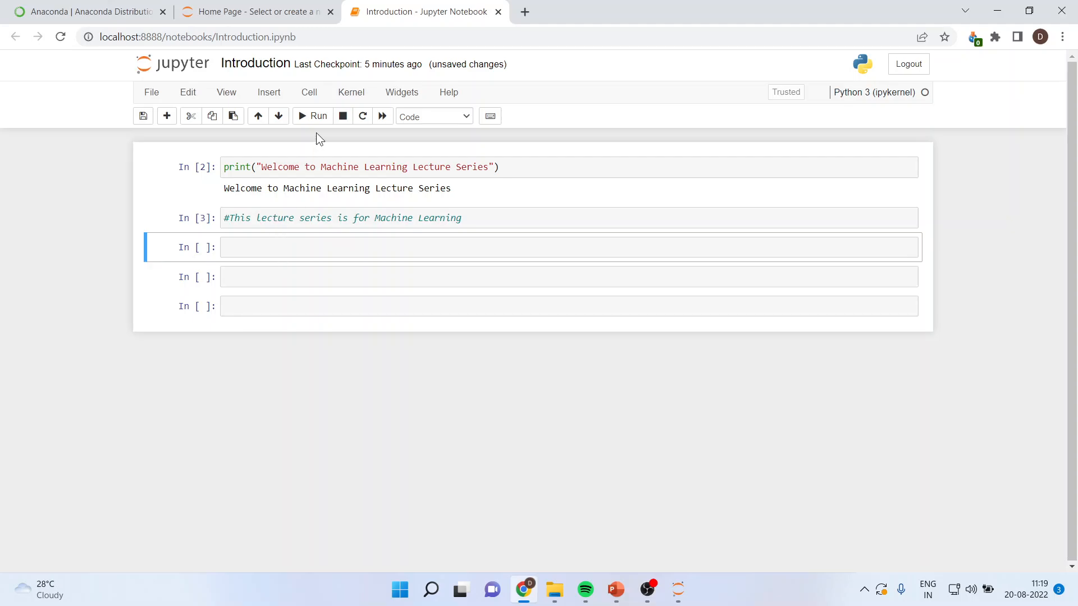
left_click(309, 92)
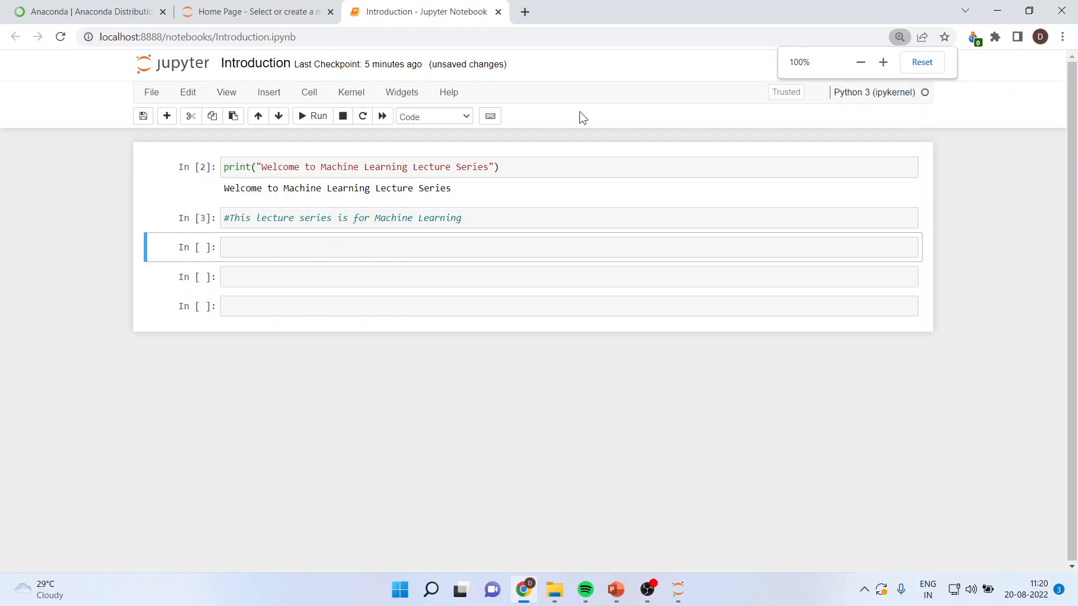
Step: Make the empty cell Markdown, then review the cell-type list and pick Code again
left_click(467, 115)
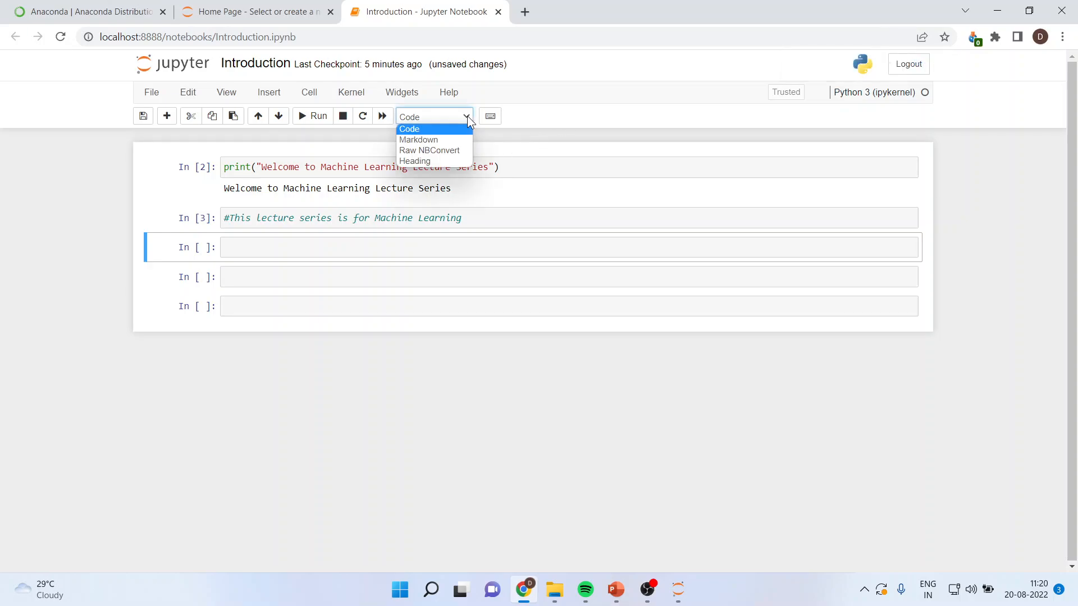
mouse_move(418, 139)
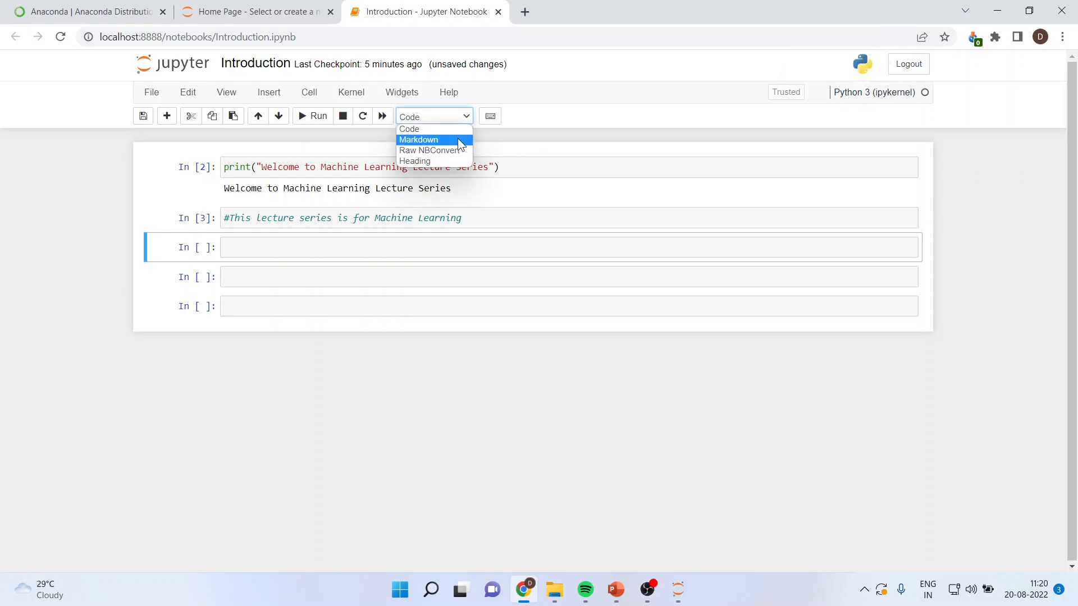
left_click(418, 139)
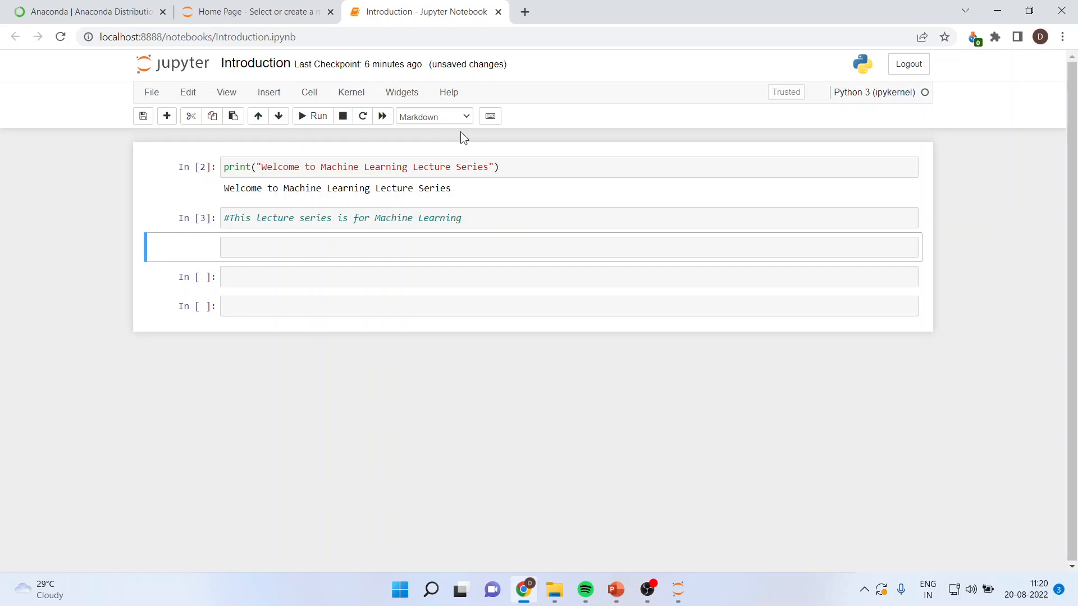
left_click(434, 115)
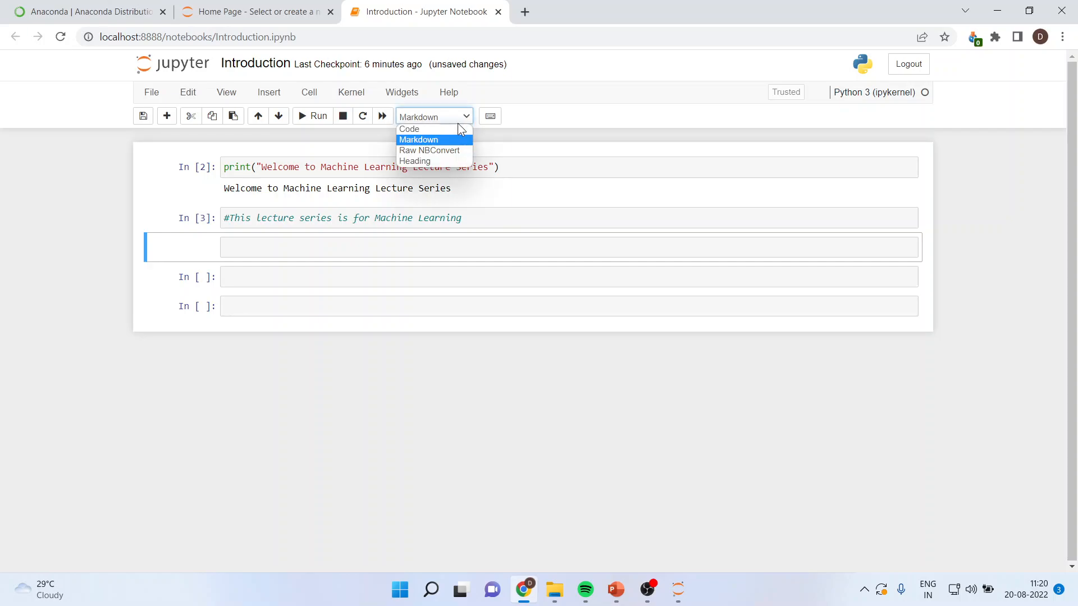
mouse_move(457, 152)
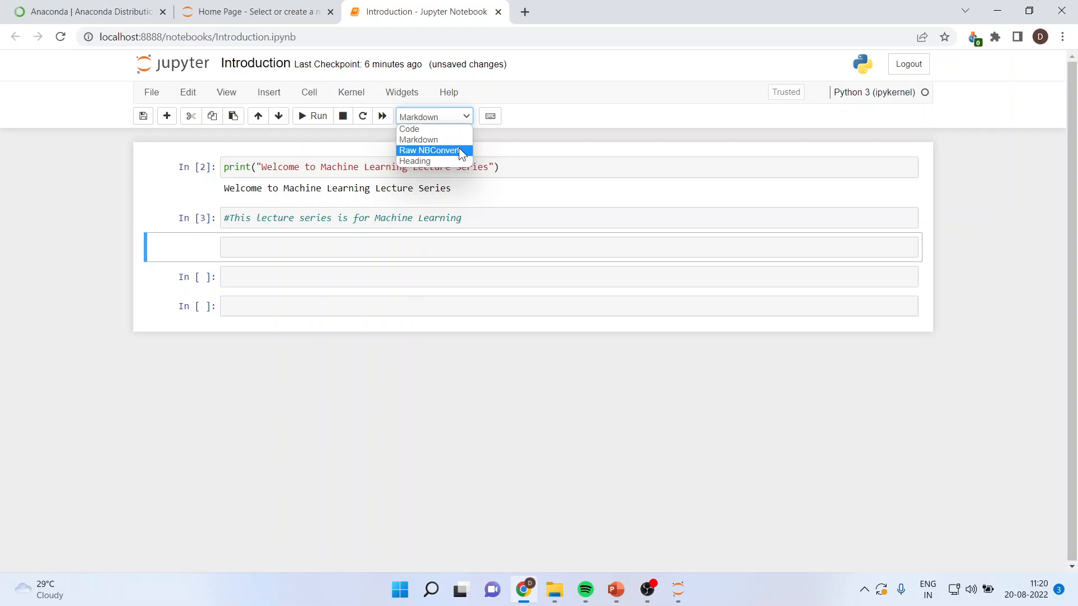
mouse_move(447, 160)
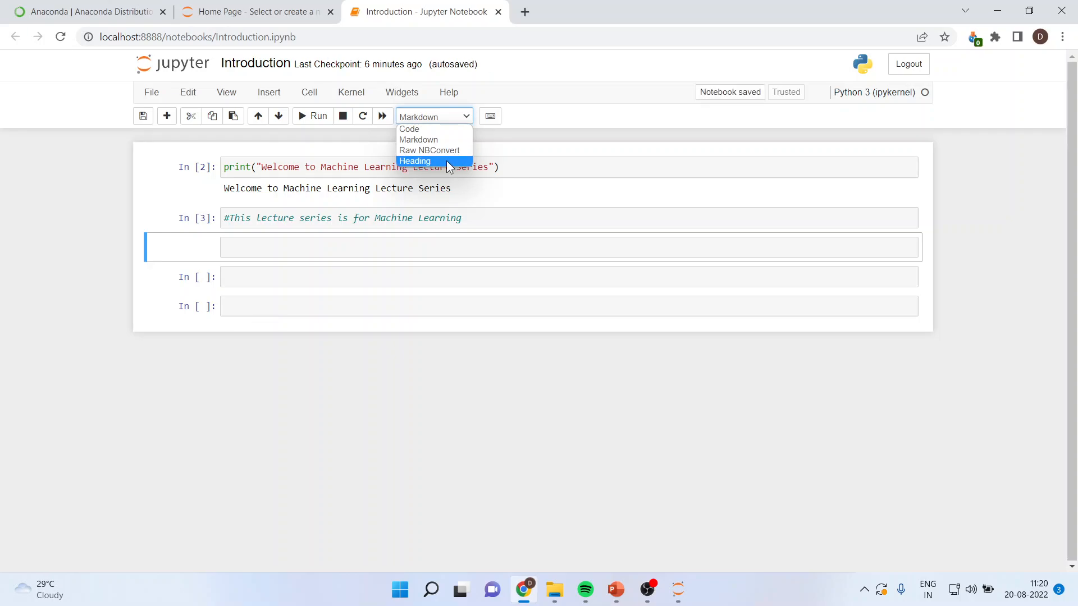
mouse_move(427, 129)
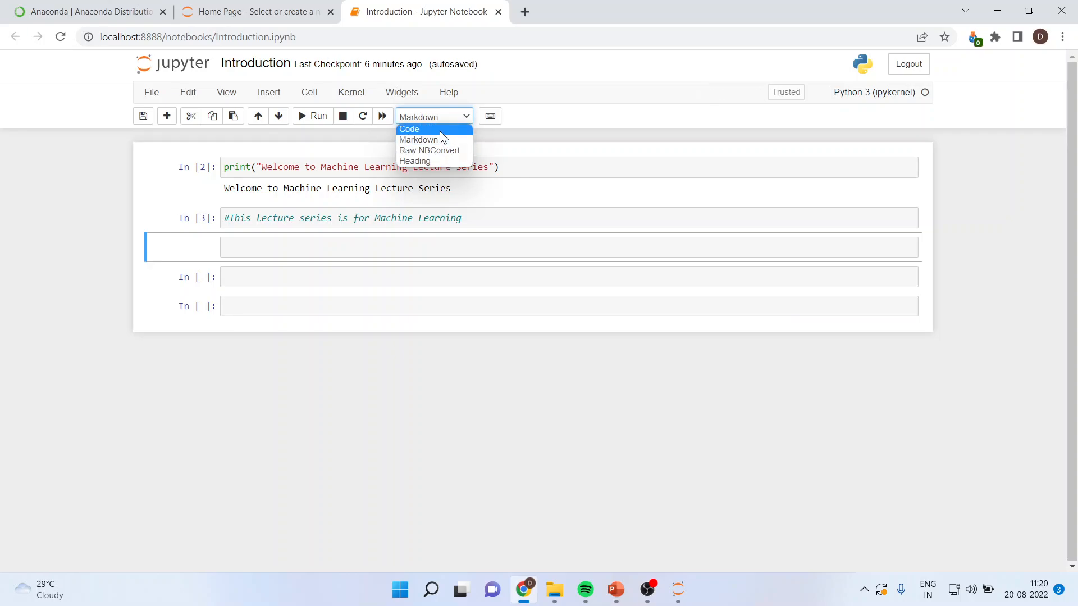
left_click(409, 129)
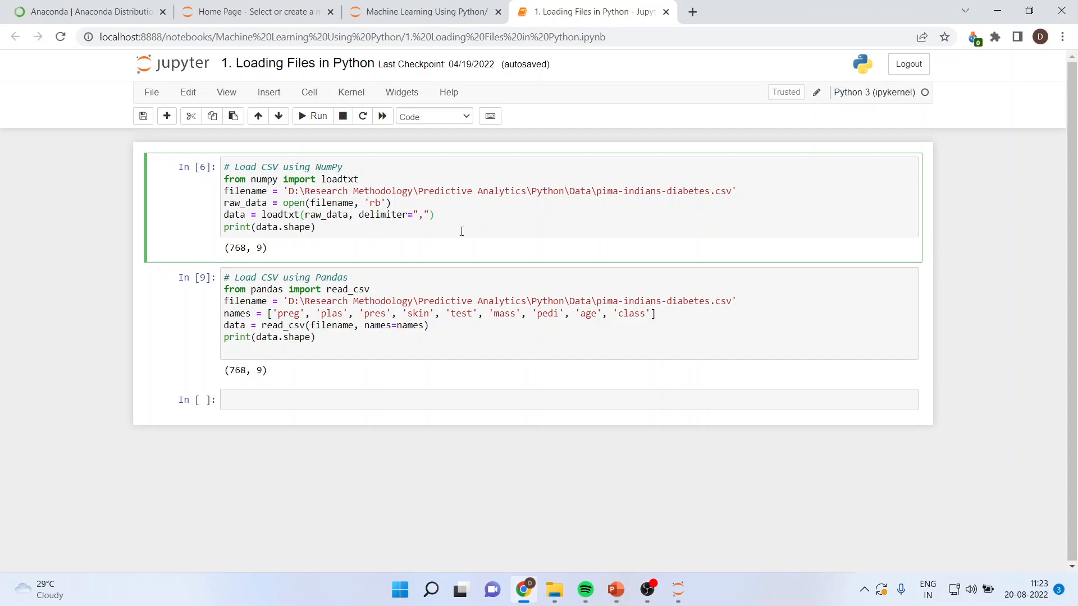
mouse_move(255, 187)
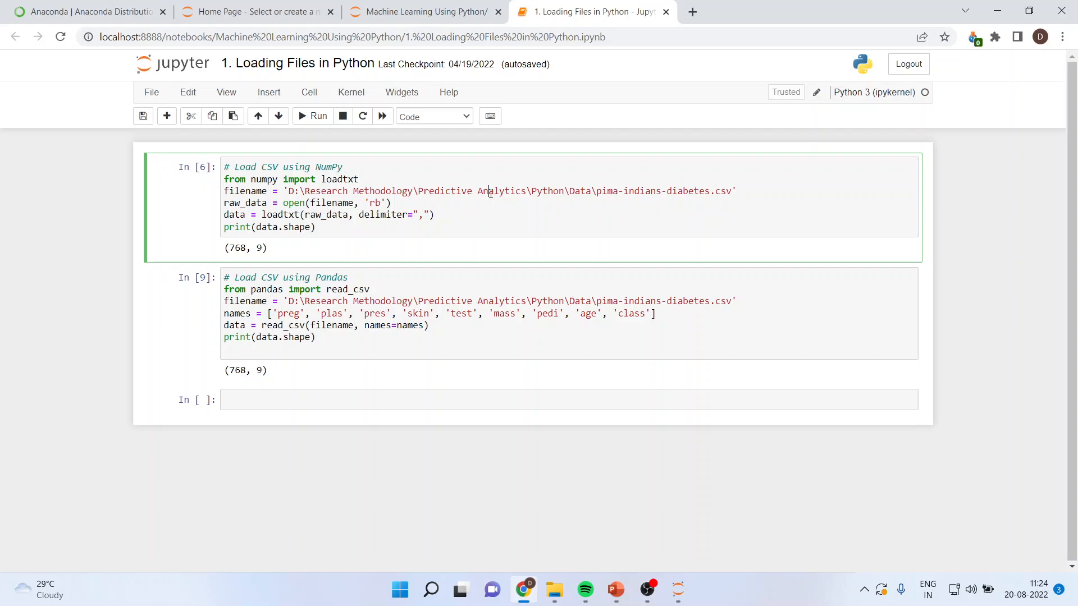
mouse_move(478, 220)
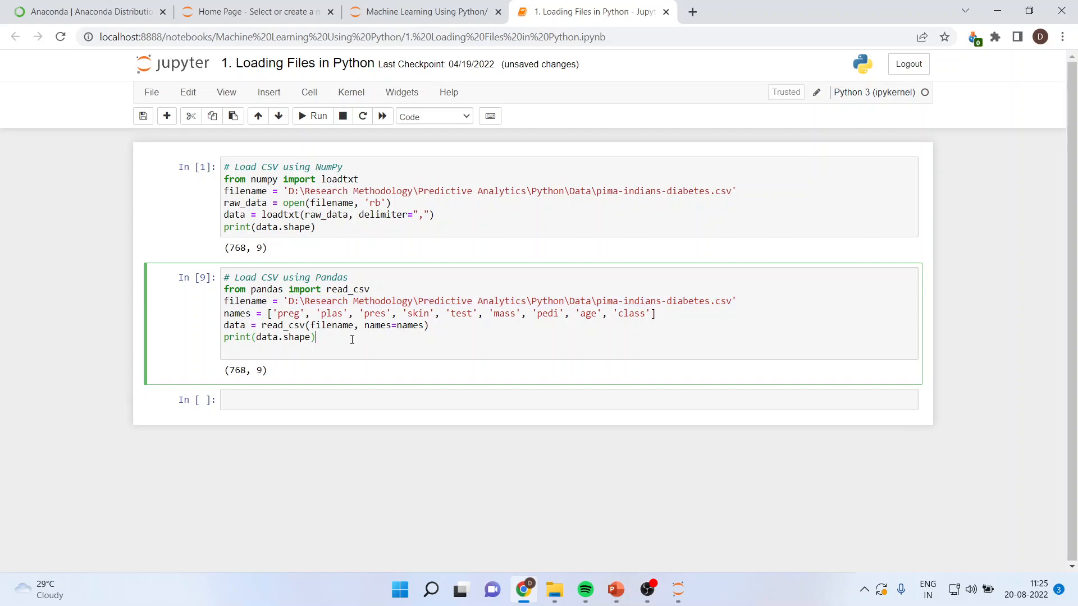
Step: Re-run the pandas loading cell as execution 2 and select its CSV file path
left_click(314, 116)
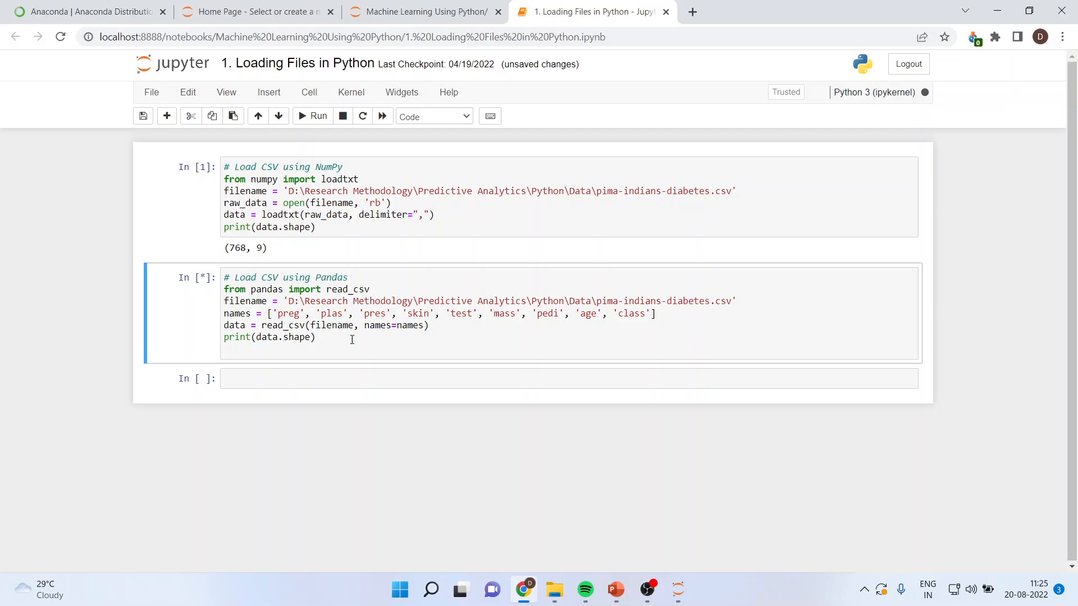
left_click(313, 116)
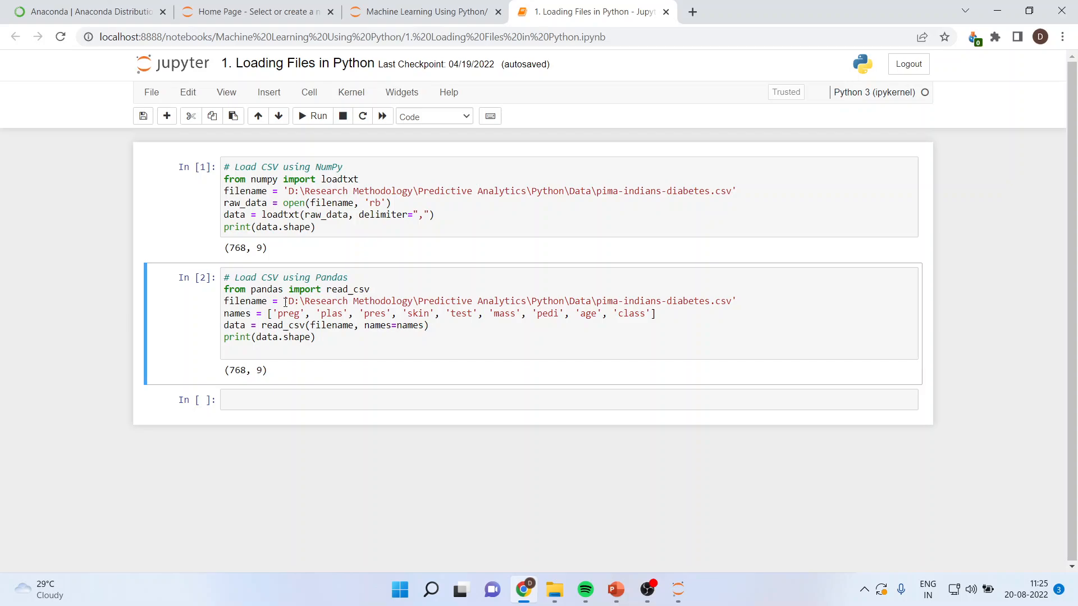
double_click(509, 301)
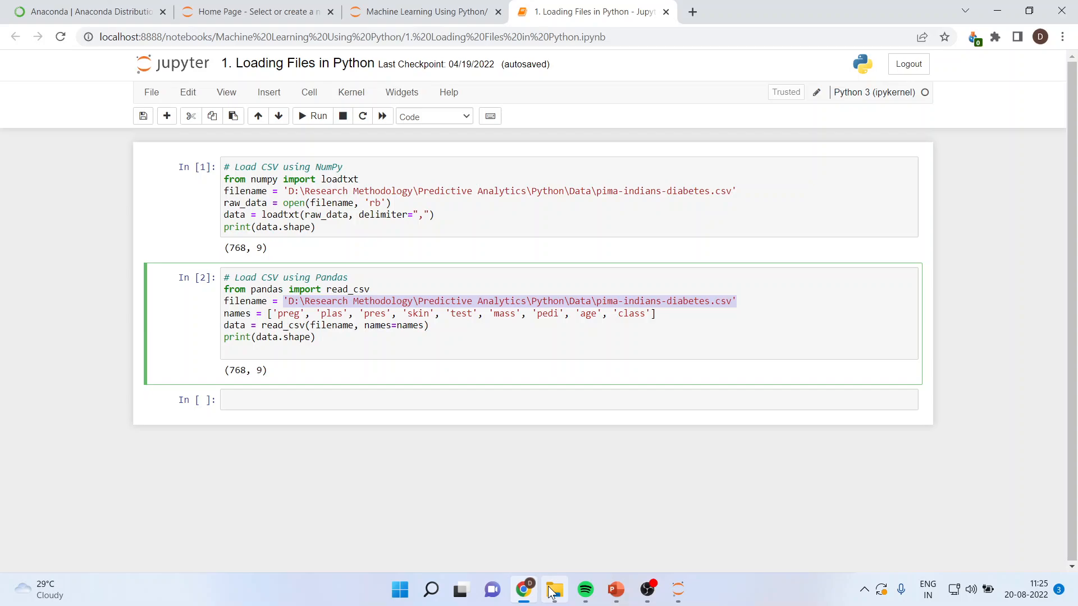
Step: Browse File Explorer to D:\Research Methodology\Predictive Analytics\Machine Learning\Data File
left_click(553, 589)
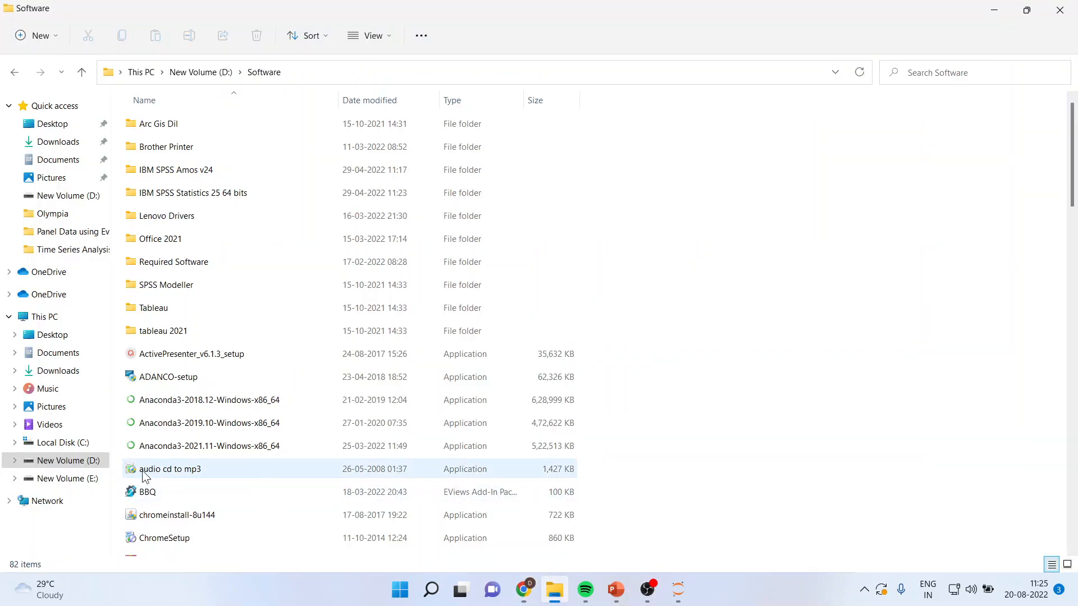
left_click(199, 72)
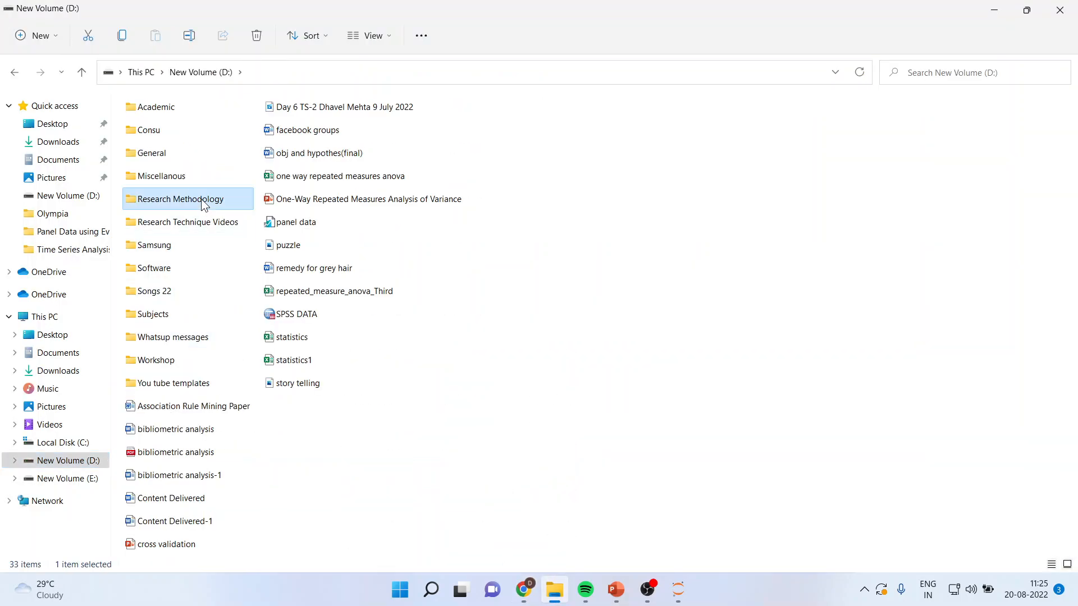
double_click(180, 199)
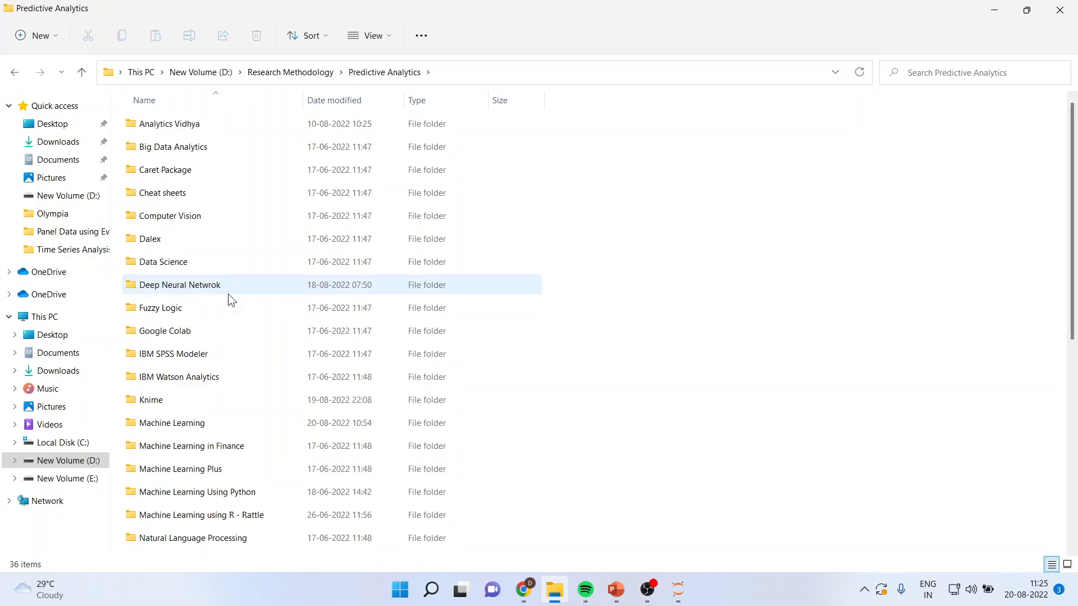
double_click(171, 424)
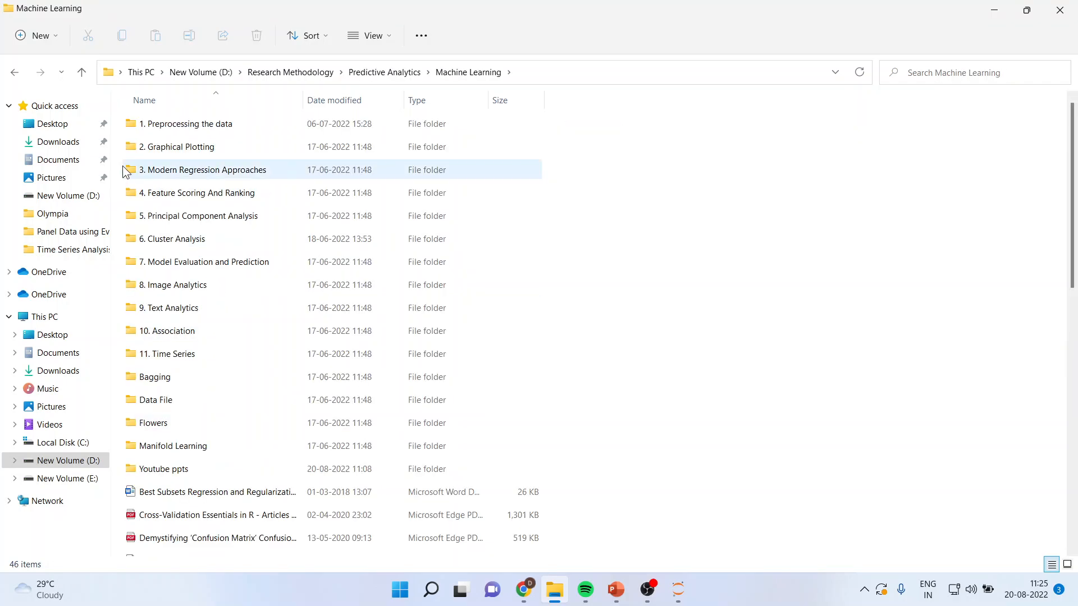
double_click(154, 399)
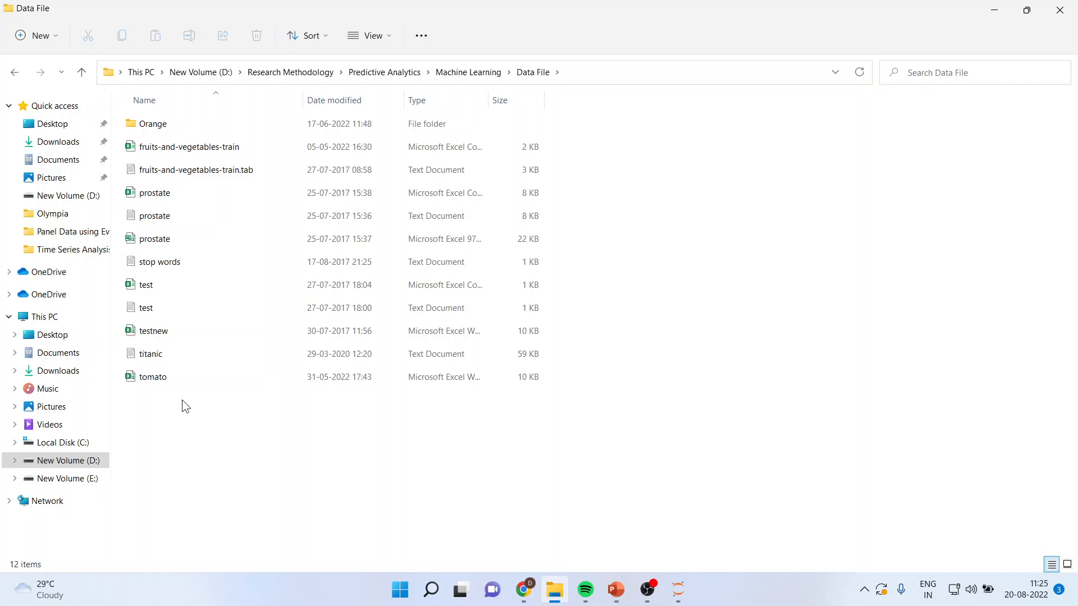
Step: Select fruits-and-vegetables-train and bring up its right-click actions
left_click(154, 215)
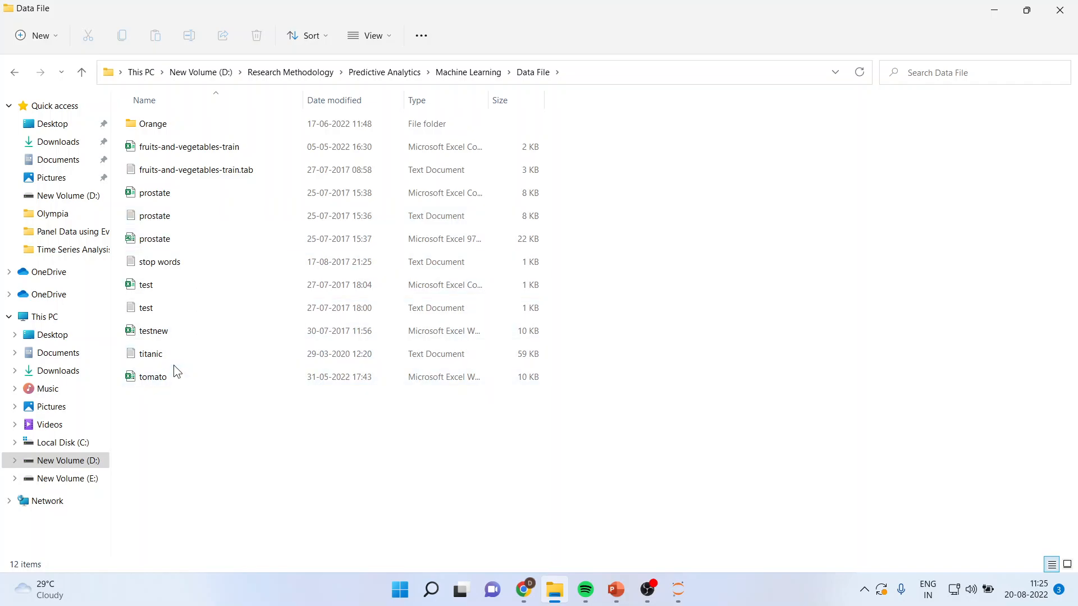
mouse_move(201, 164)
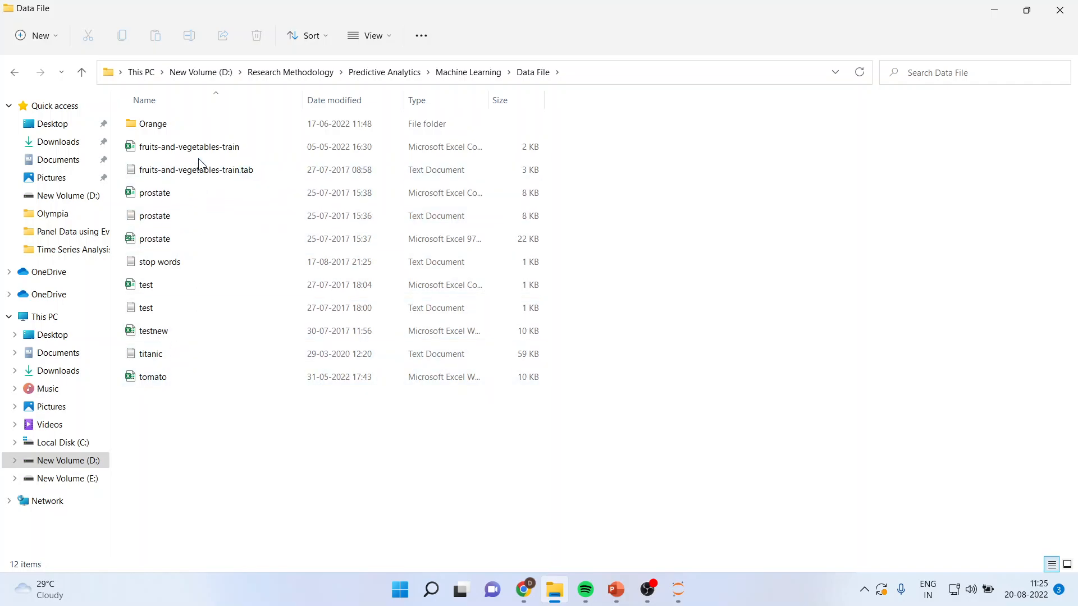
left_click(189, 146)
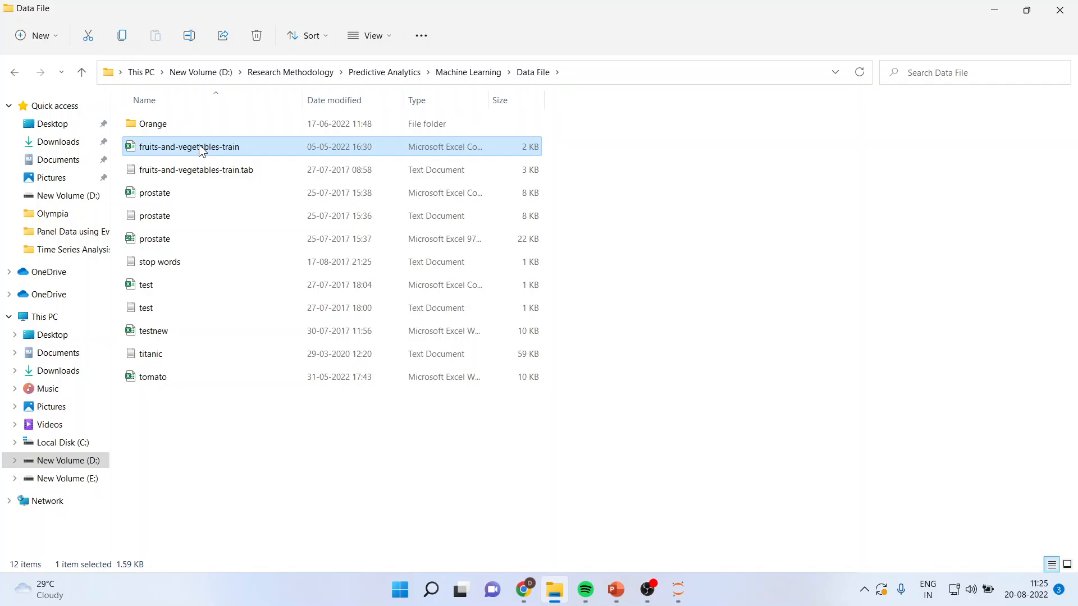
right_click(189, 146)
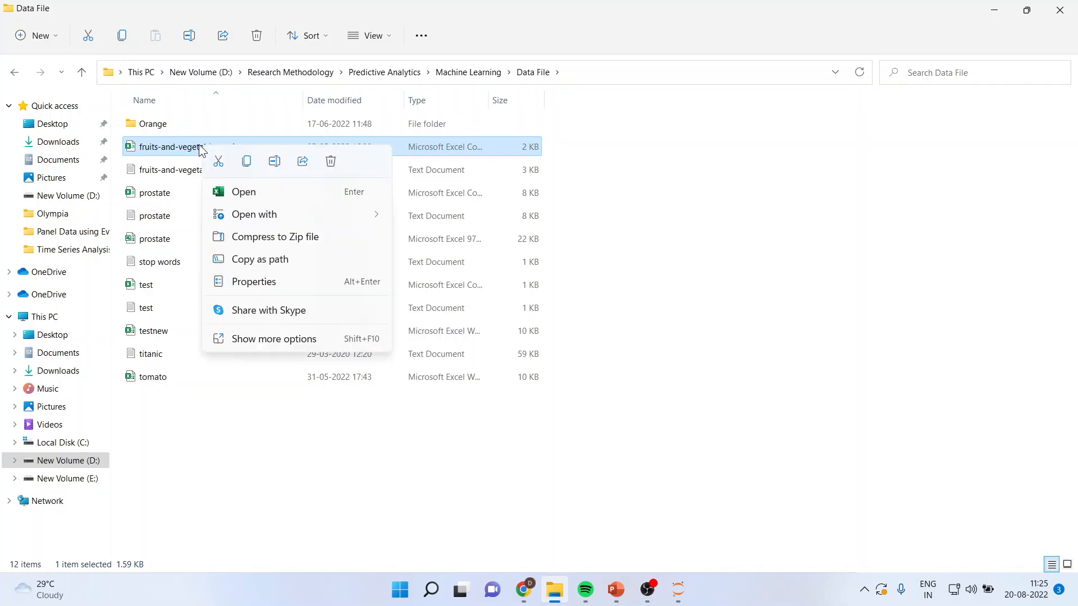
mouse_move(223, 179)
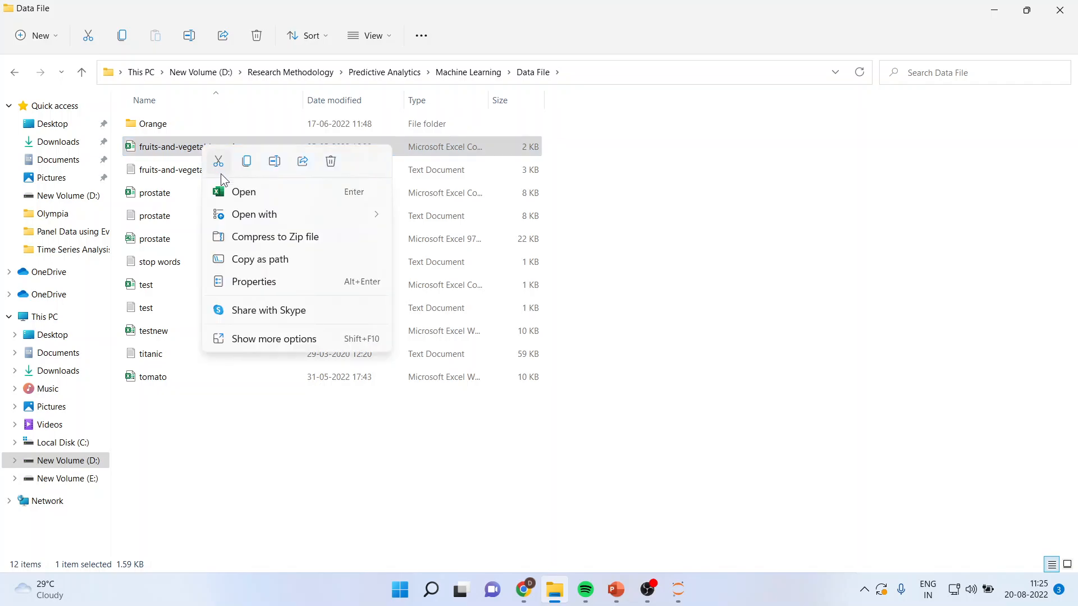
mouse_move(271, 269)
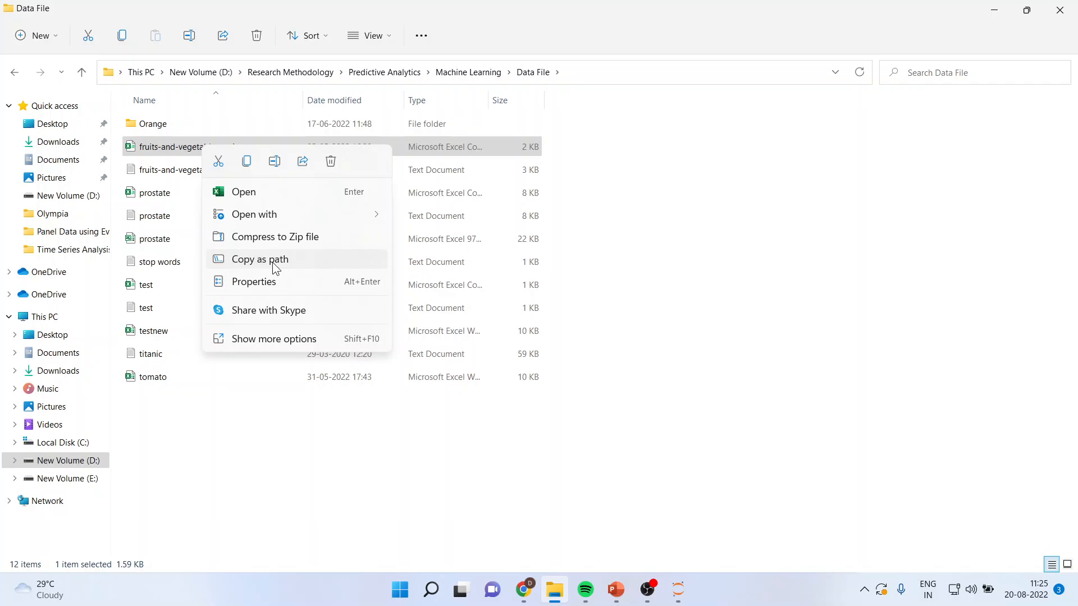
mouse_move(614, 590)
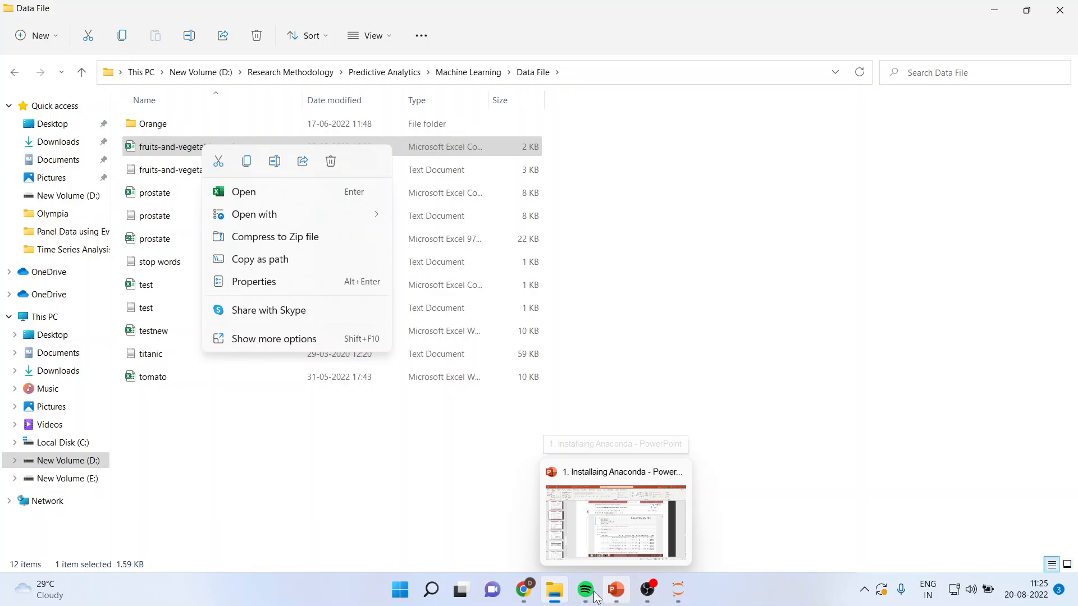
Step: Back in the notebook, run data.head() to show the first five diabetes rows
left_click(524, 589)
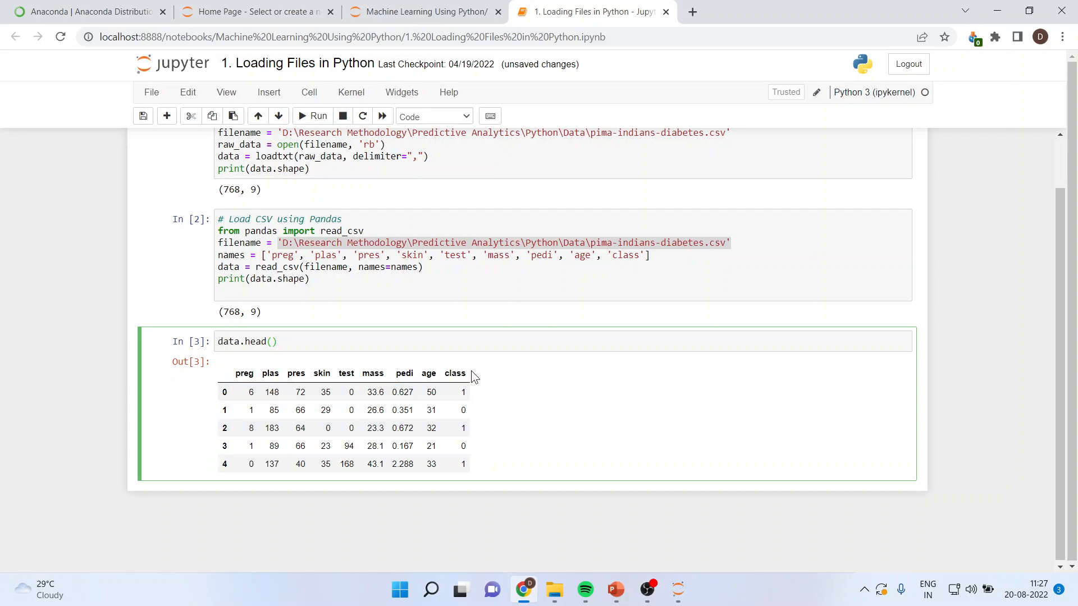
left_click(278, 341)
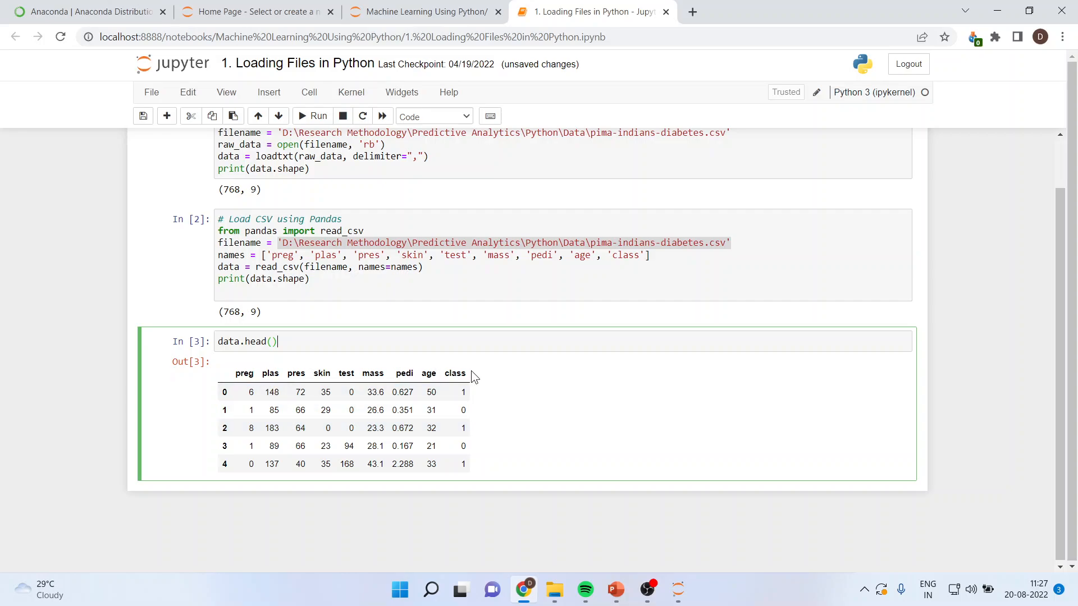
mouse_move(279, 391)
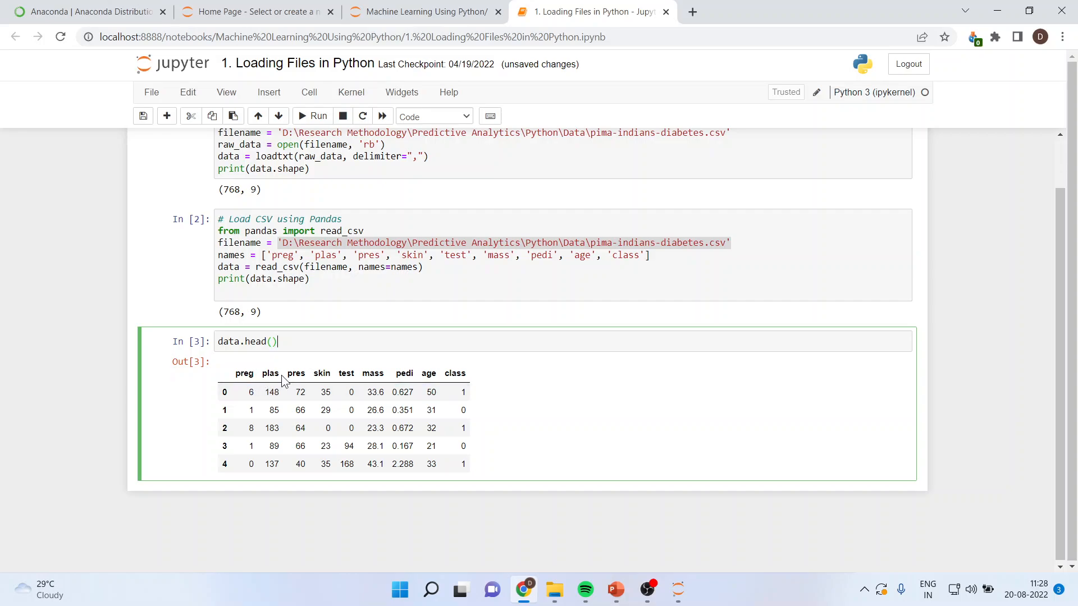
mouse_move(264, 397)
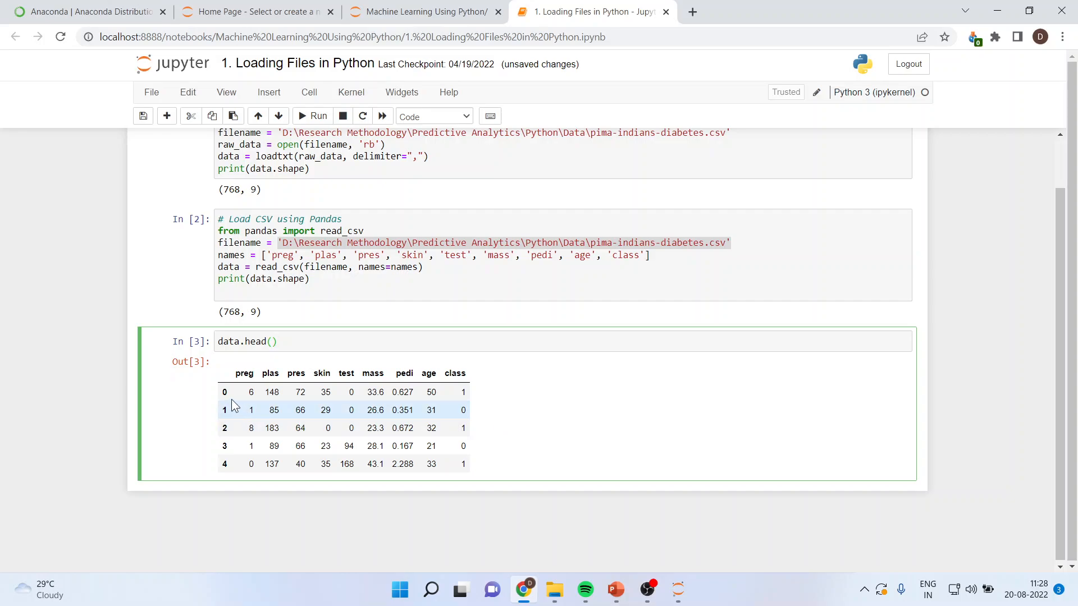
mouse_move(225, 392)
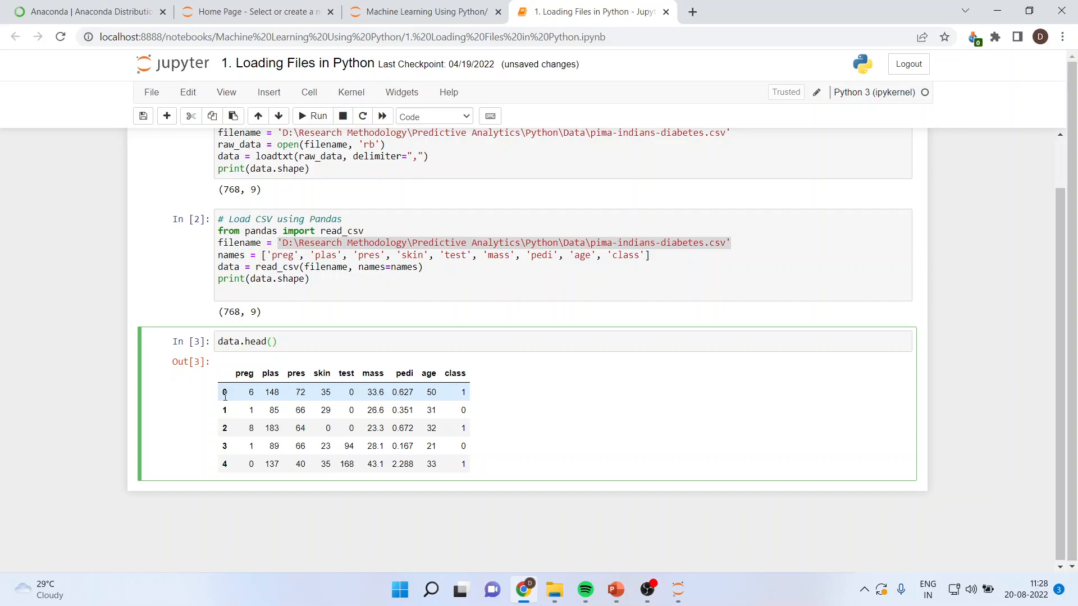
left_click(278, 341)
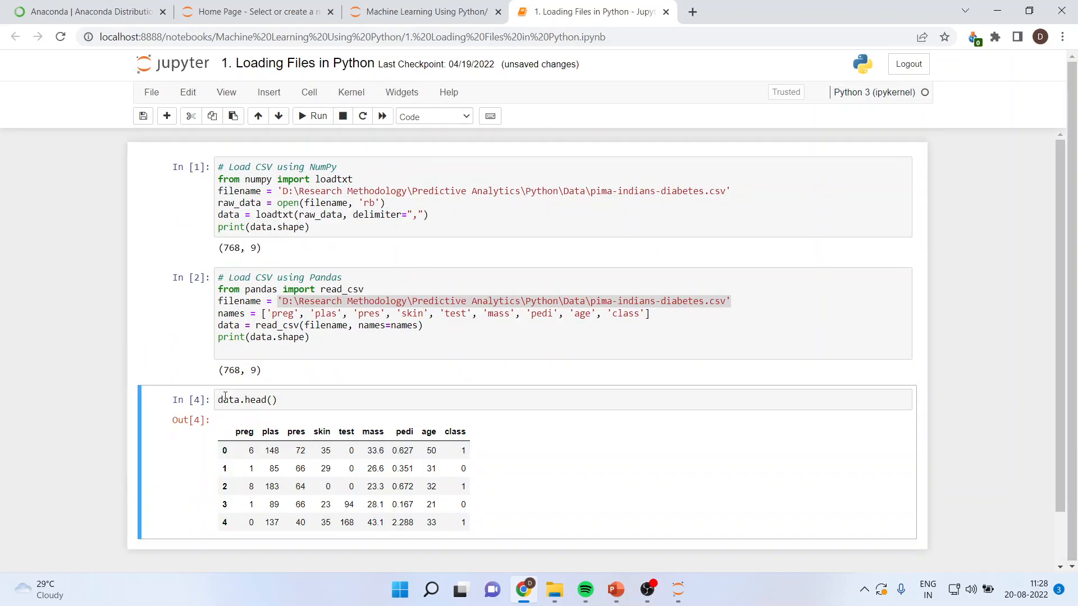
left_click(311, 116)
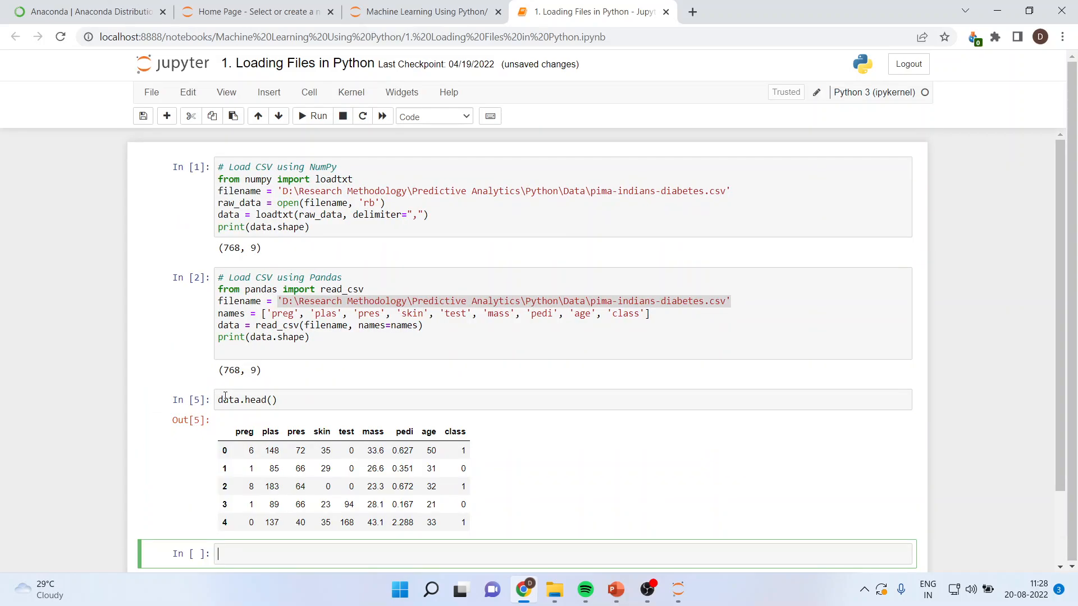
Step: Run data.tail() to list rows 763–767, then switch to the PowerPoint slides
type("data")
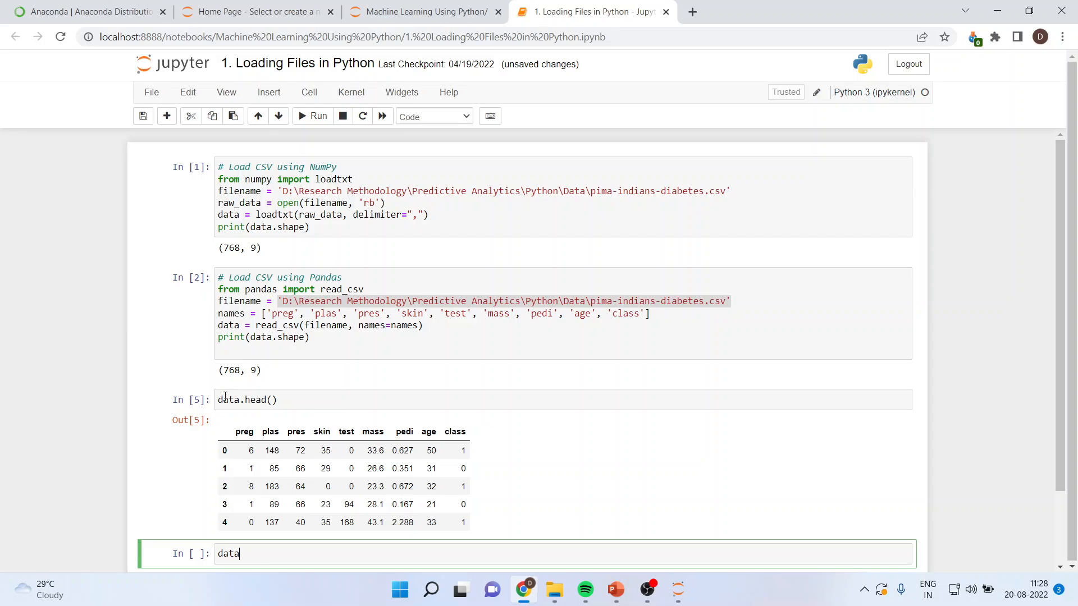
type(".tail()")
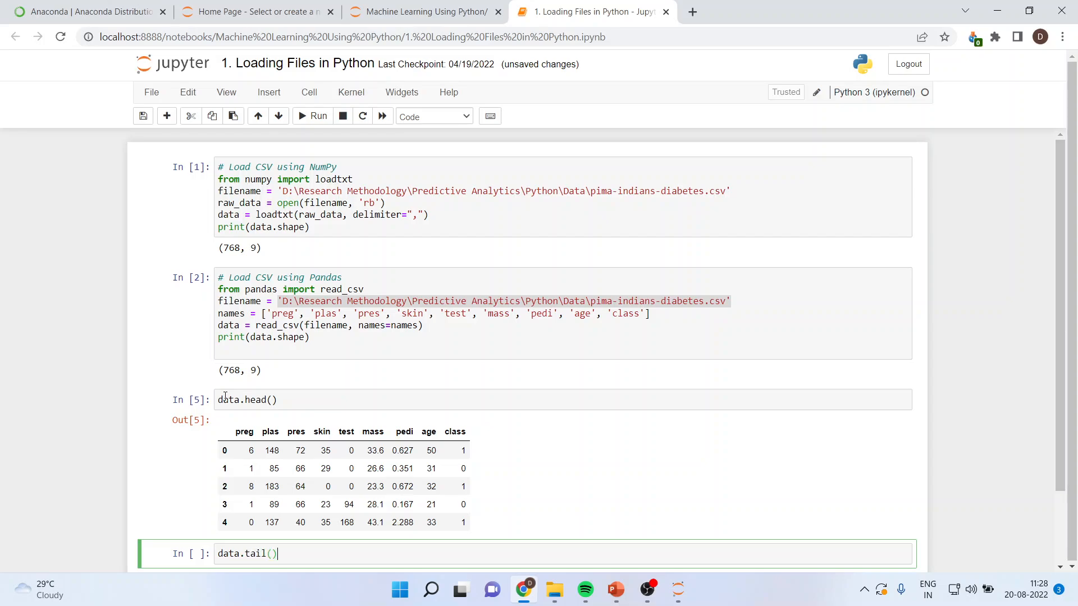
left_click(318, 116)
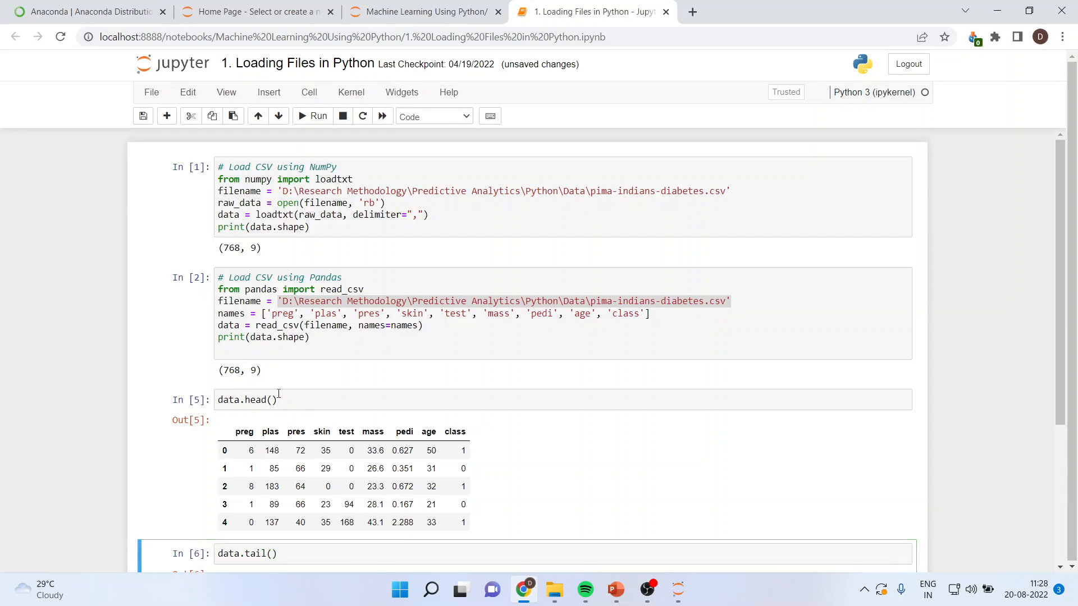
scroll("down", 3)
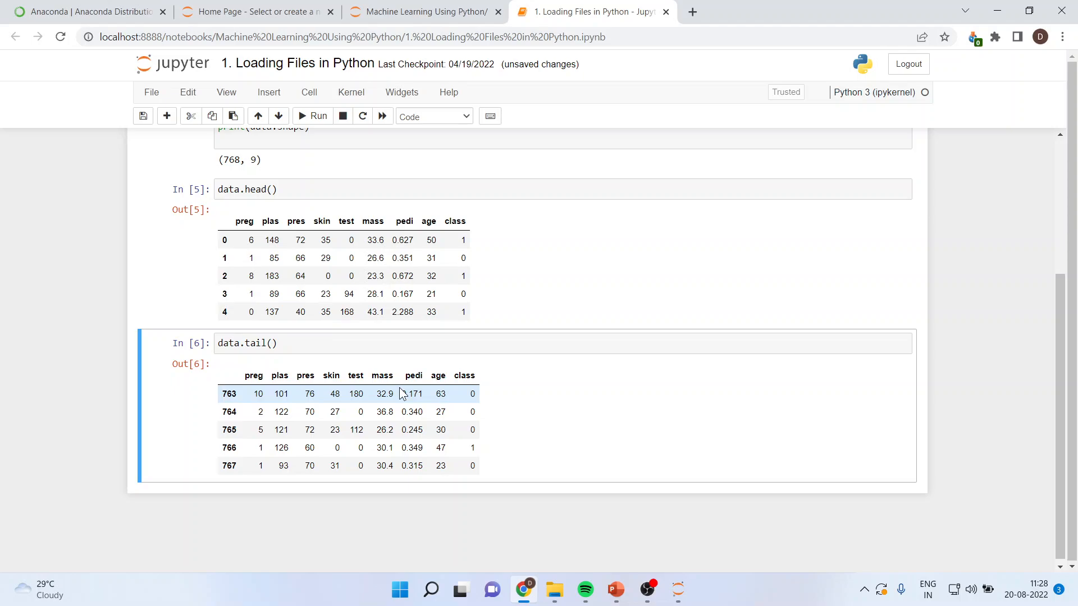
mouse_move(584, 589)
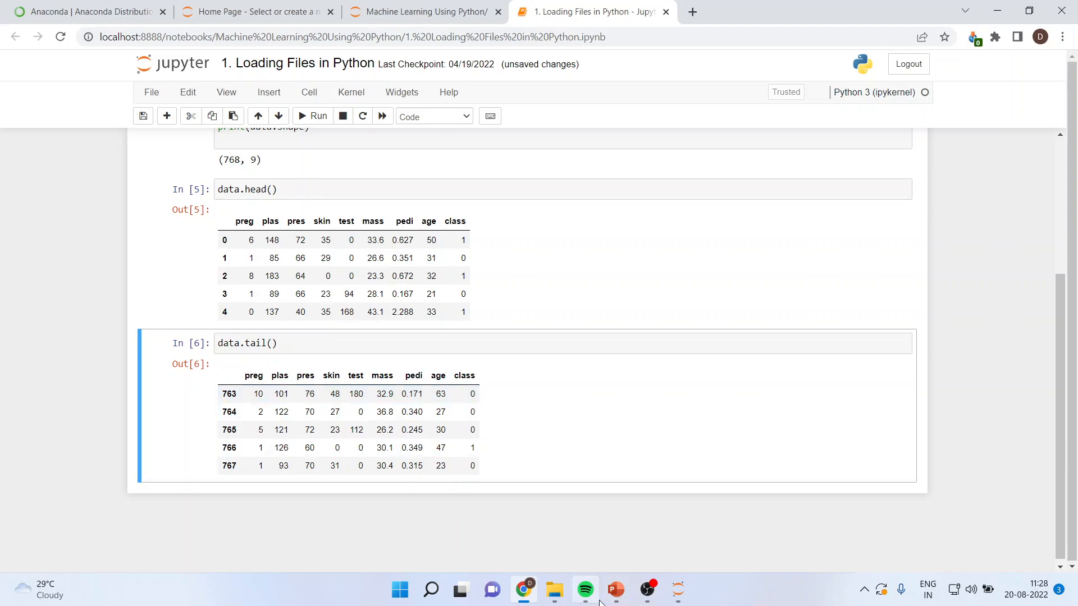
left_click(614, 589)
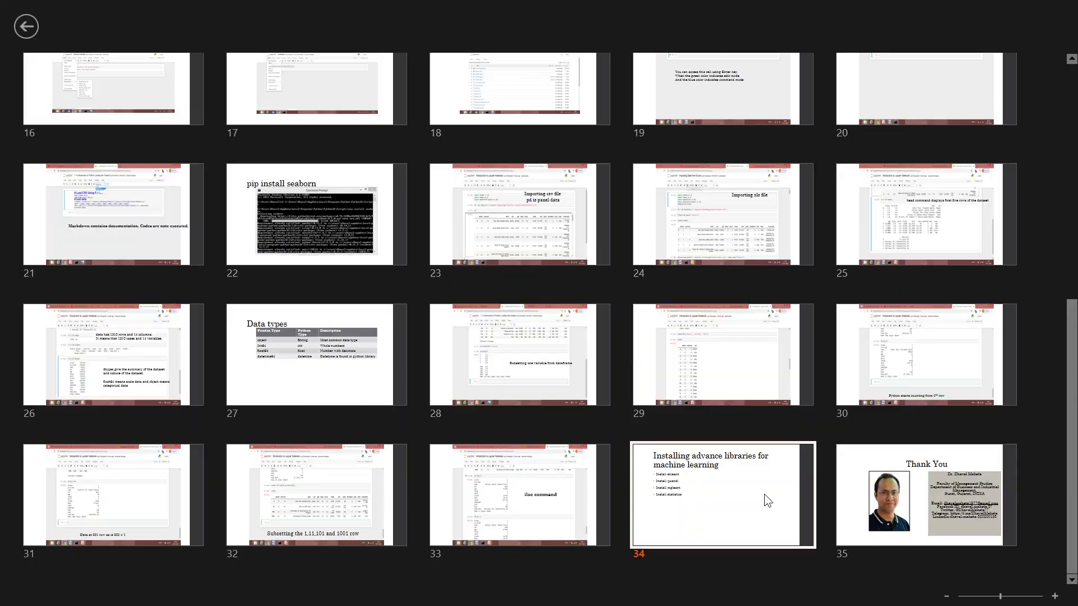